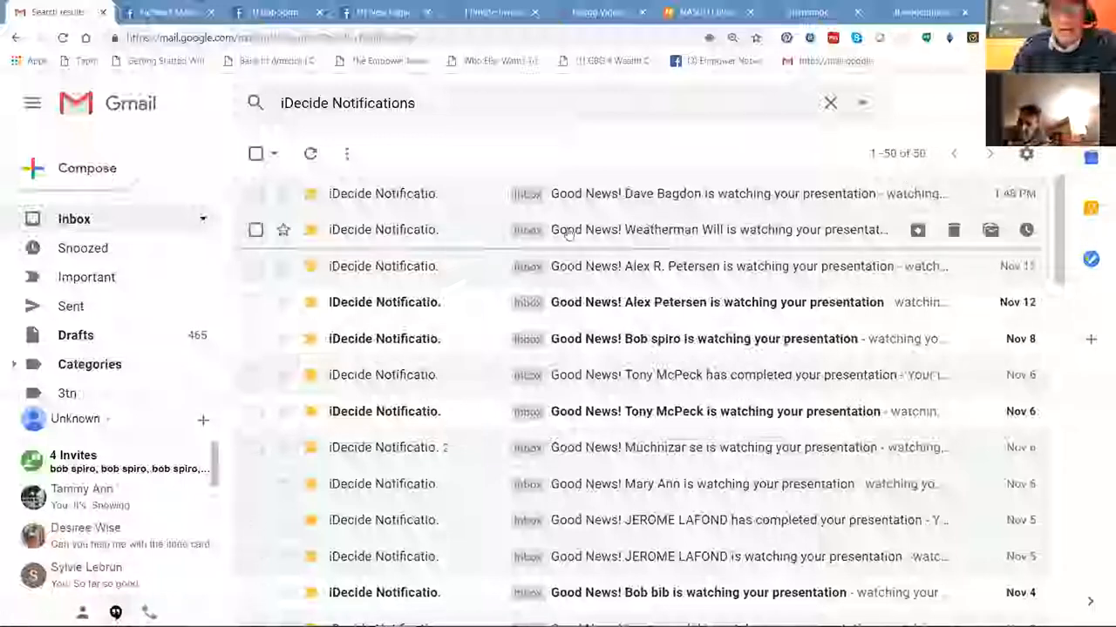
mouse_move(607, 194)
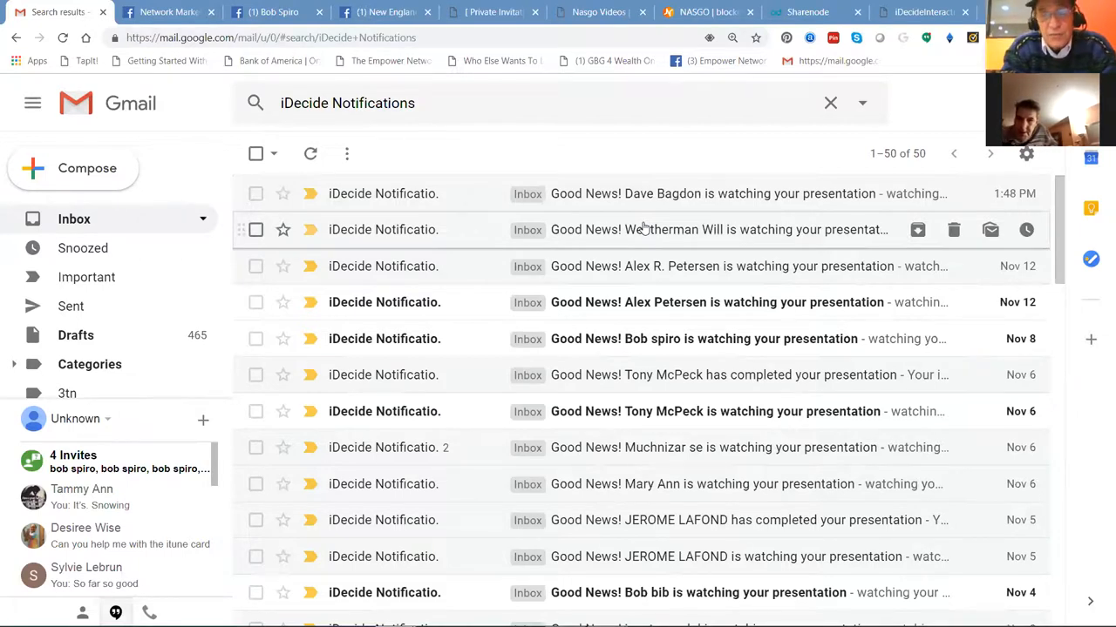
mouse_move(742, 380)
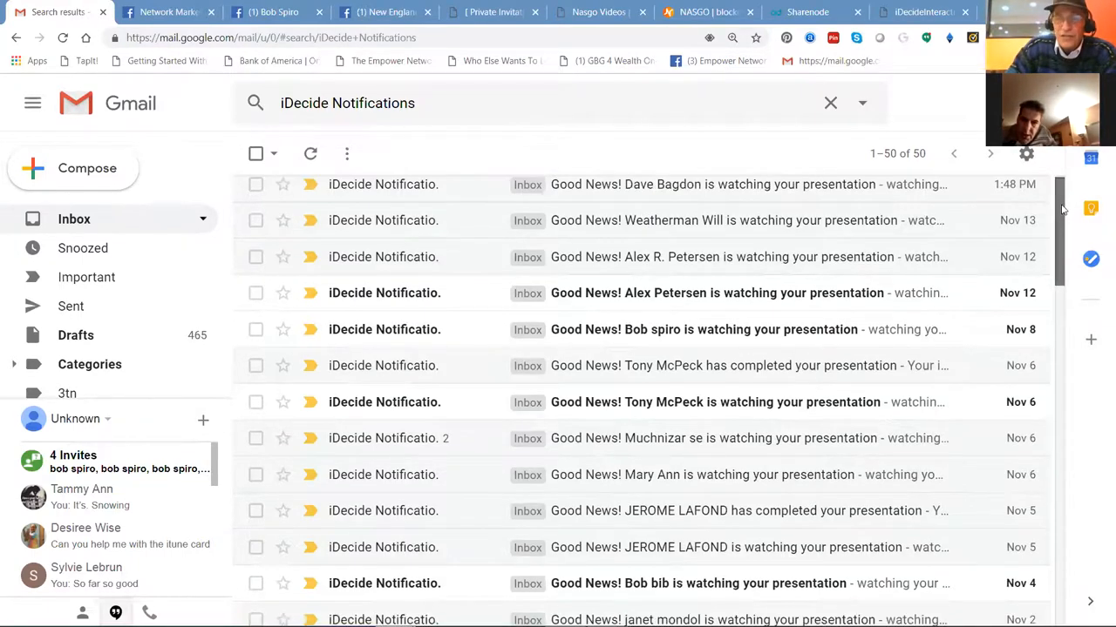
Step: Scroll down through the current Facebook feed to browse its posts
scroll("down", 3)
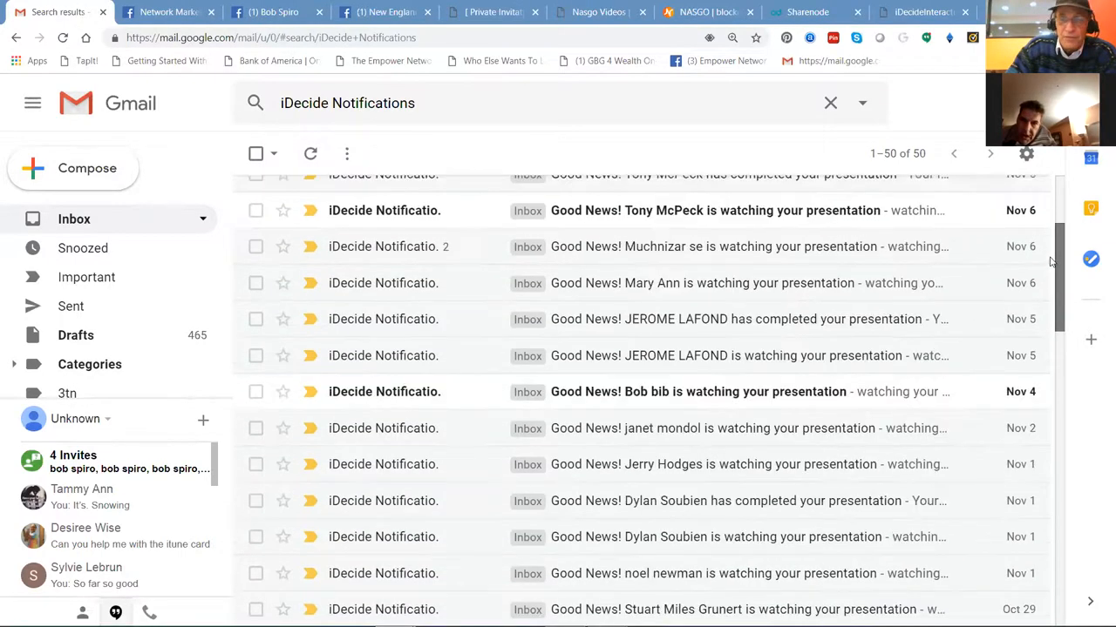
scroll("down", 3)
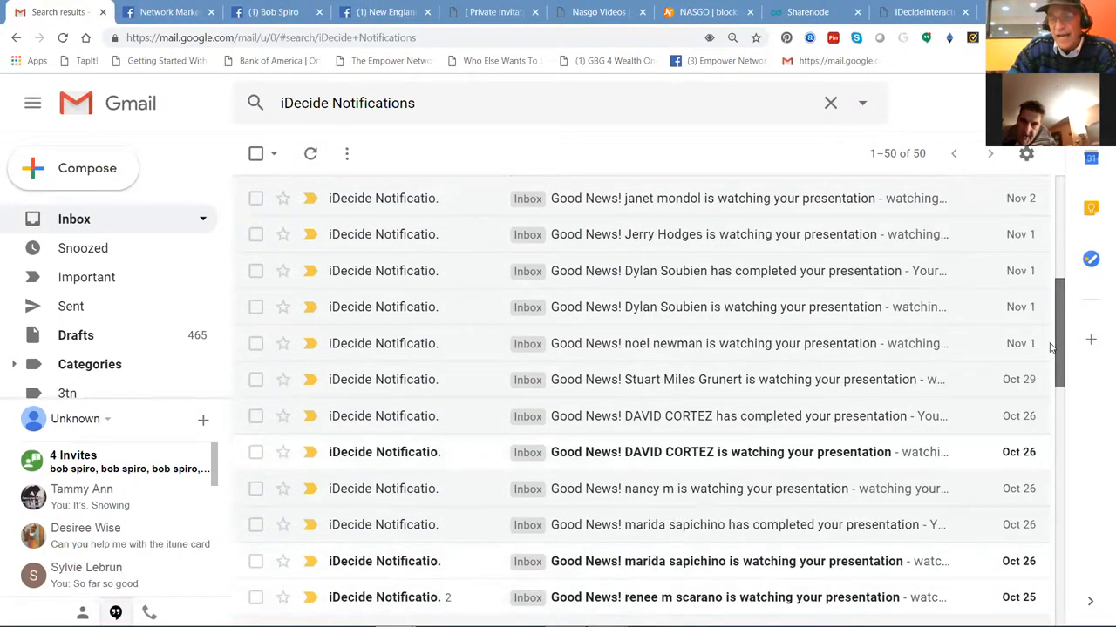
scroll("down", 3)
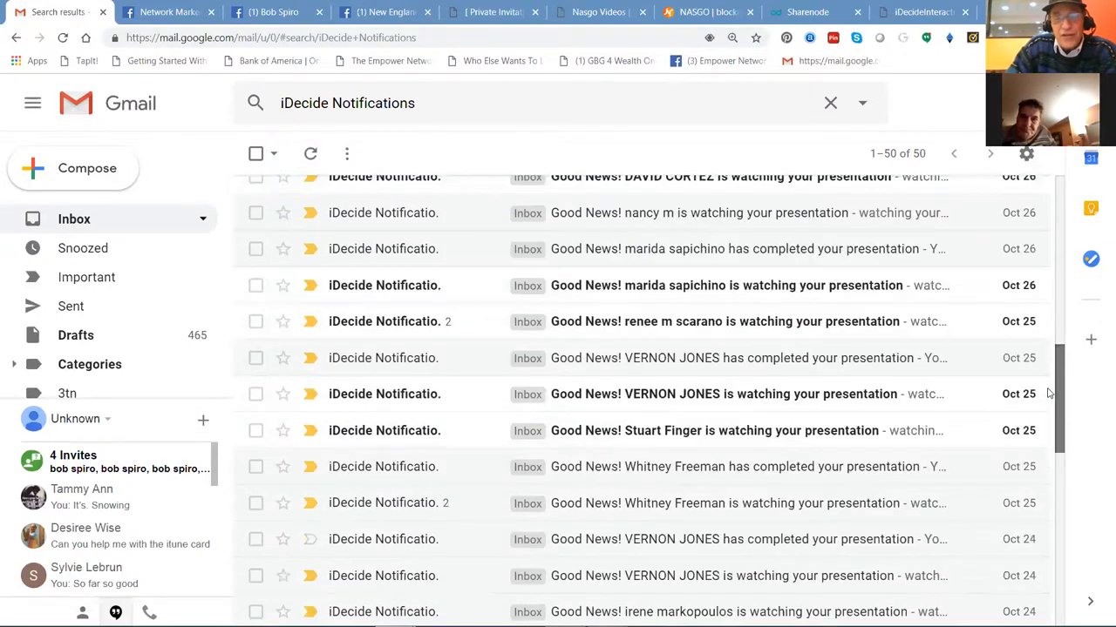
scroll("down", 3)
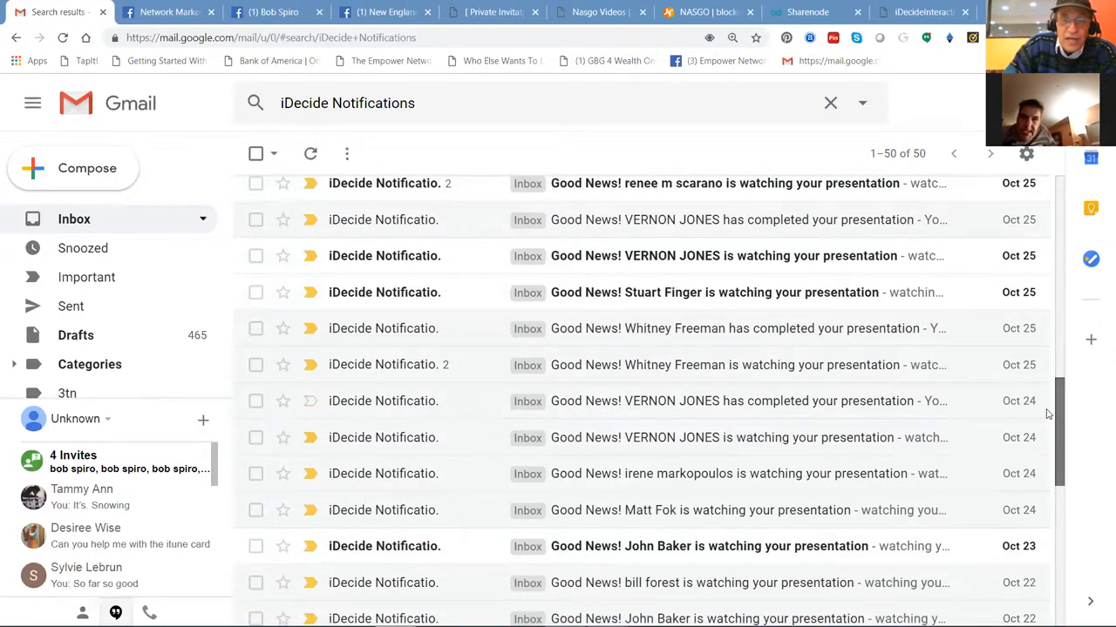
scroll("down", 3)
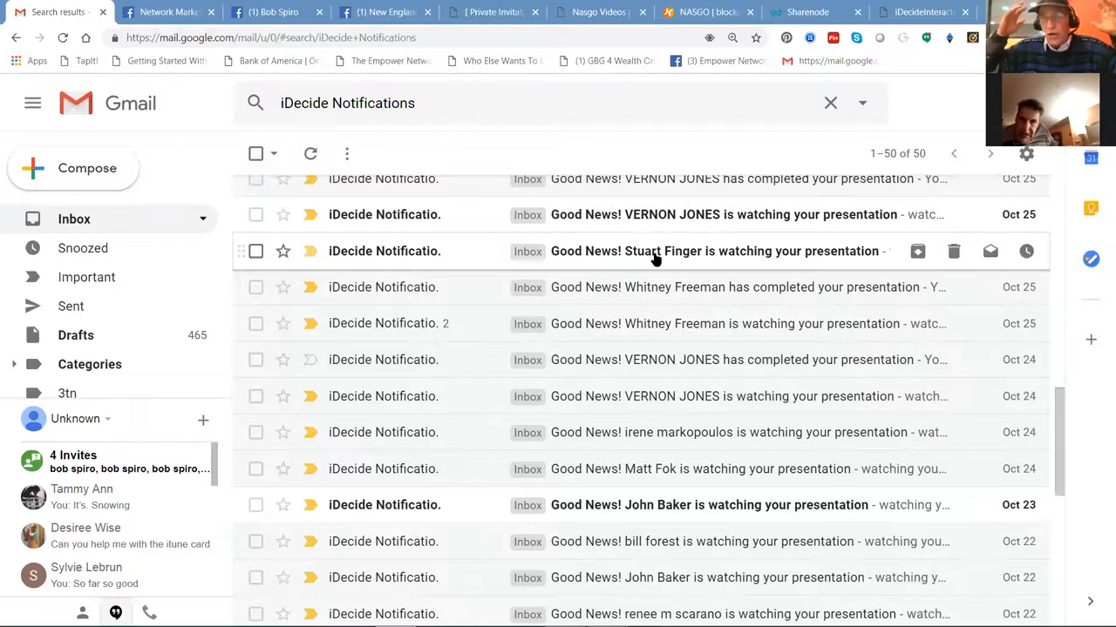
mouse_move(659, 258)
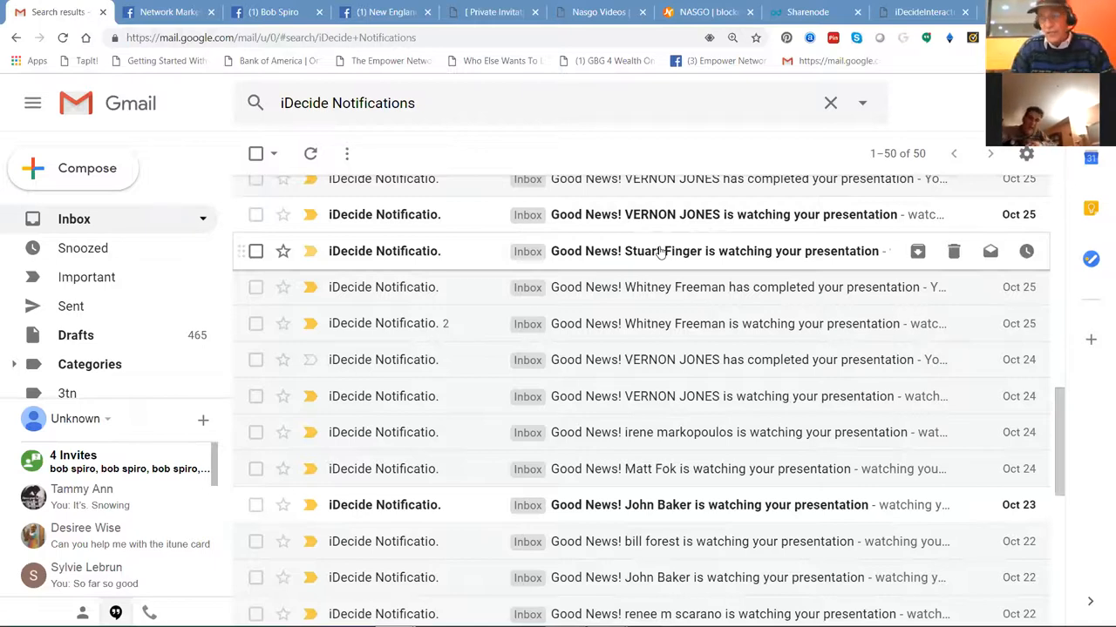
mouse_move(446, 246)
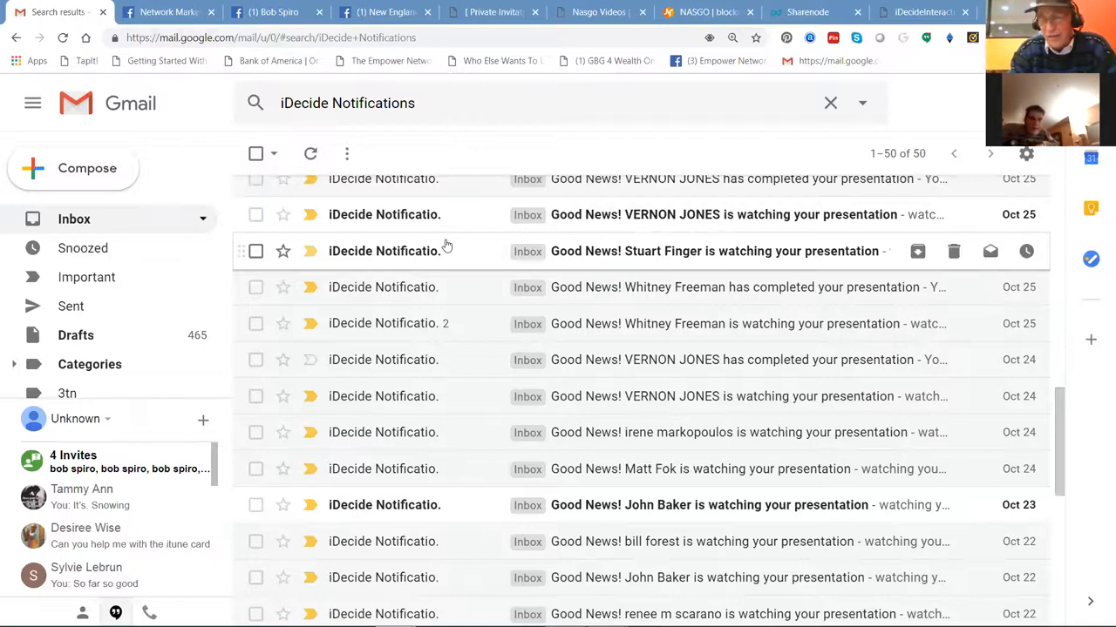
mouse_move(1025, 477)
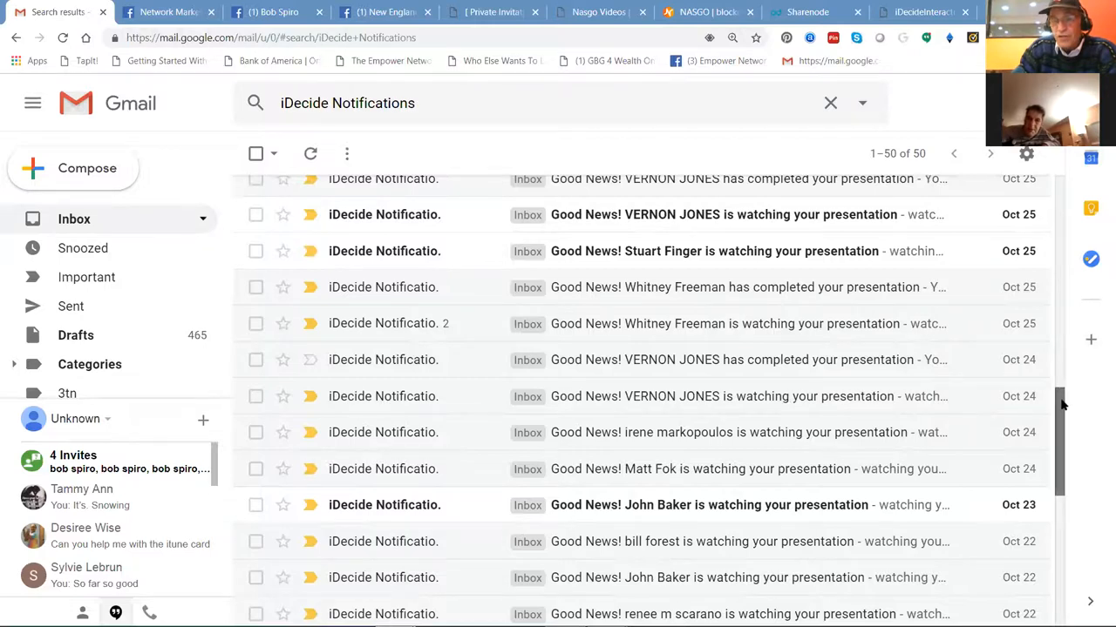
scroll("down", 3)
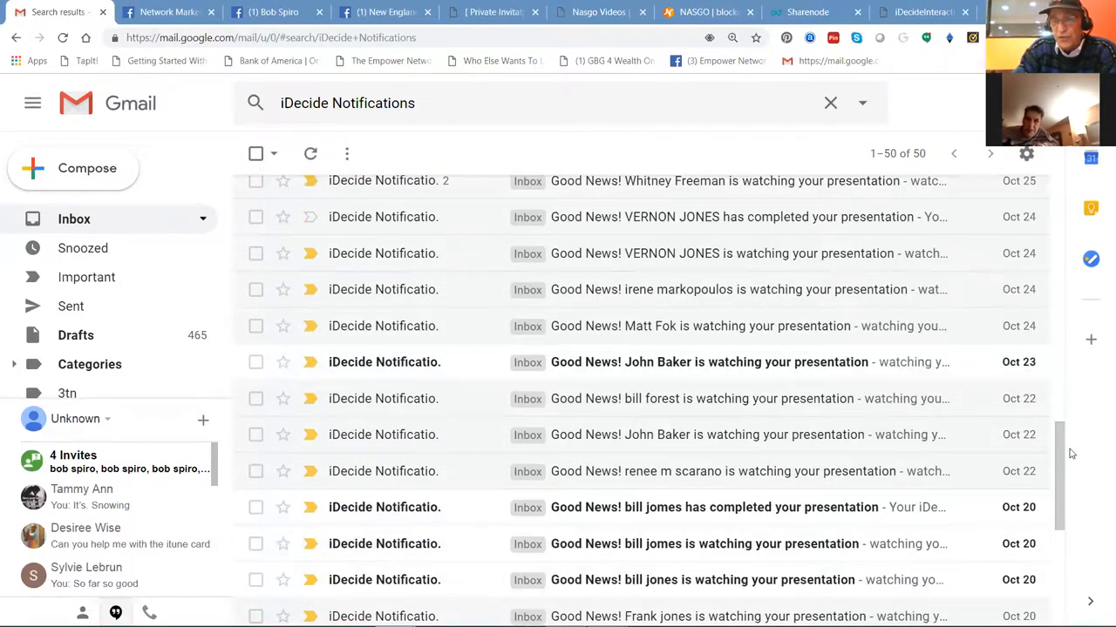
scroll("down", 3)
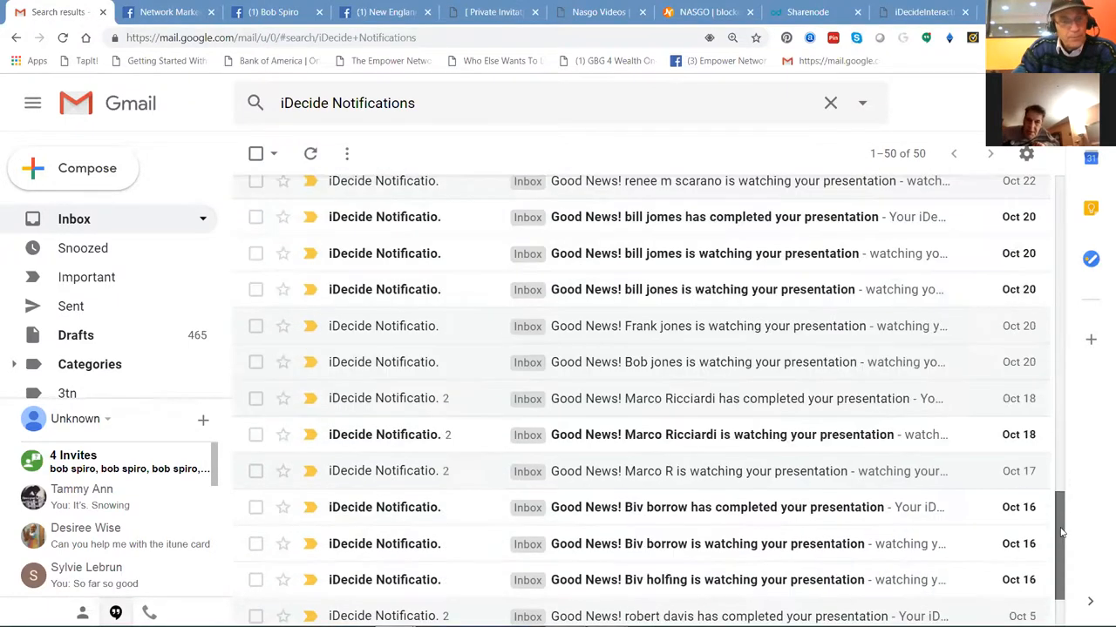
scroll("down", 3)
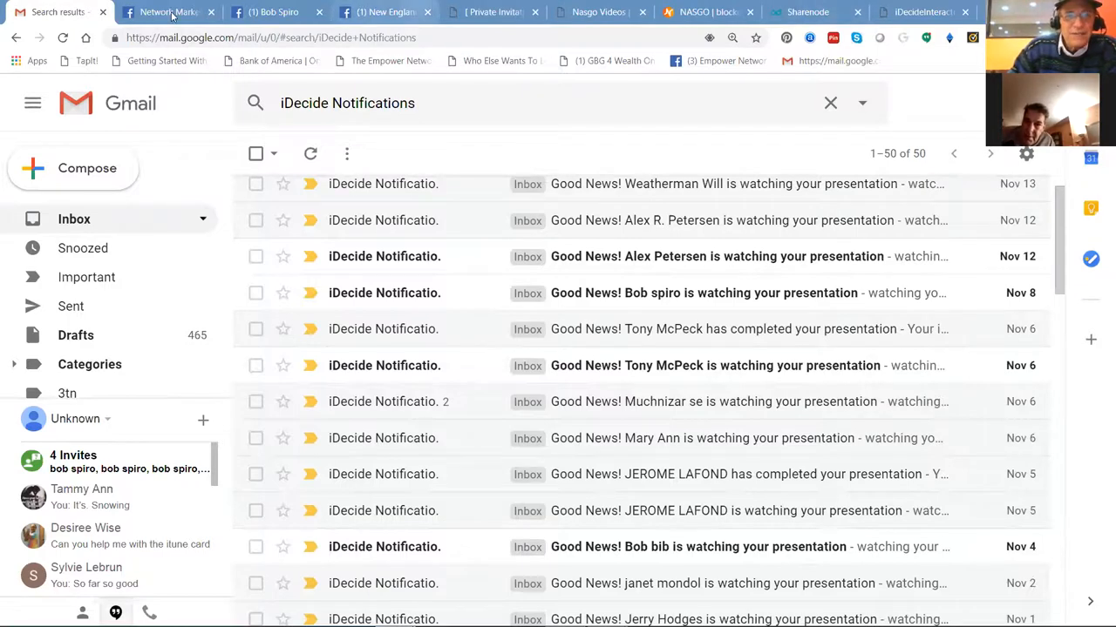
Step: Browse the Network Marketing group feed on Facebook
left_click(165, 10)
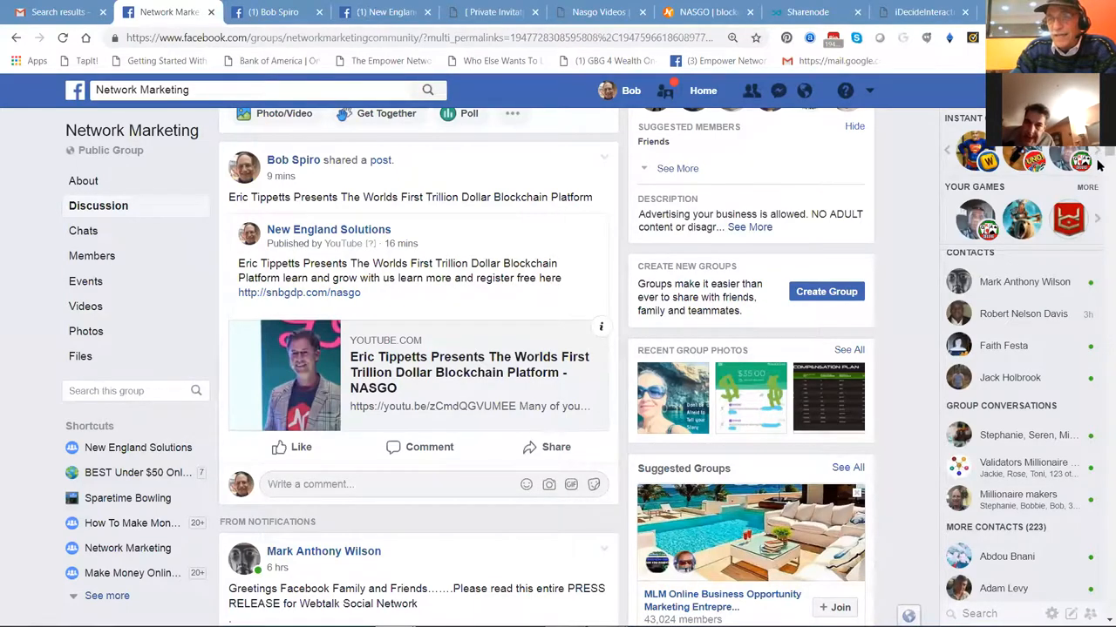
scroll("down", 3)
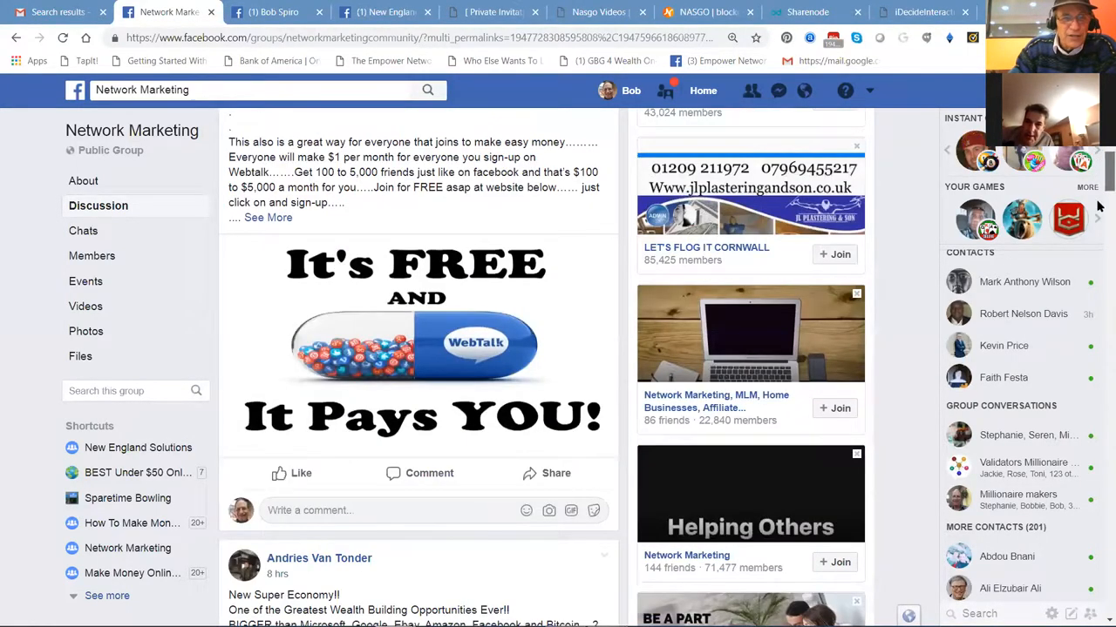
scroll("down", 3)
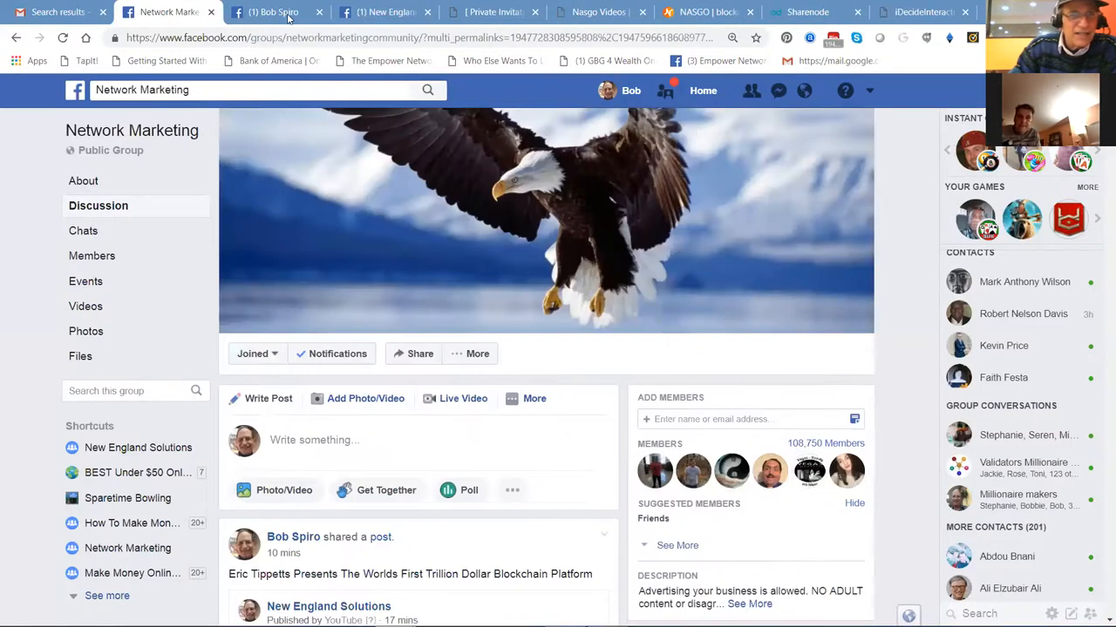
left_click(276, 10)
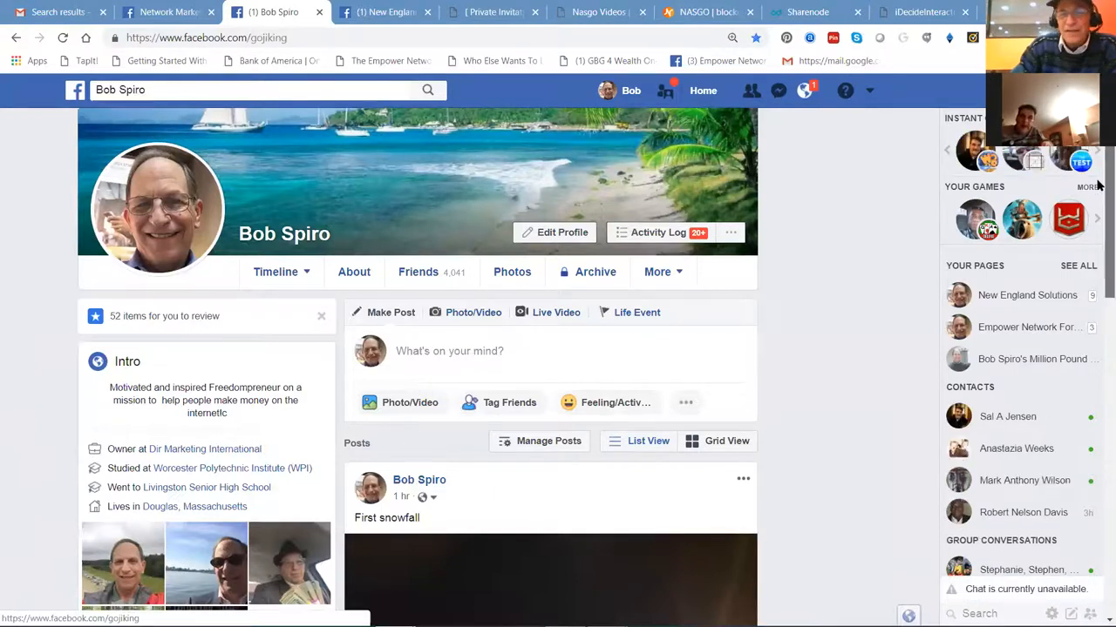
scroll("down", 3)
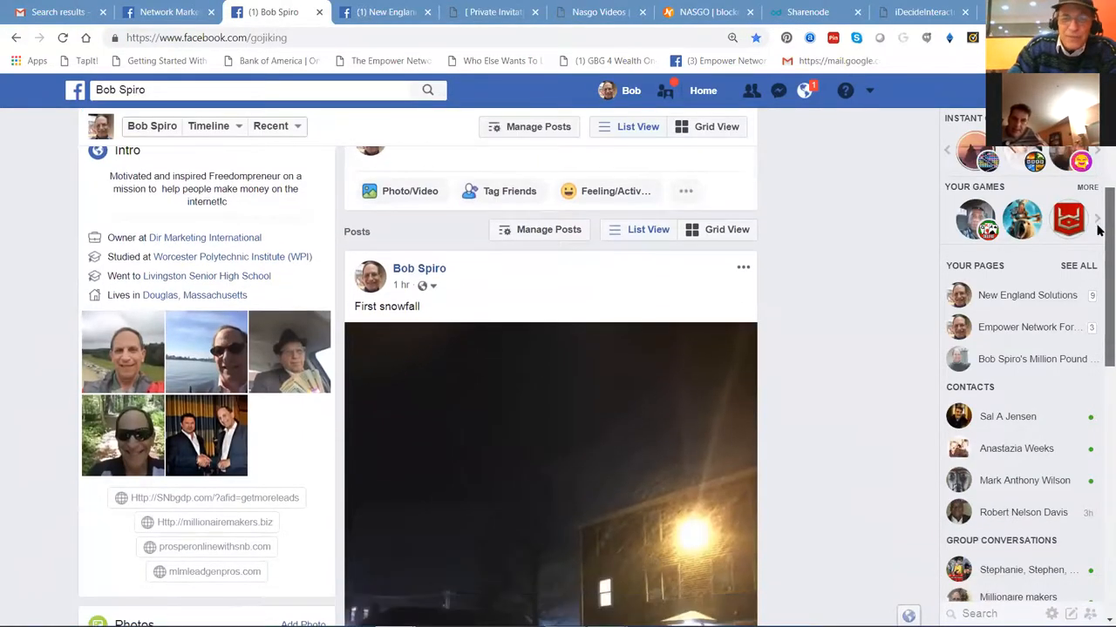
scroll("down", 3)
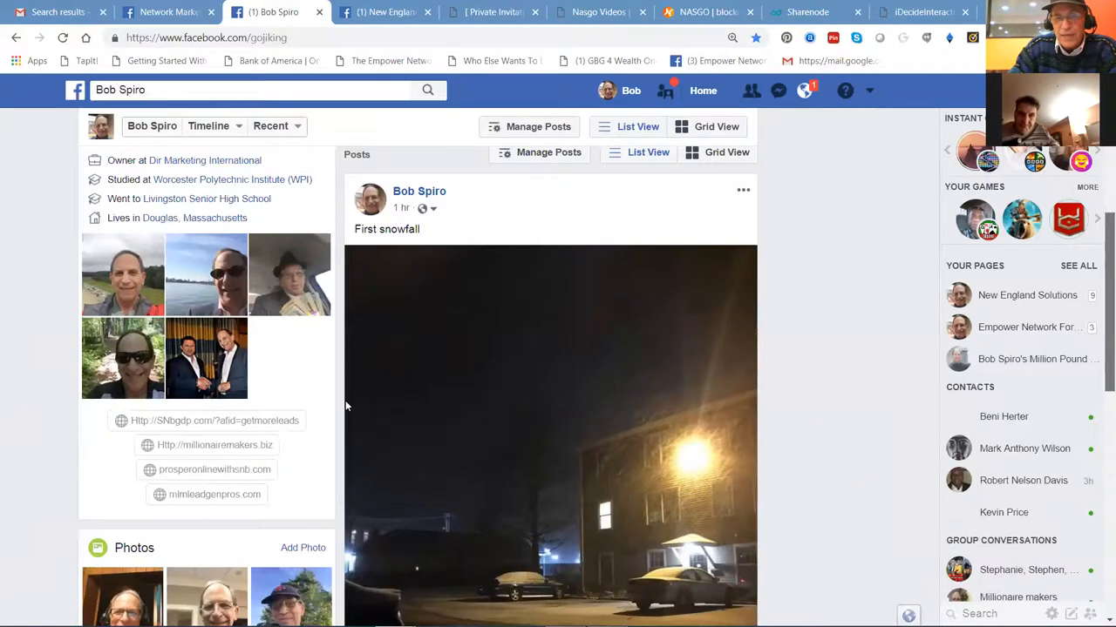
scroll("down", 3)
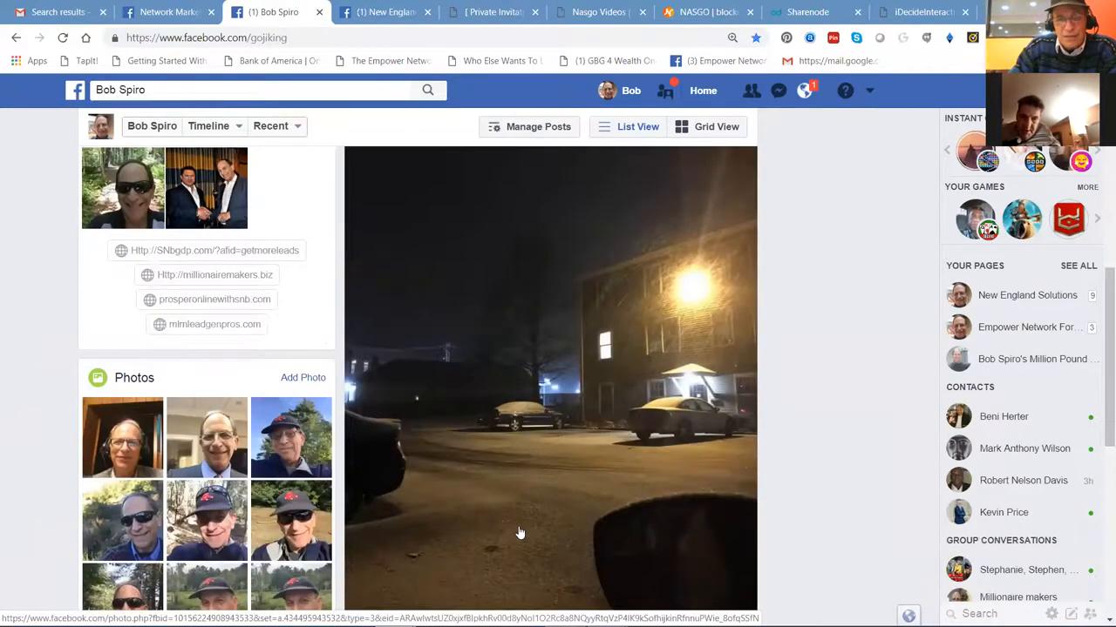
mouse_move(530, 432)
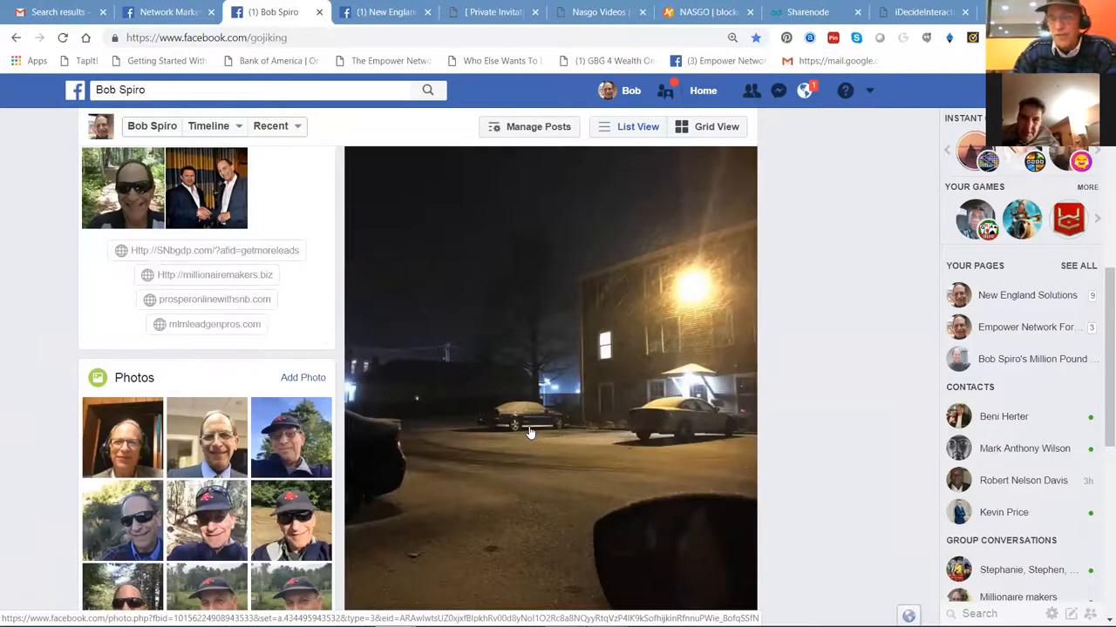
mouse_move(551, 445)
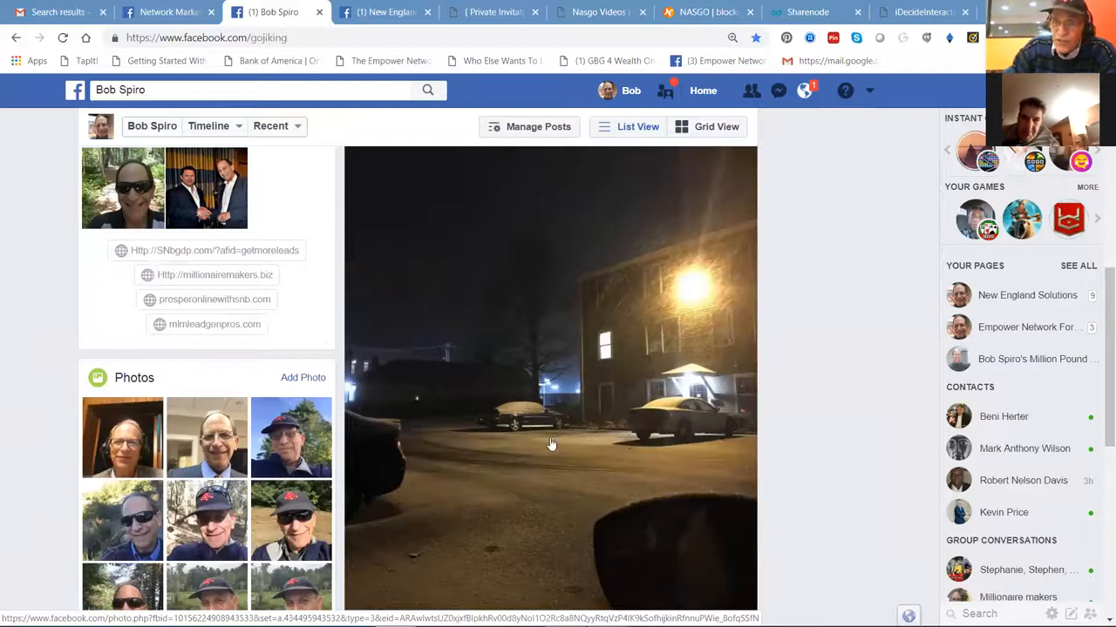
mouse_move(512, 414)
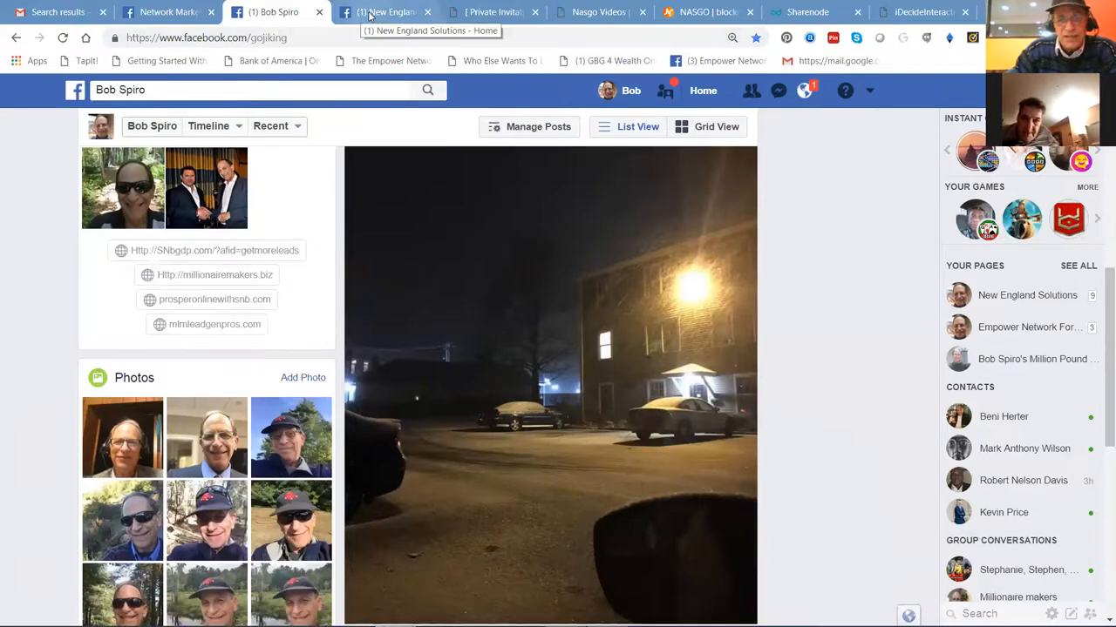
left_click(385, 11)
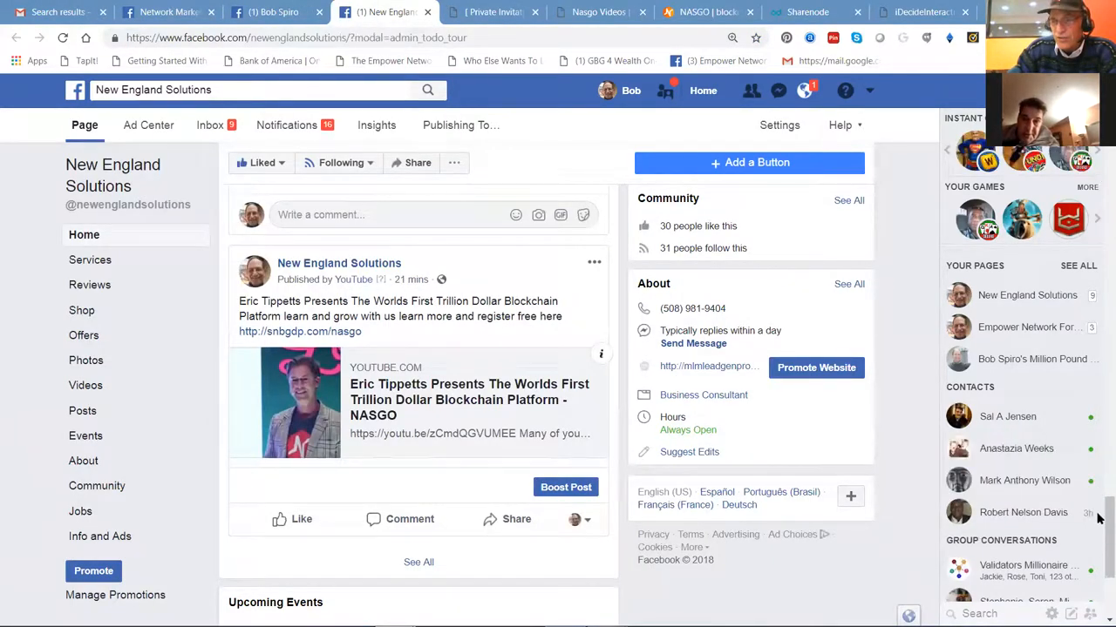
scroll("down", 3)
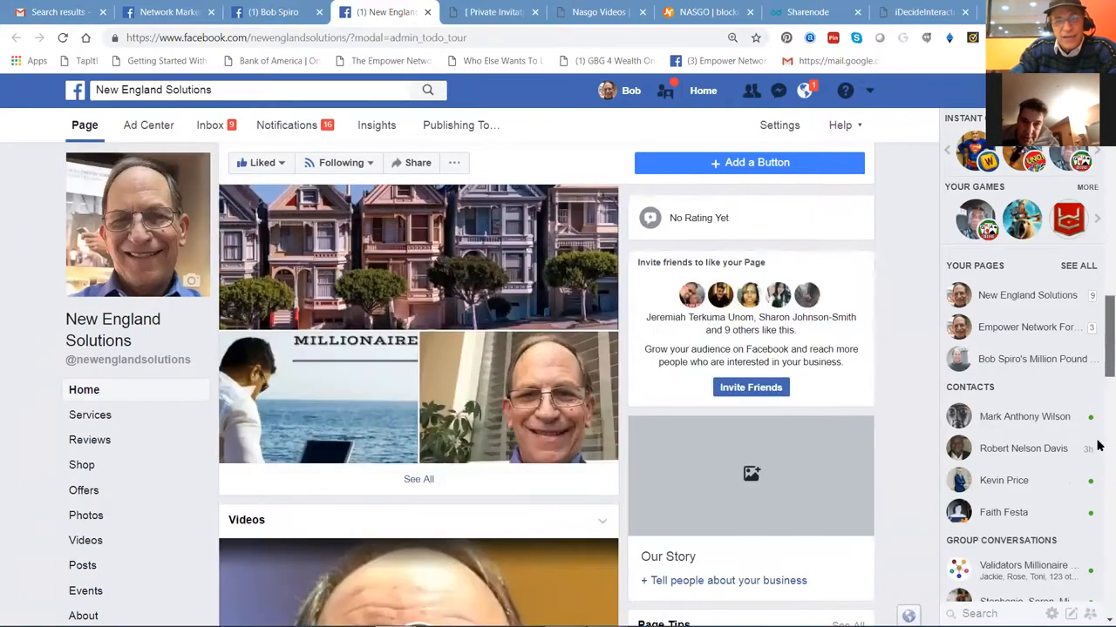
scroll("down", 3)
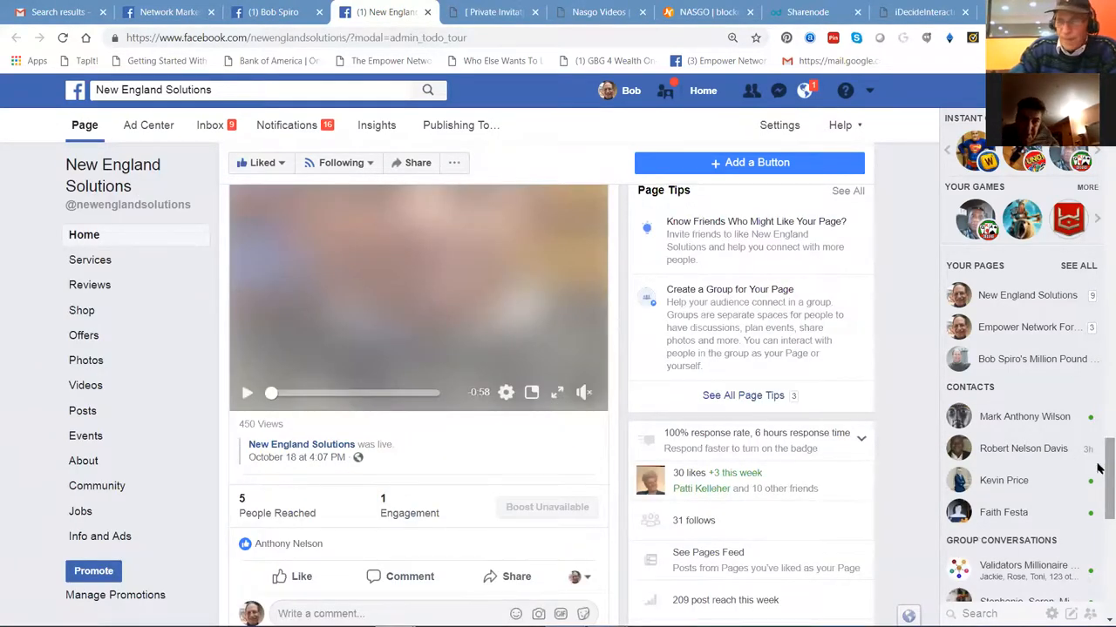
scroll("down", 3)
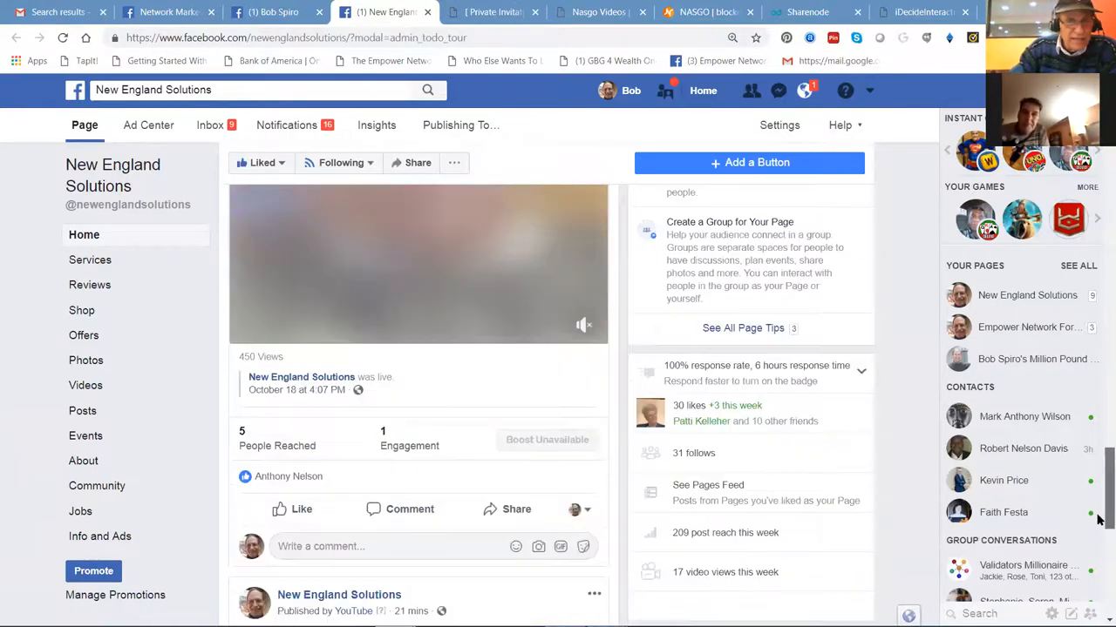
scroll("down", 3)
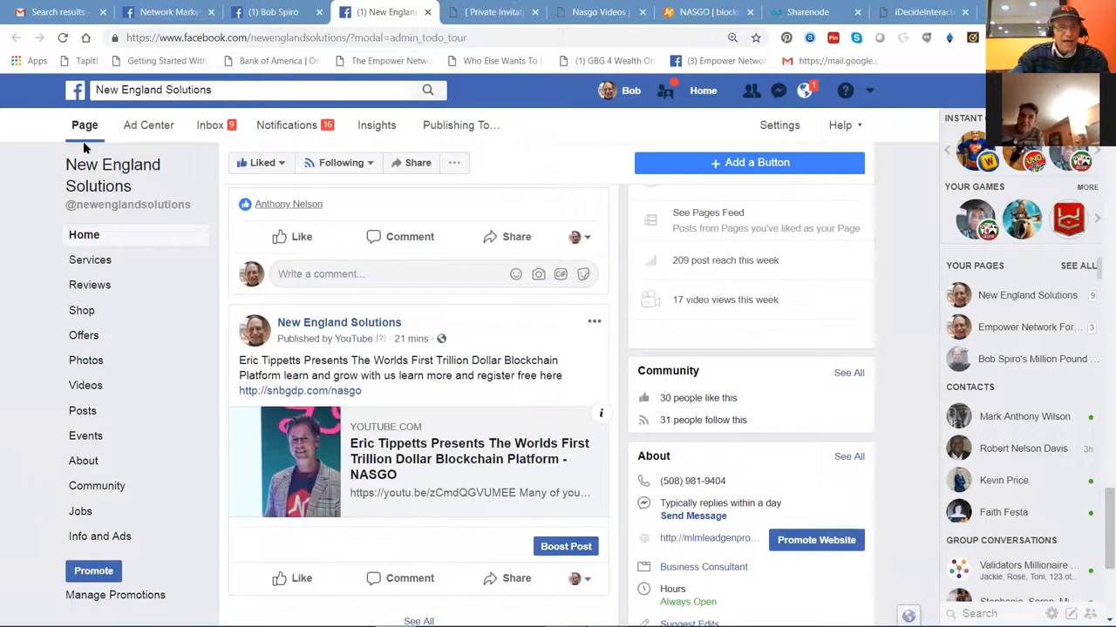
mouse_move(261, 162)
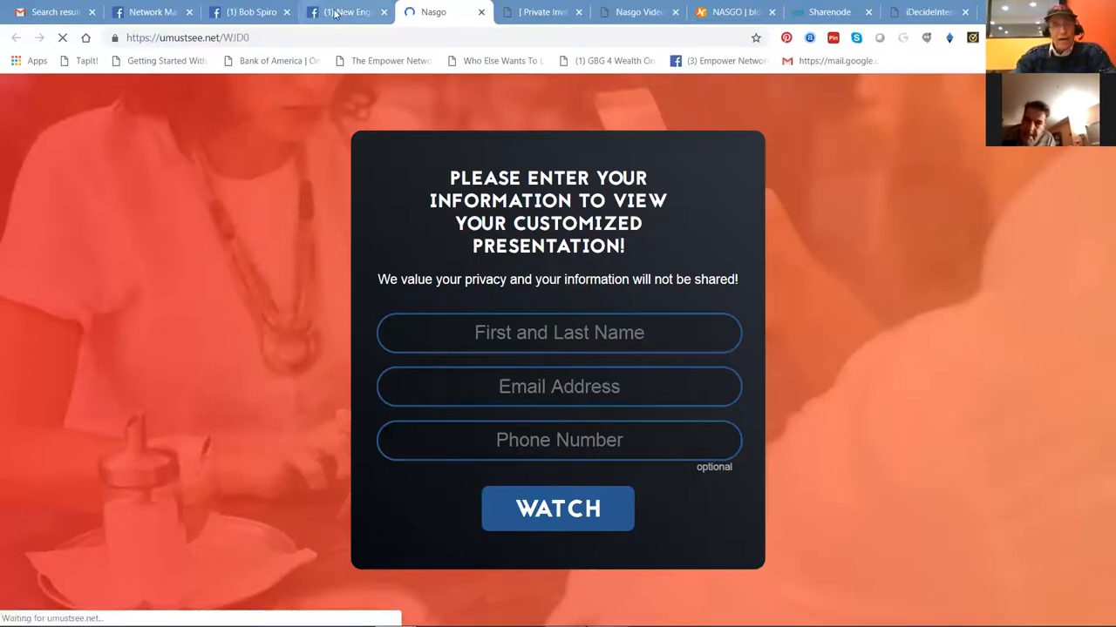
left_click(346, 12)
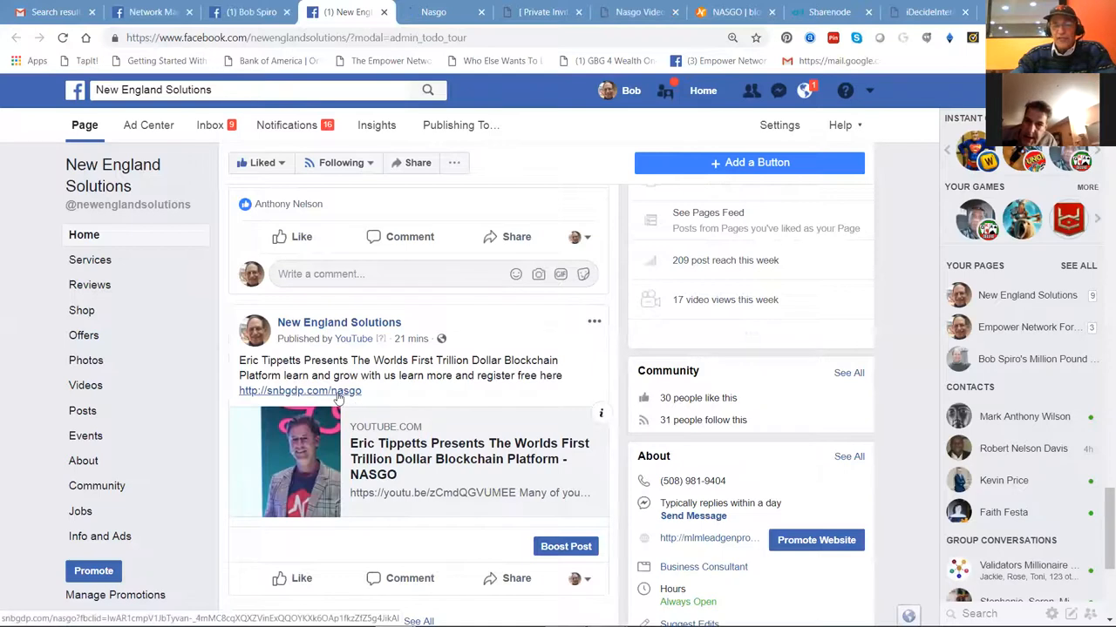
mouse_move(338, 398)
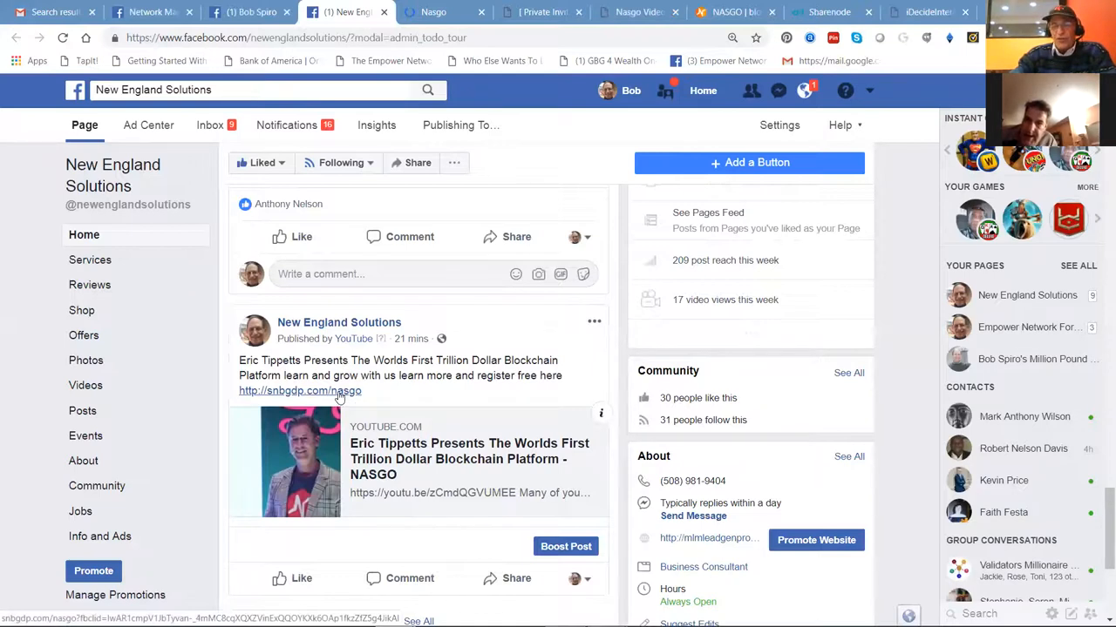
mouse_move(338, 392)
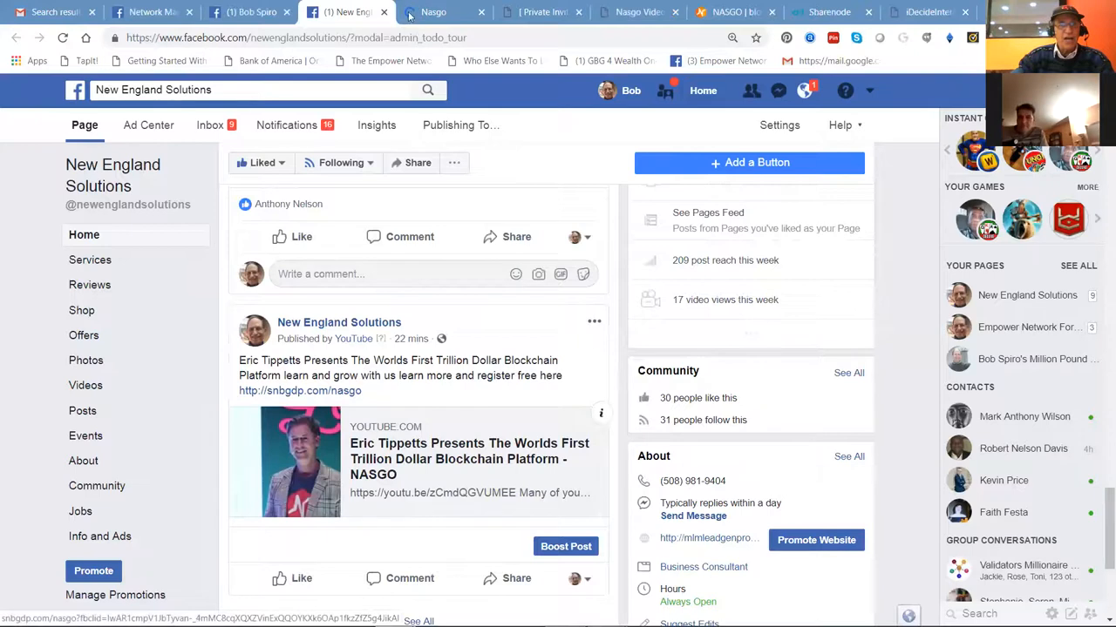
left_click(433, 11)
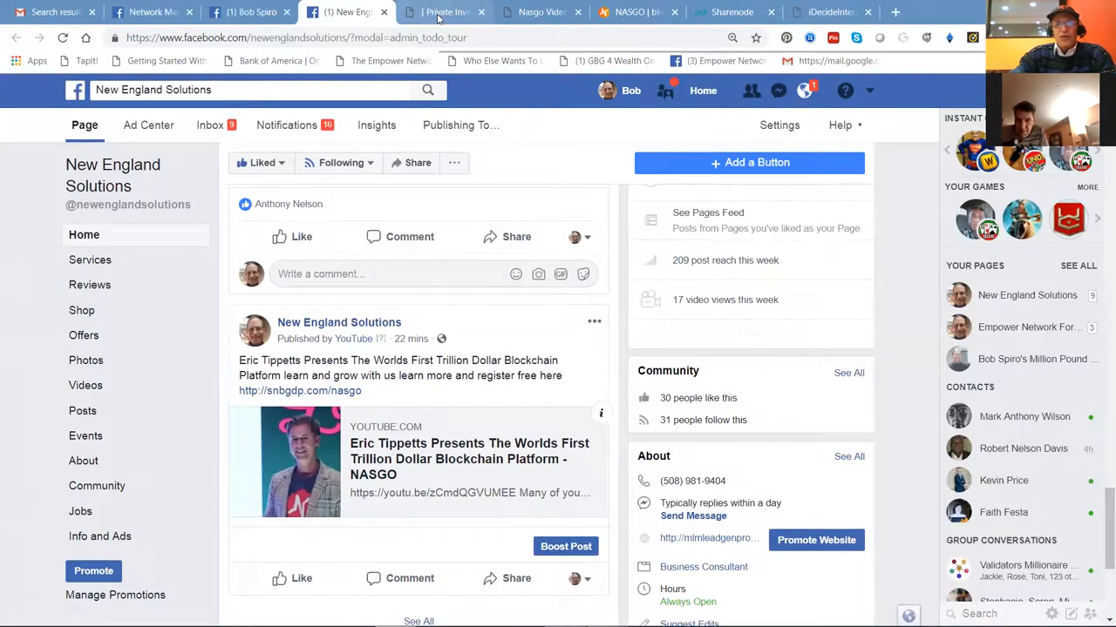
Step: Look through the private invitation NASGO page down to the Videos and Webinars buttons
left_click(445, 10)
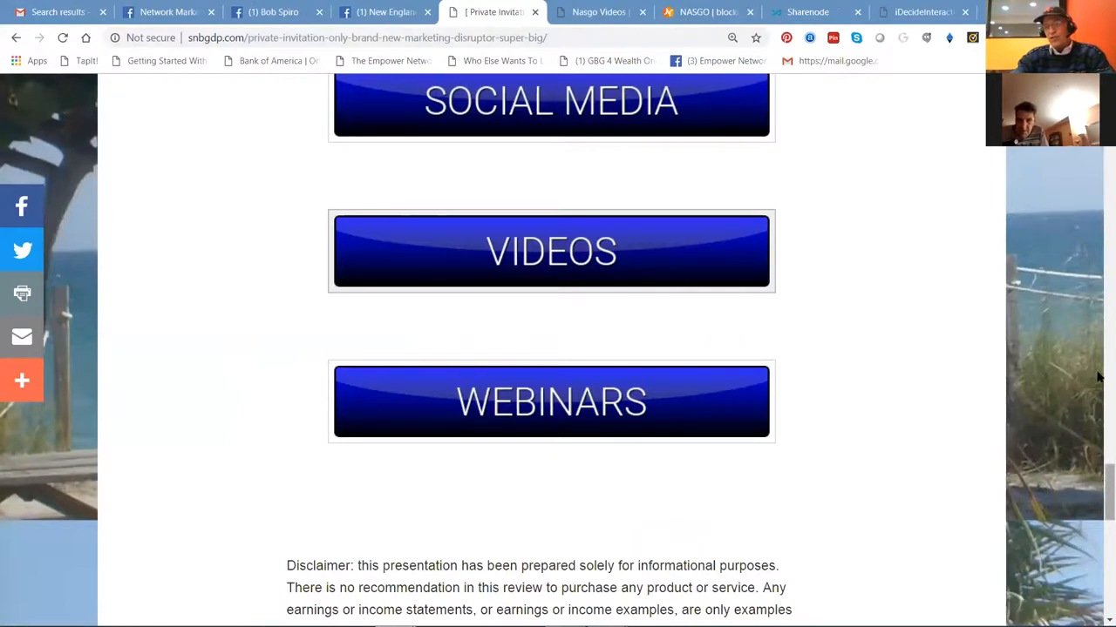
scroll("up", 3)
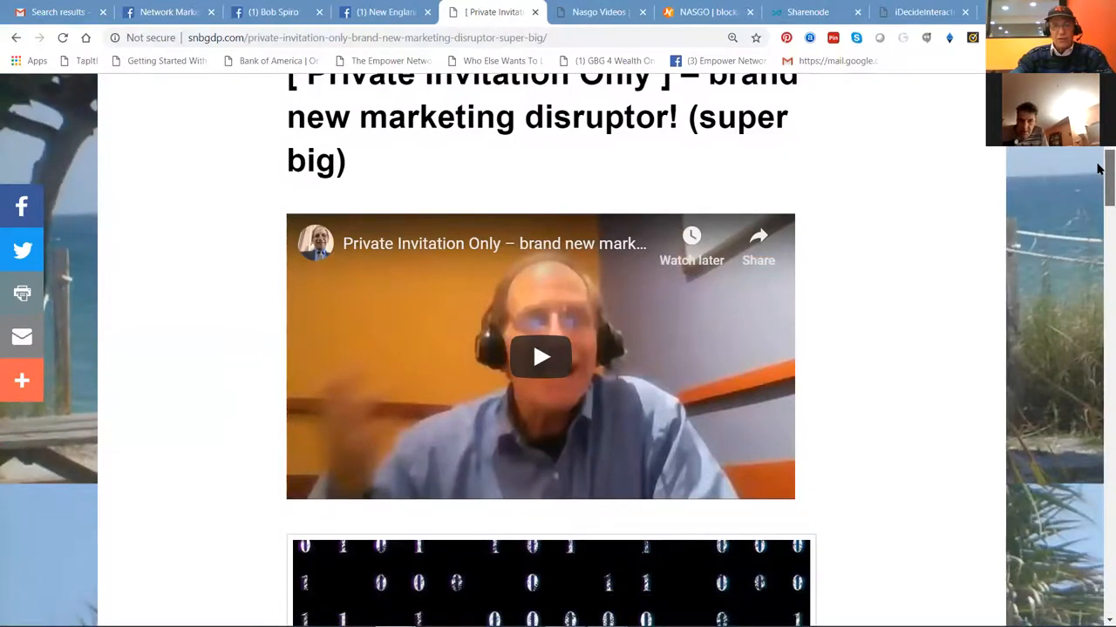
scroll("down", 3)
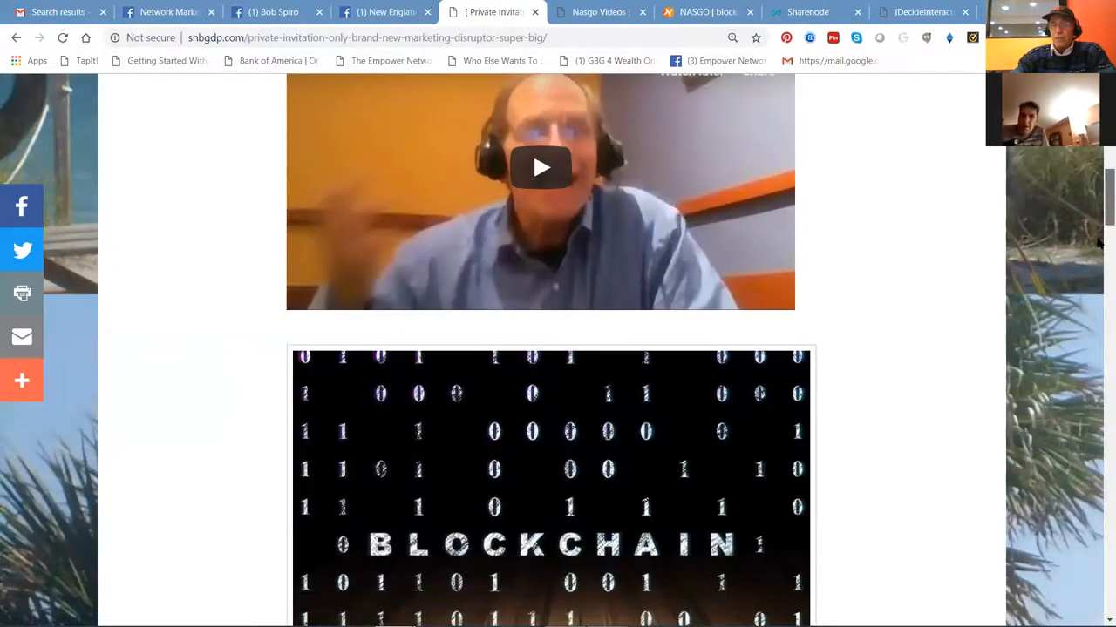
scroll("down", 3)
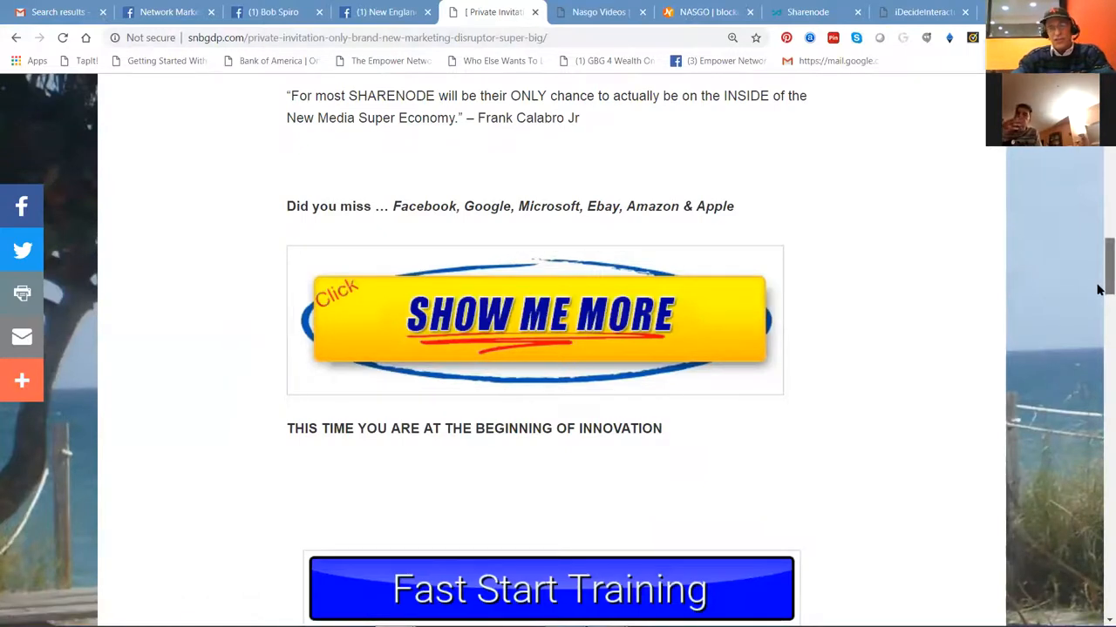
scroll("down", 3)
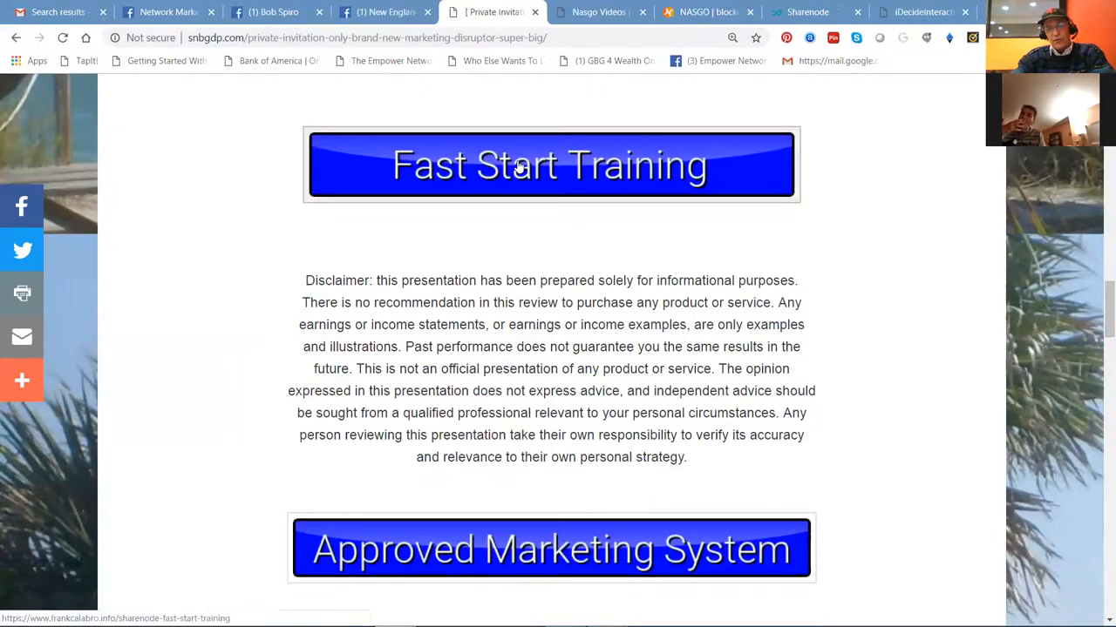
mouse_move(1098, 334)
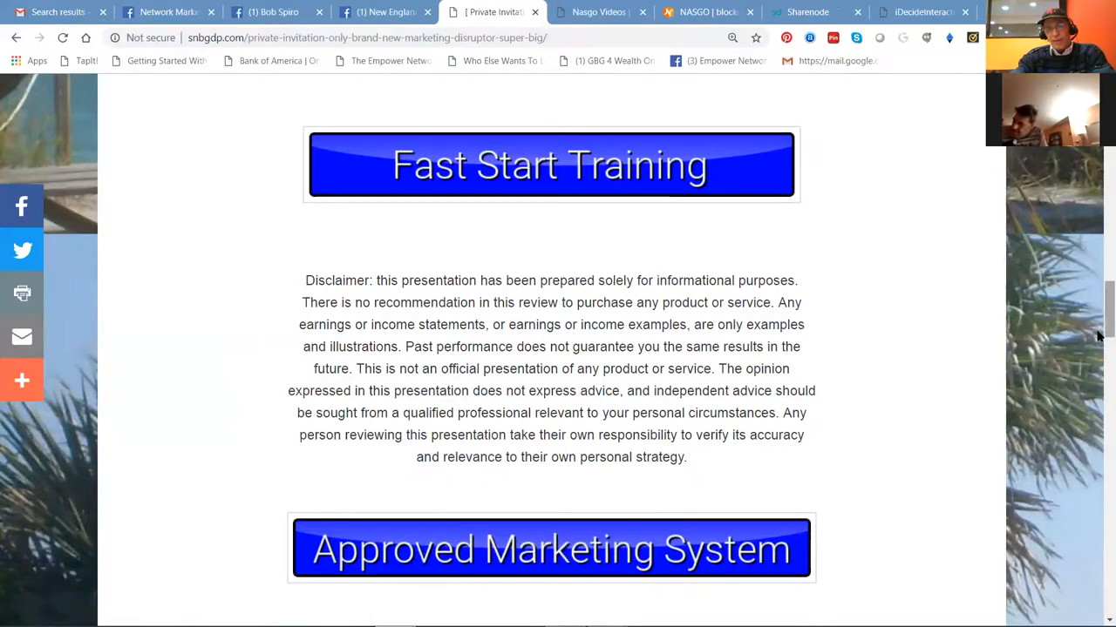
scroll("down", 3)
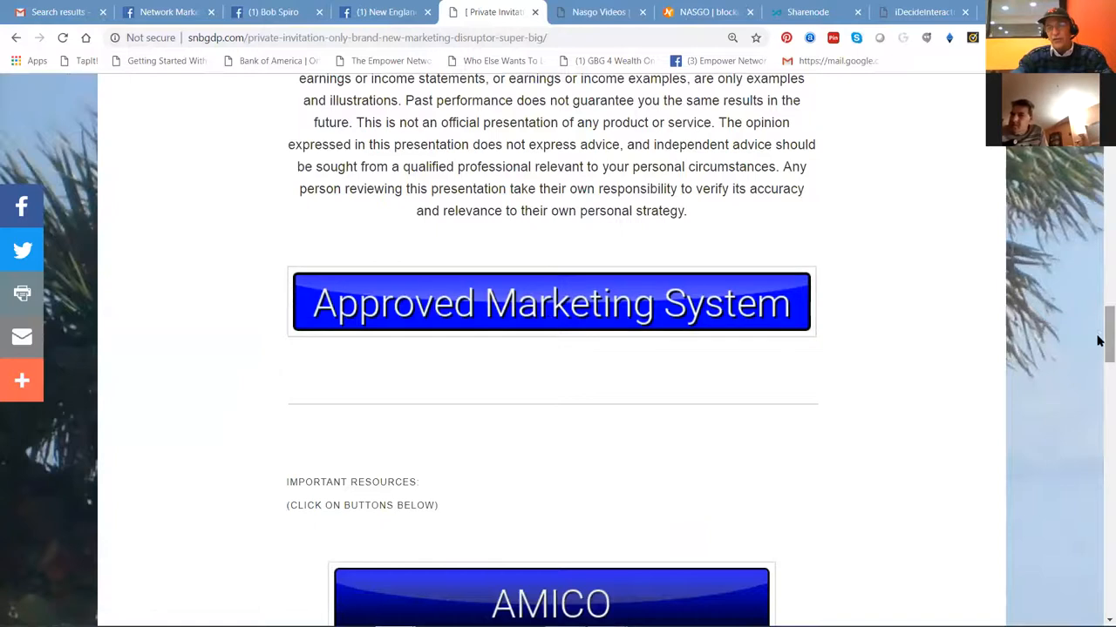
scroll("down", 3)
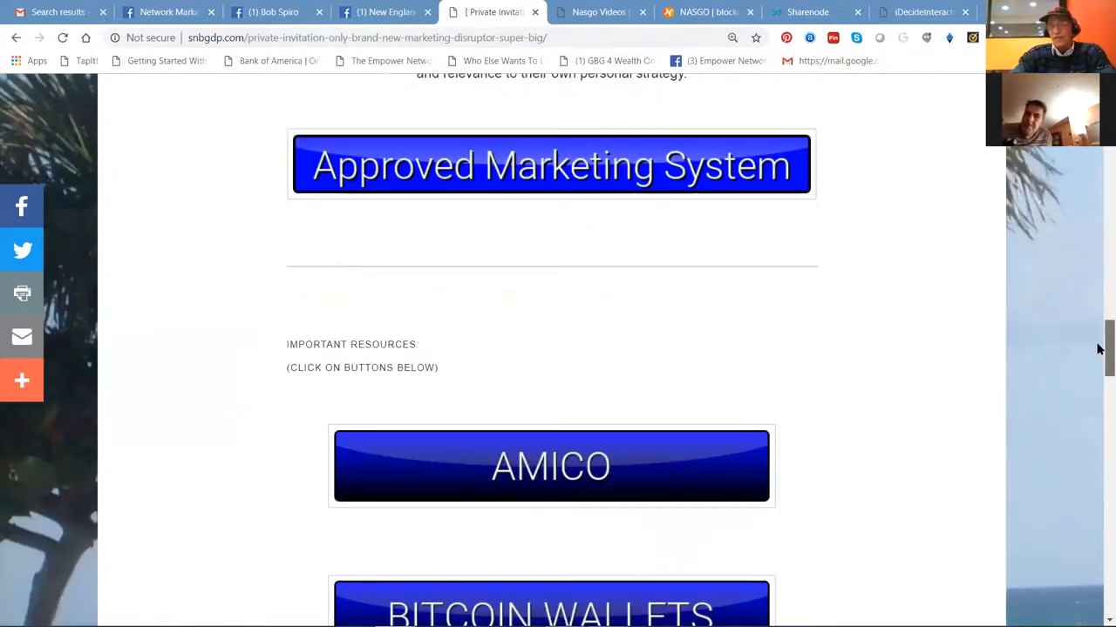
scroll("down", 3)
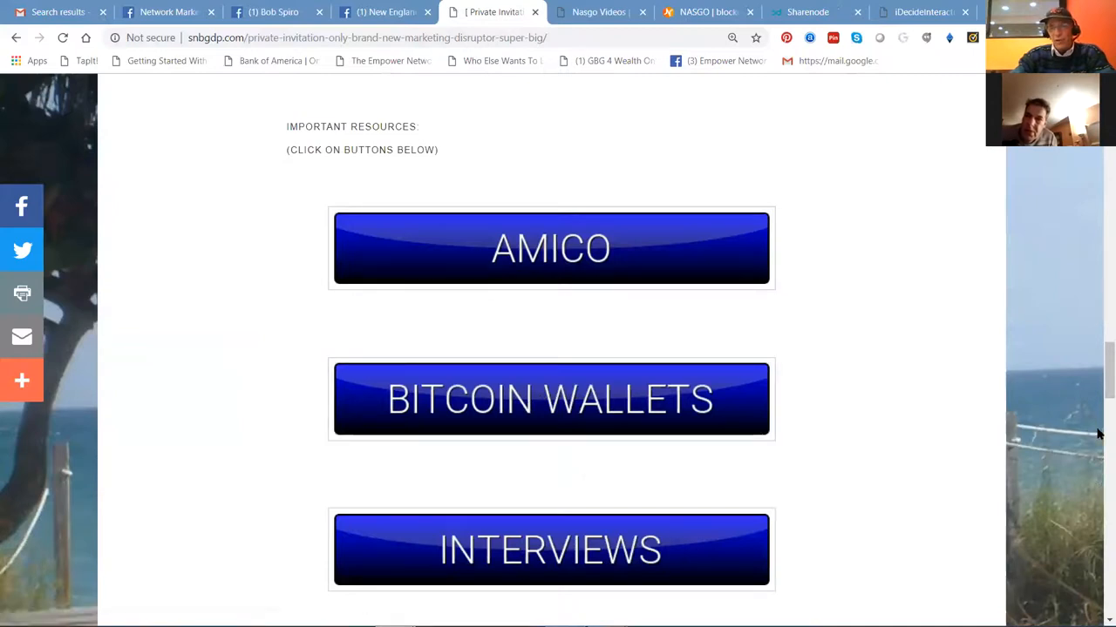
scroll("down", 3)
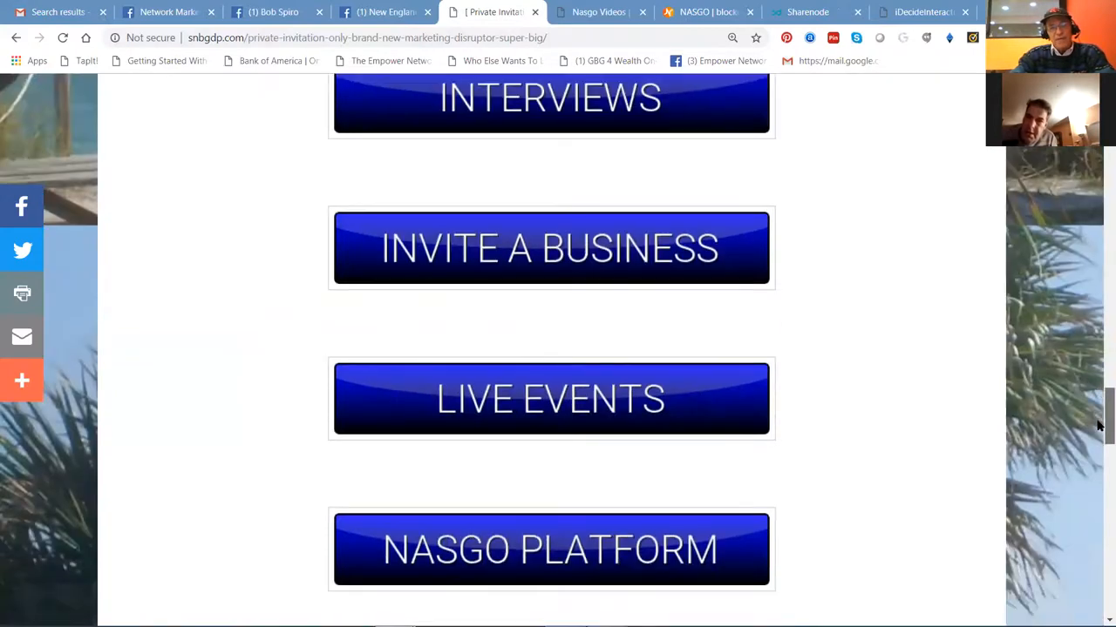
scroll("down", 3)
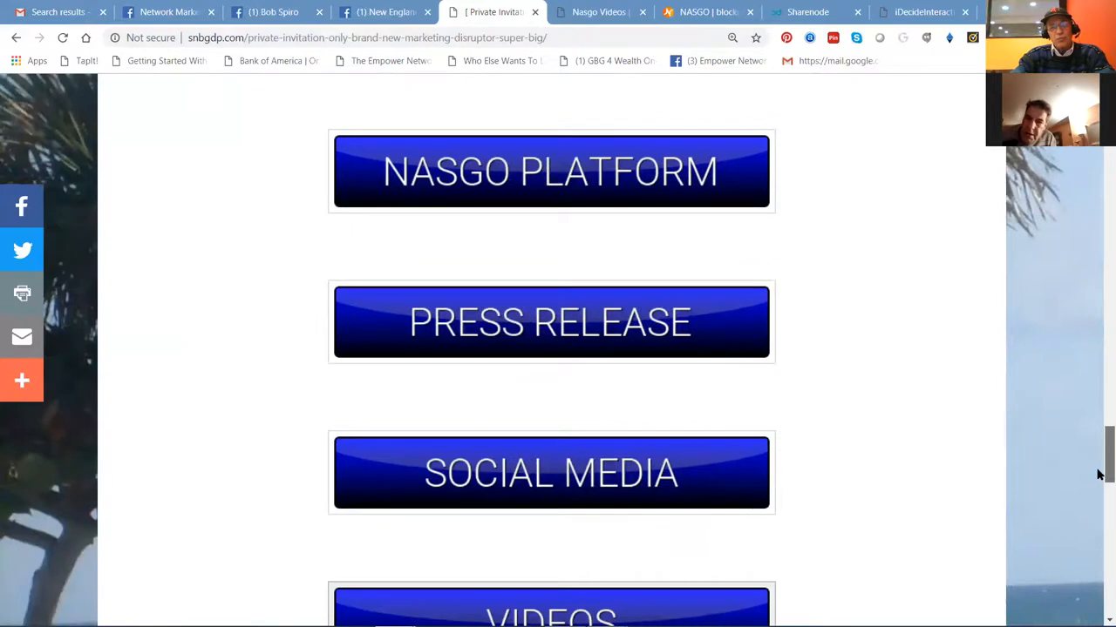
scroll("down", 3)
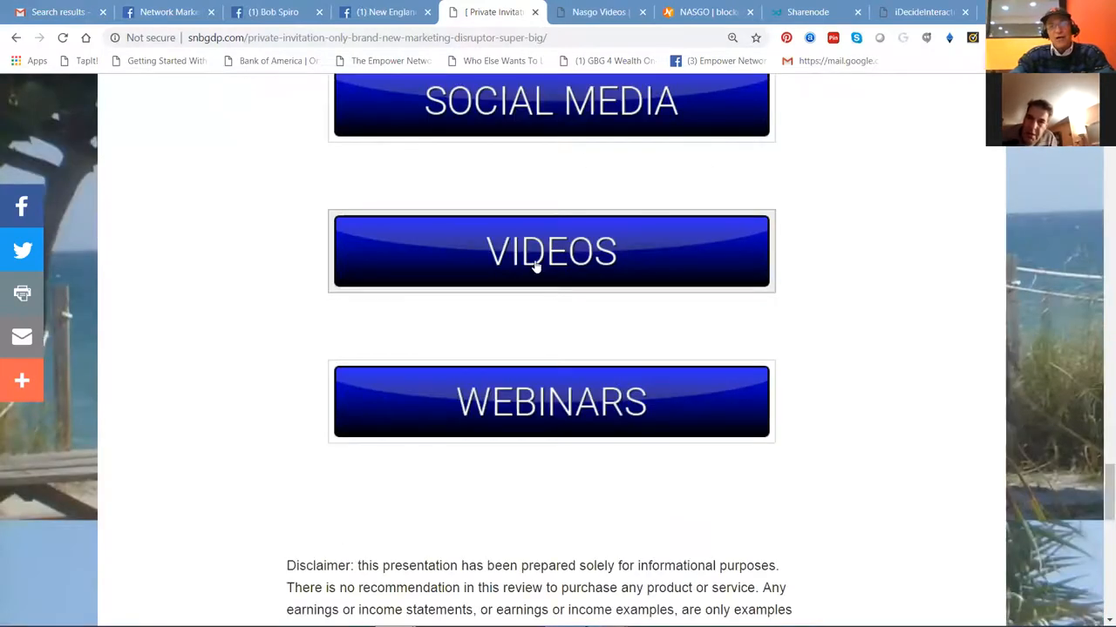
Step: View the blog's NASGO Videos page, then return to the New England Solutions Facebook post
left_click(550, 251)
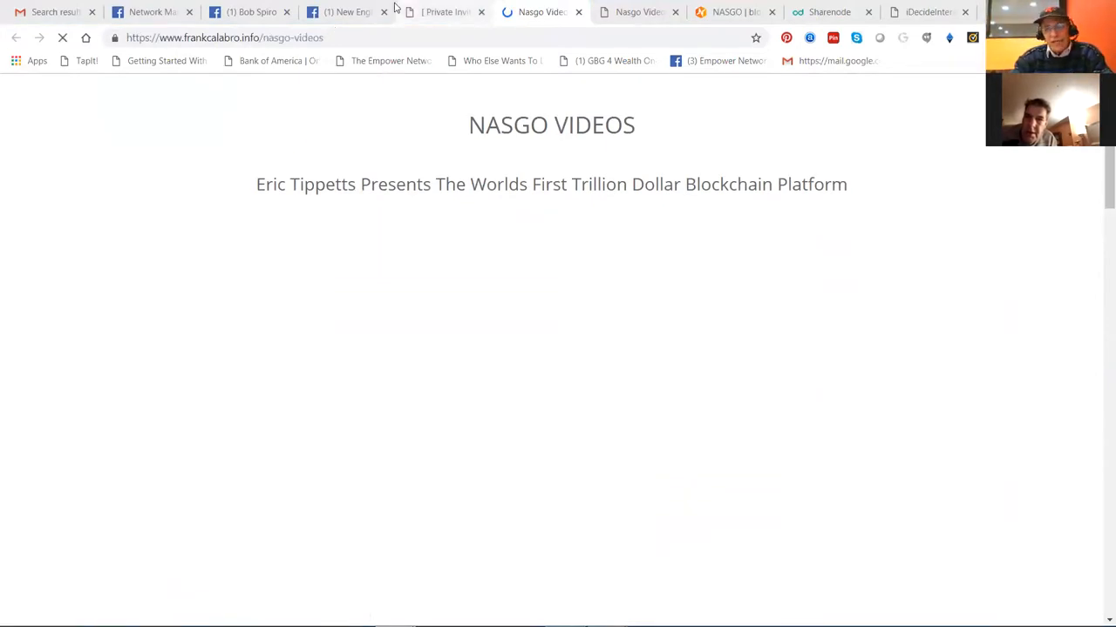
scroll("down", 3)
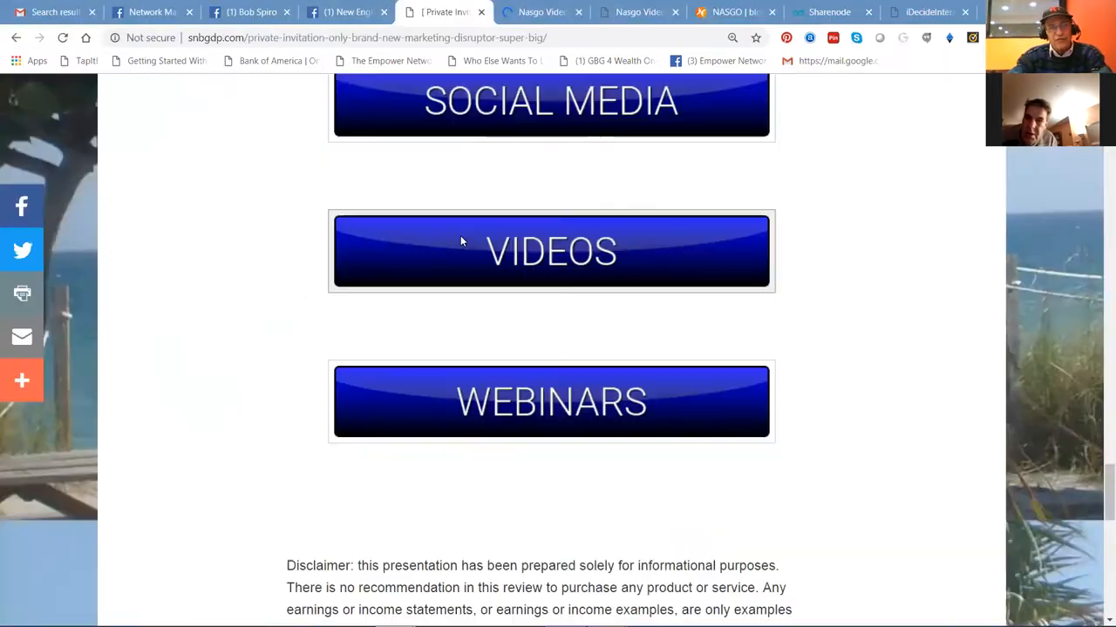
mouse_move(454, 502)
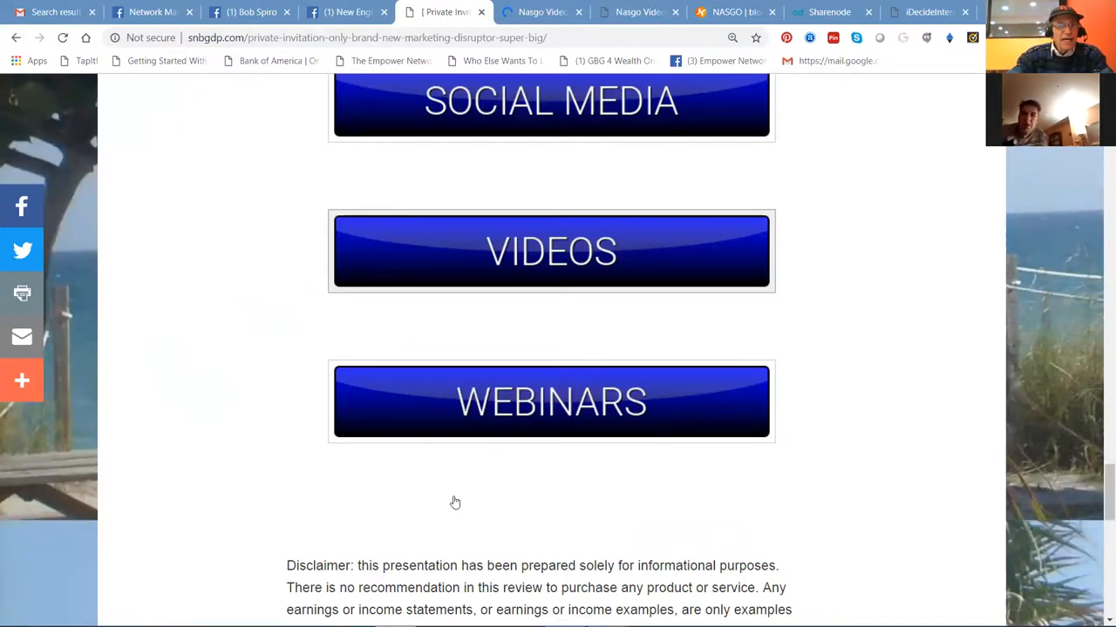
left_click(341, 27)
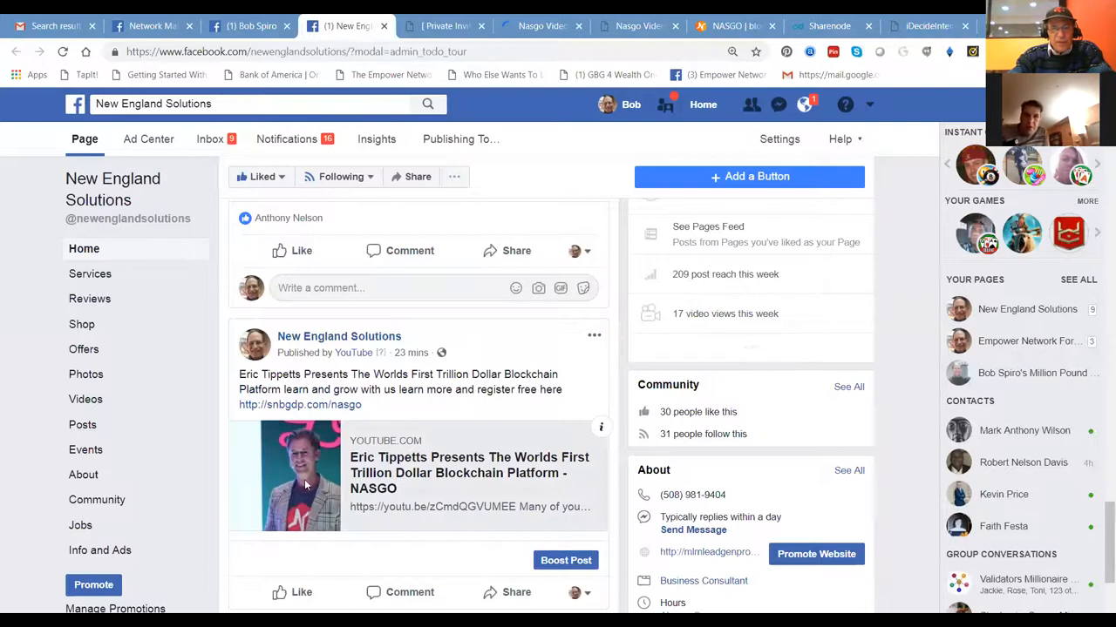
Step: Open the NASGO blockchain video from the New England Solutions post on YouTube
left_click(286, 474)
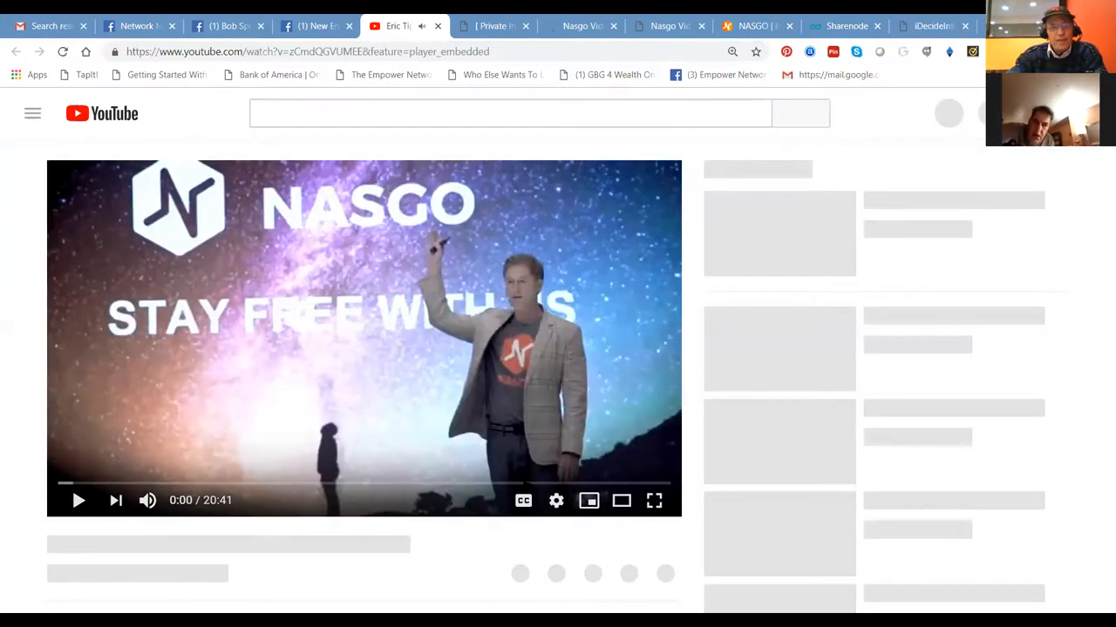
Step: Pause the NASGO blockchain video and bring up YouTube's share dialog
left_click(77, 499)
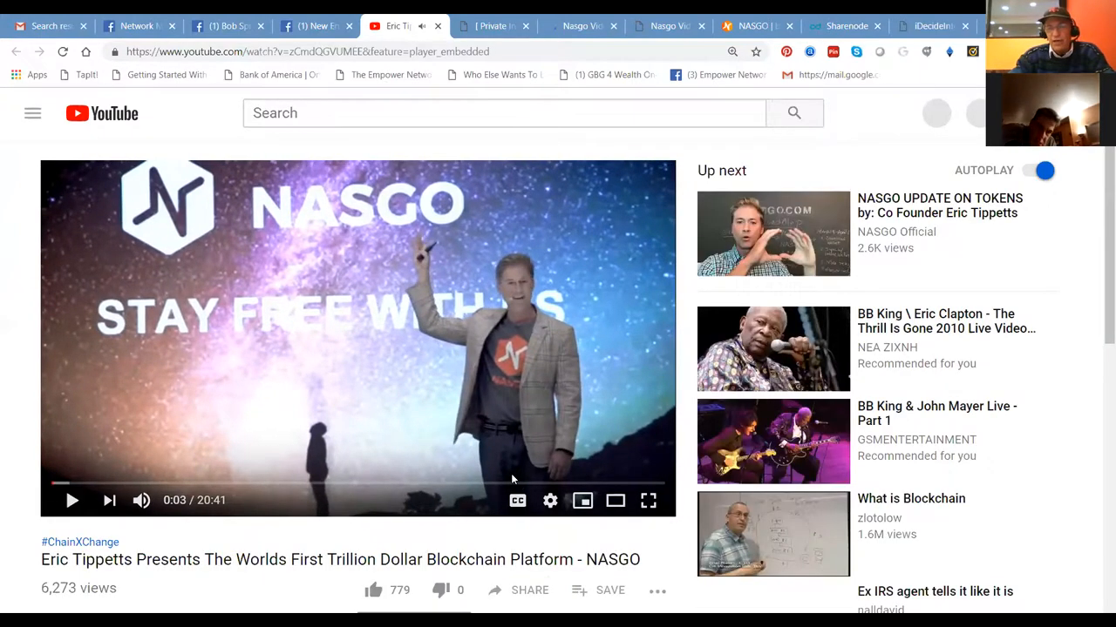
scroll("down", 3)
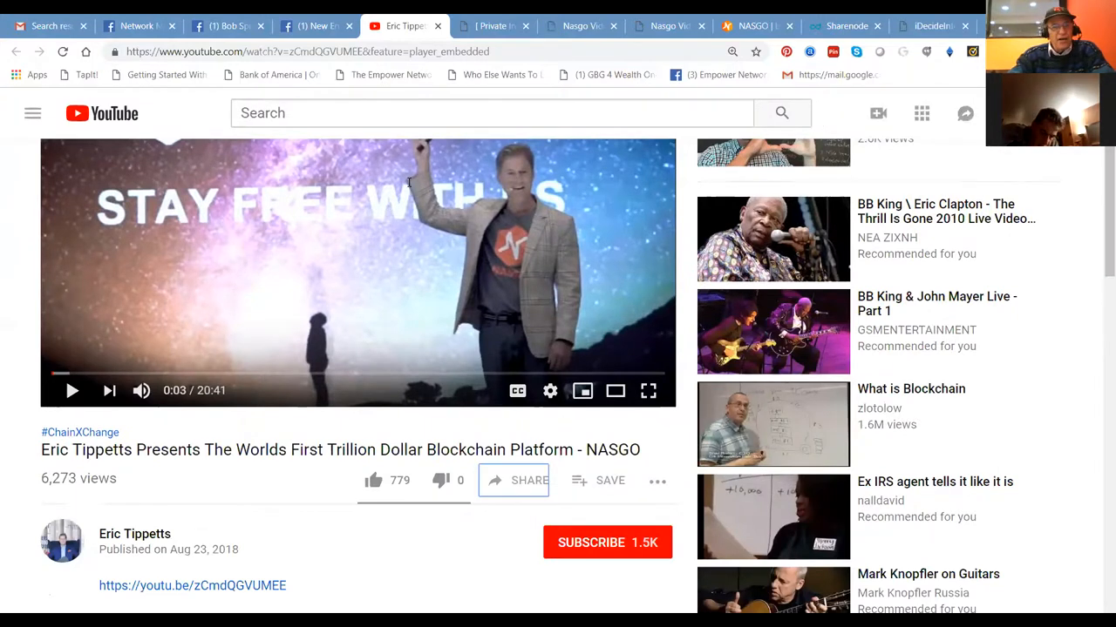
left_click(512, 481)
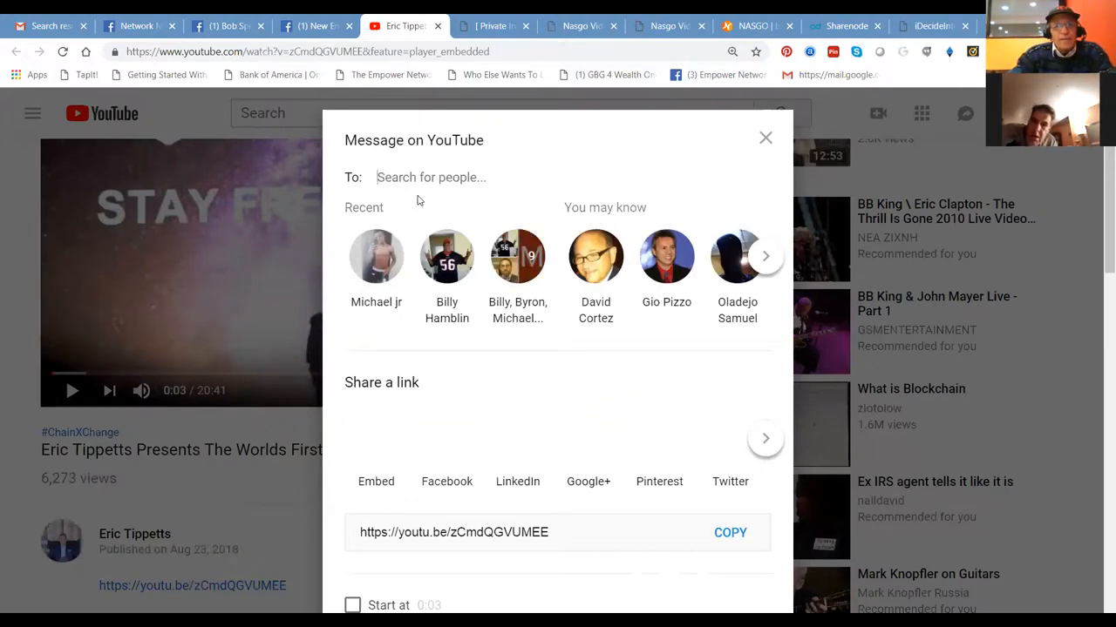
type("sa")
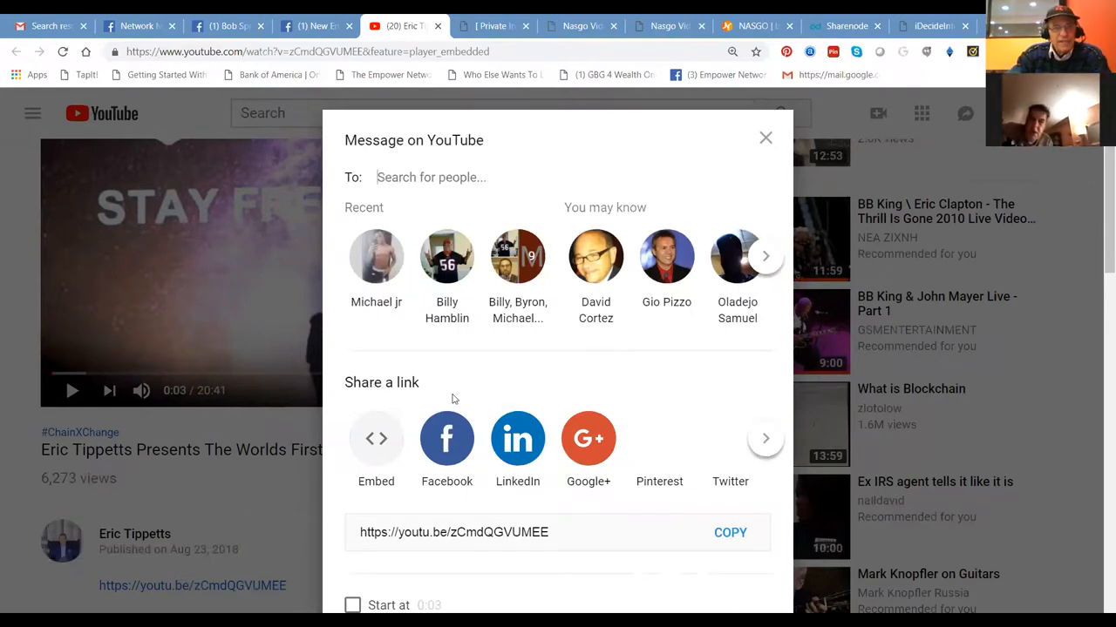
mouse_move(446, 439)
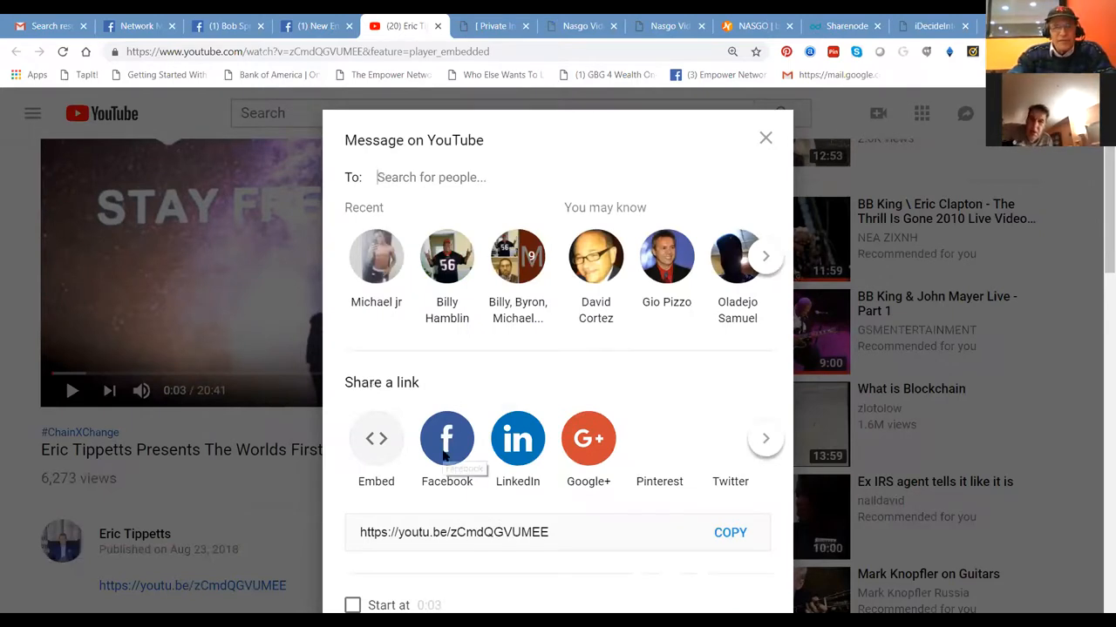
Step: Start a Facebook private-message share addressed to a suggested contact, then cancel it
left_click(446, 440)
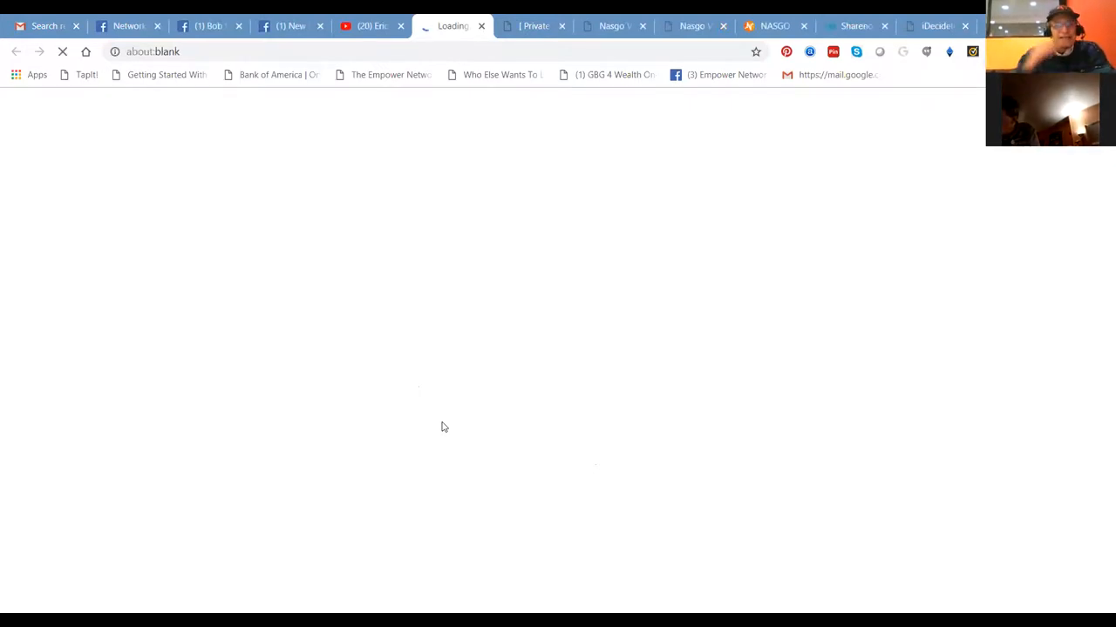
mouse_move(449, 425)
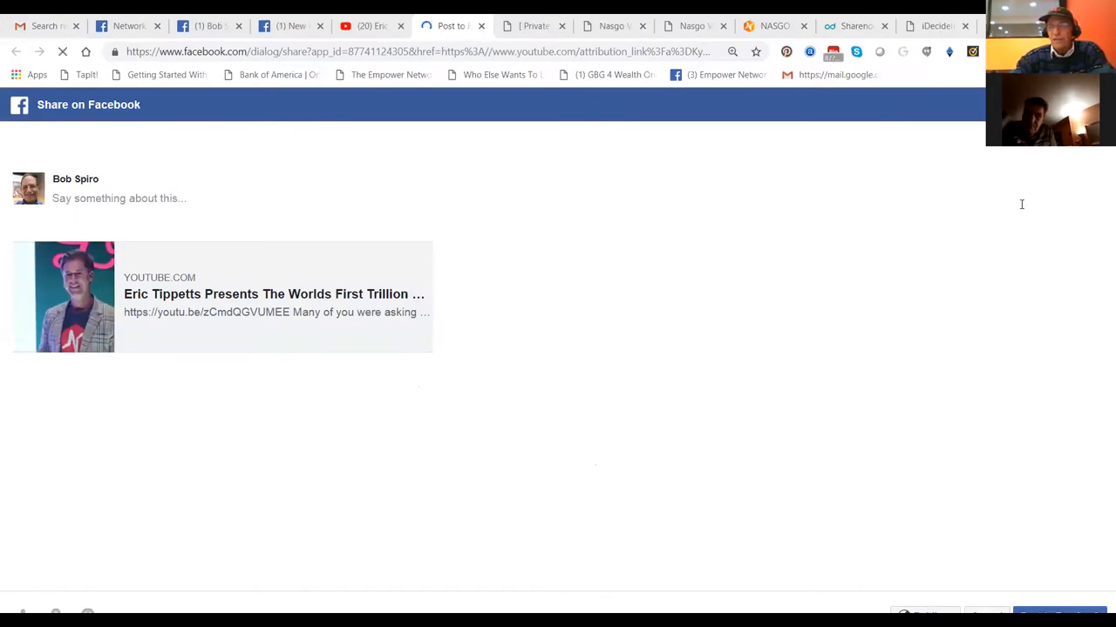
mouse_move(94, 265)
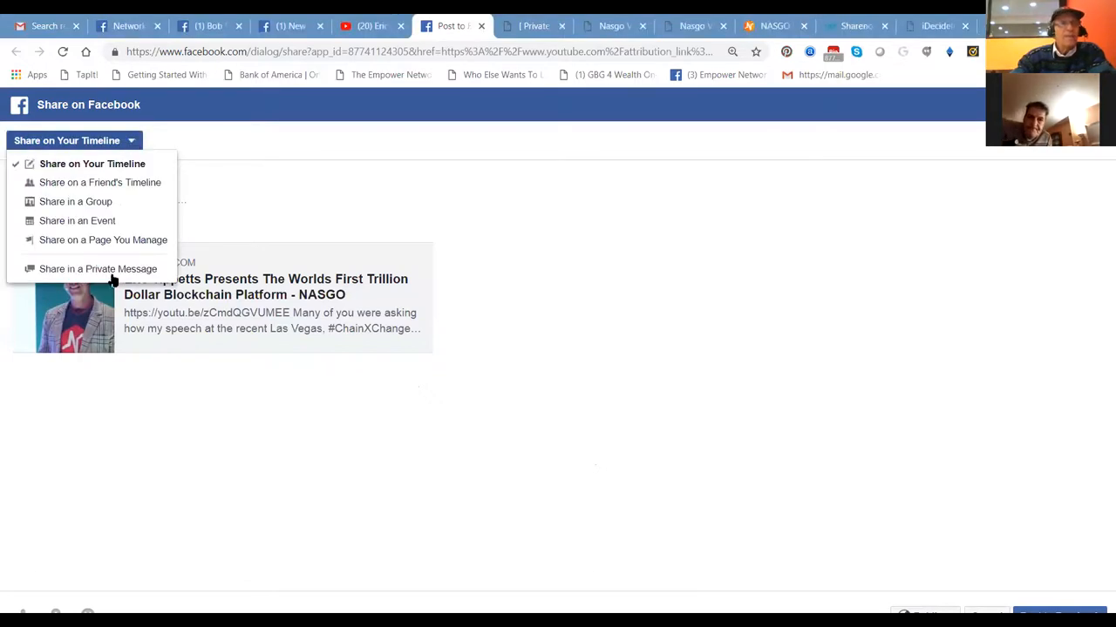
left_click(97, 268)
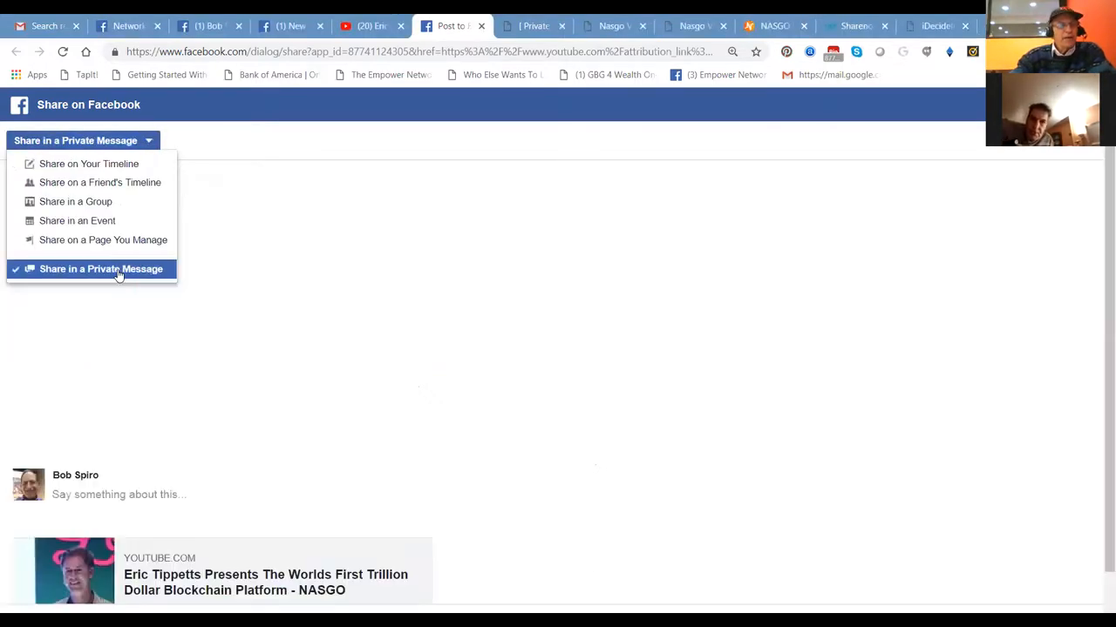
left_click(101, 269)
type("s")
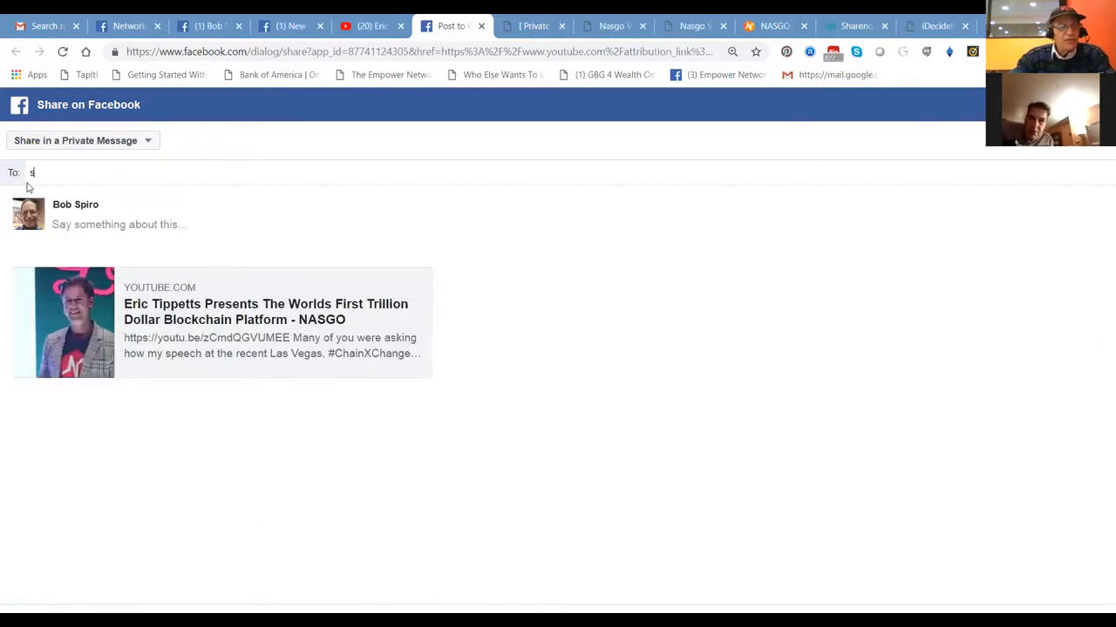
type("a")
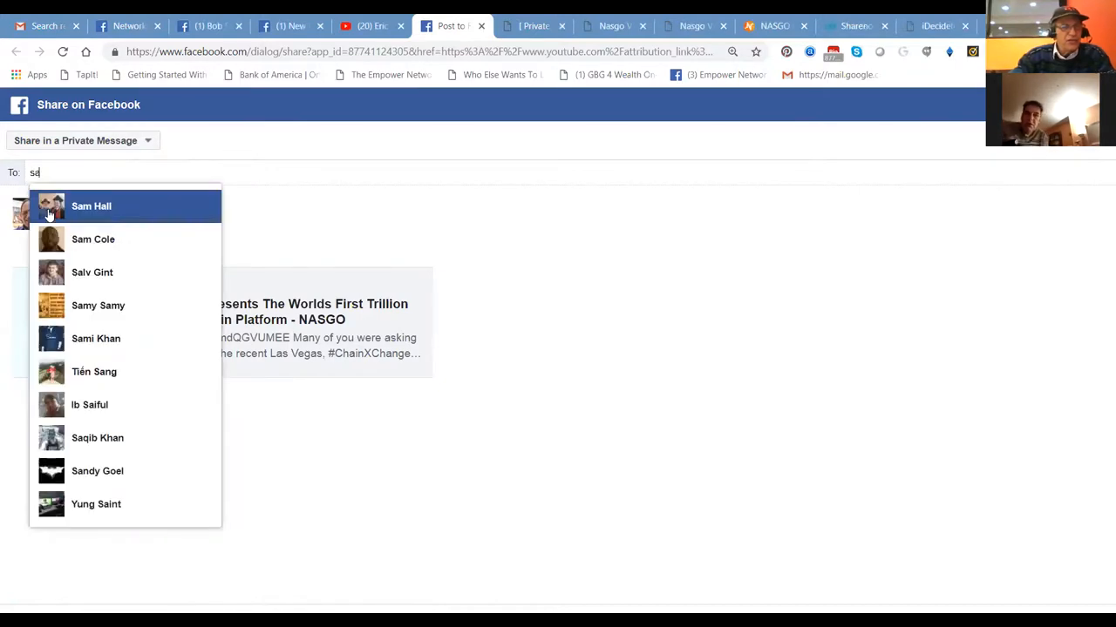
mouse_move(91, 272)
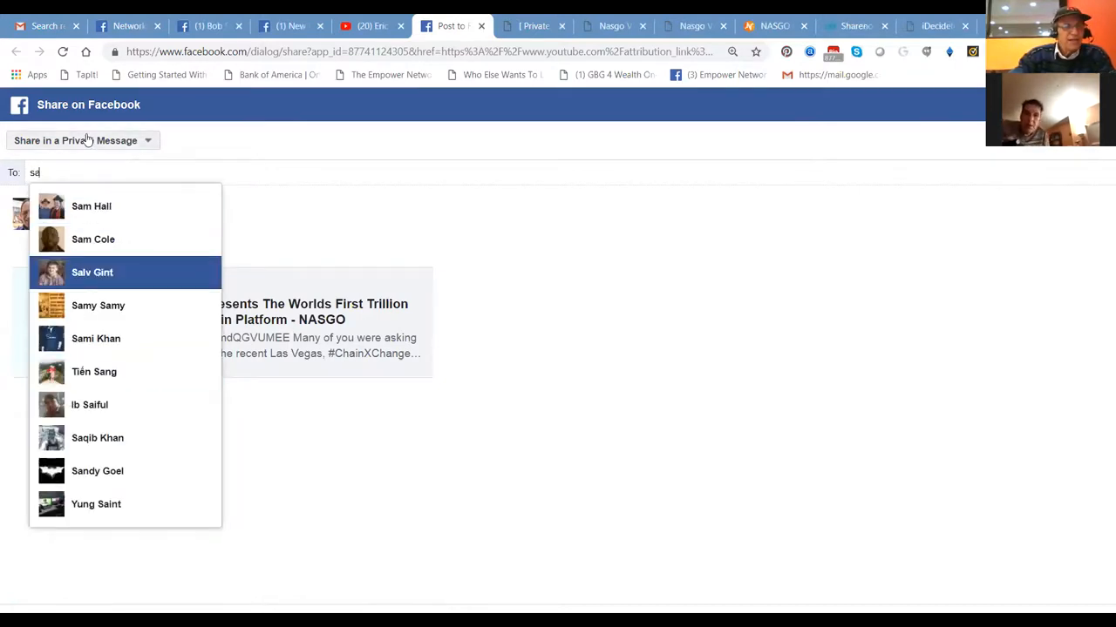
type("l j")
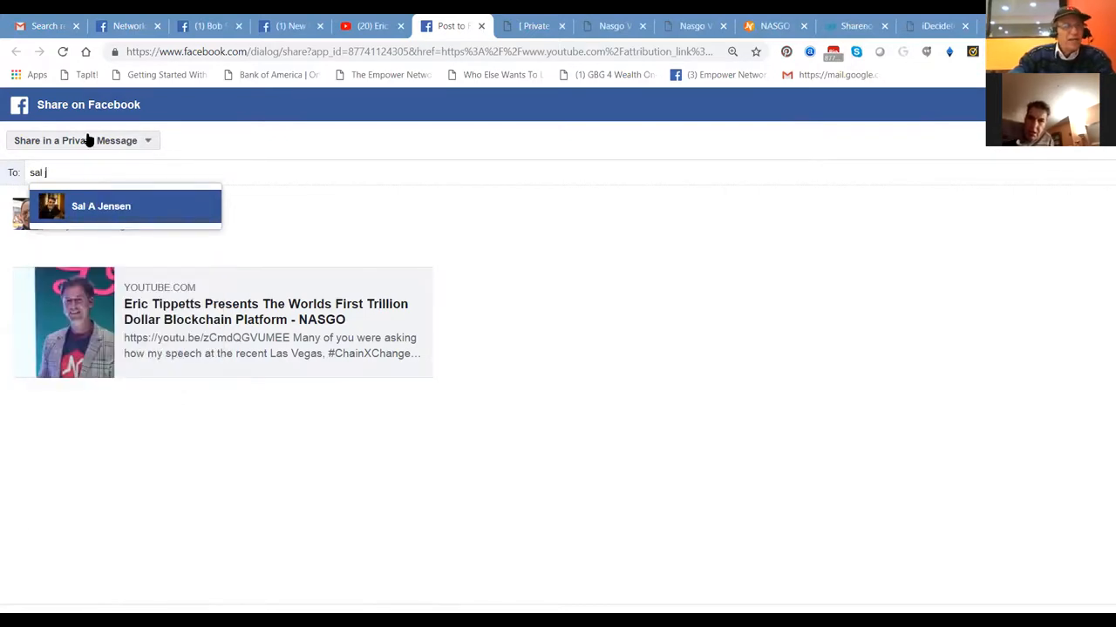
left_click(102, 206)
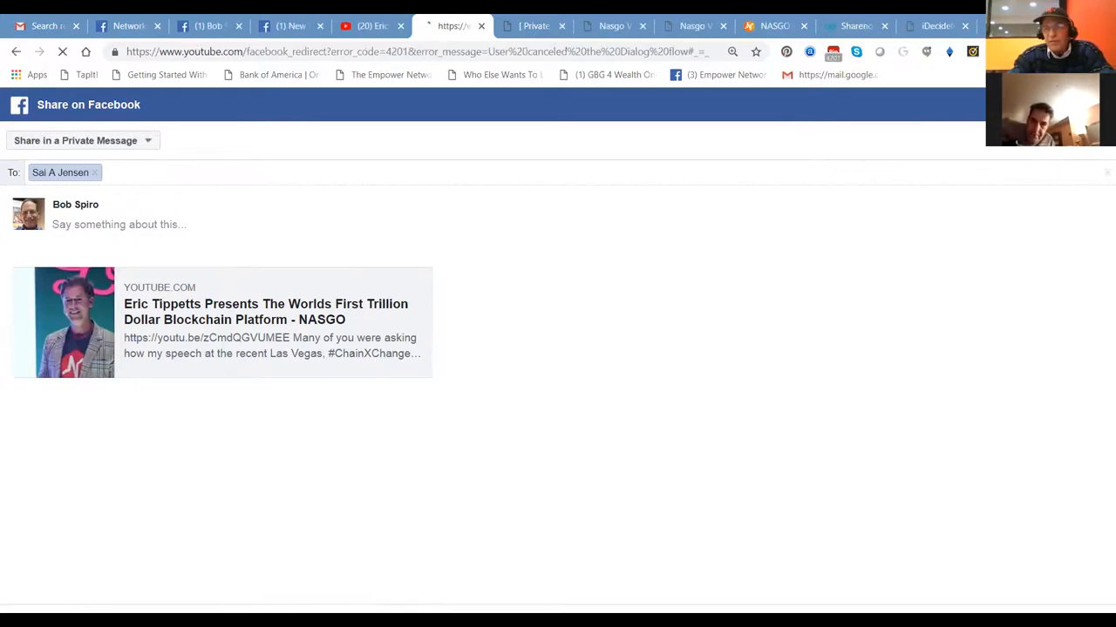
left_click(387, 26)
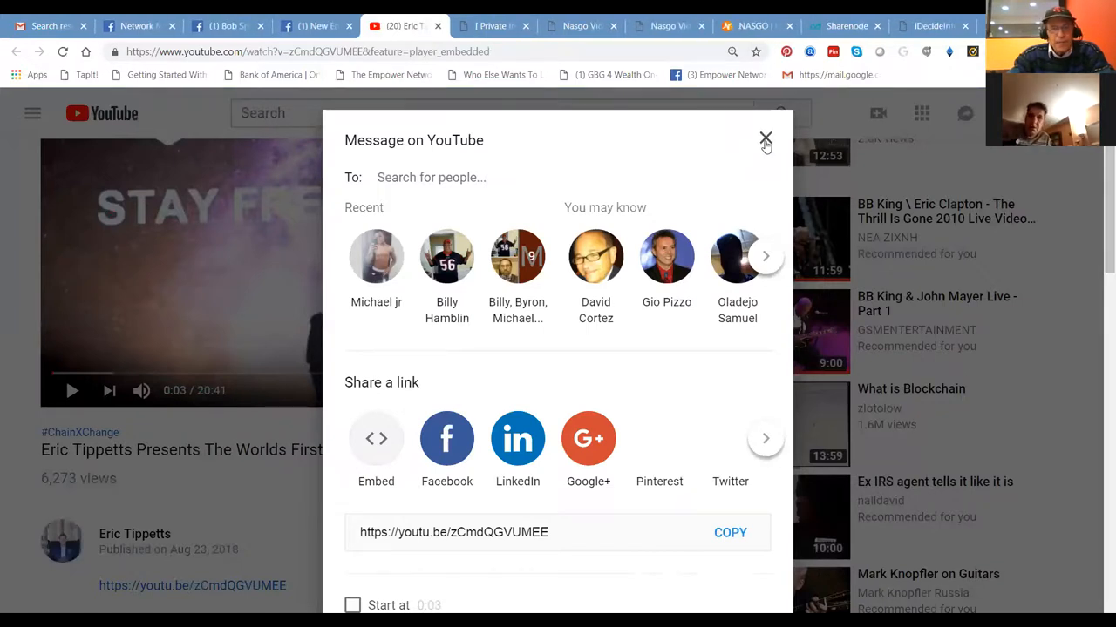
Step: Close YouTube's share dialog and return to the blog's NASGO Videos page
left_click(766, 140)
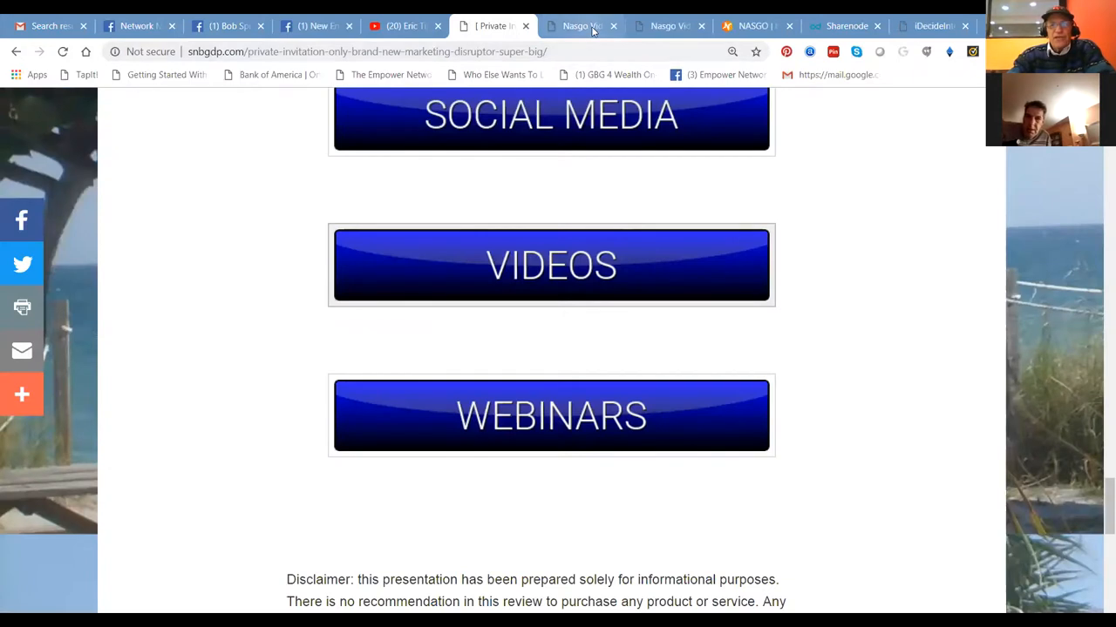
left_click(579, 26)
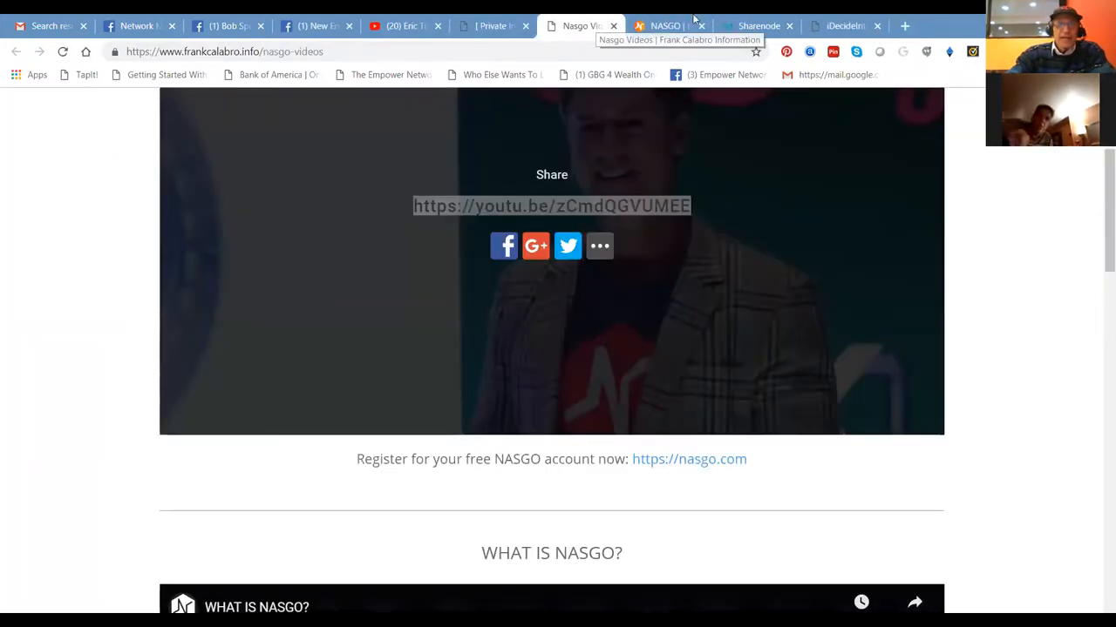
left_click(666, 26)
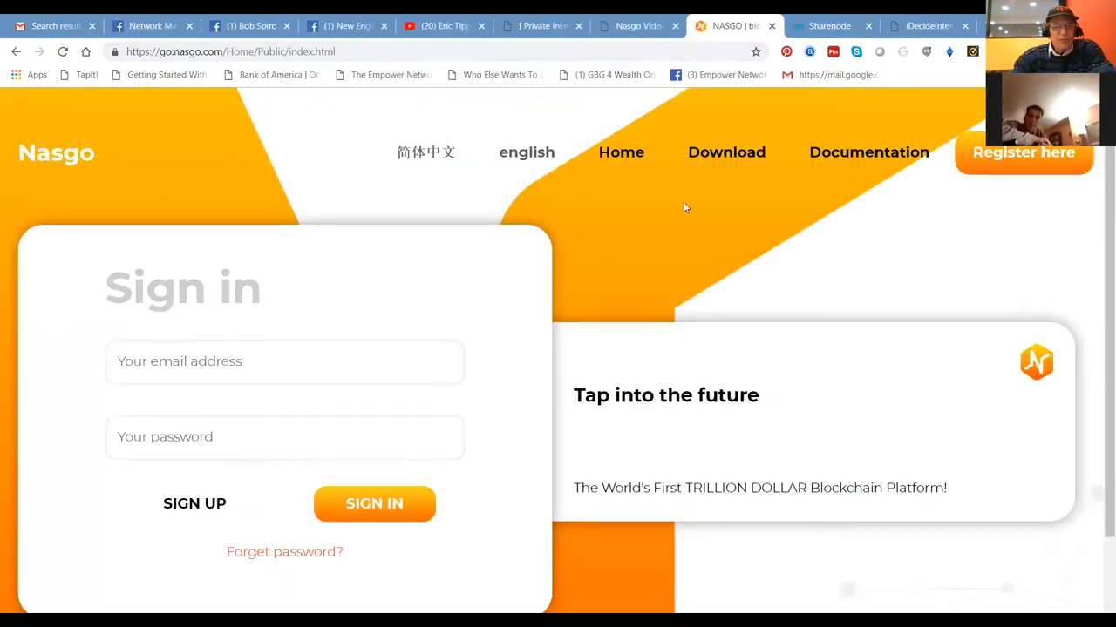
mouse_move(1098, 244)
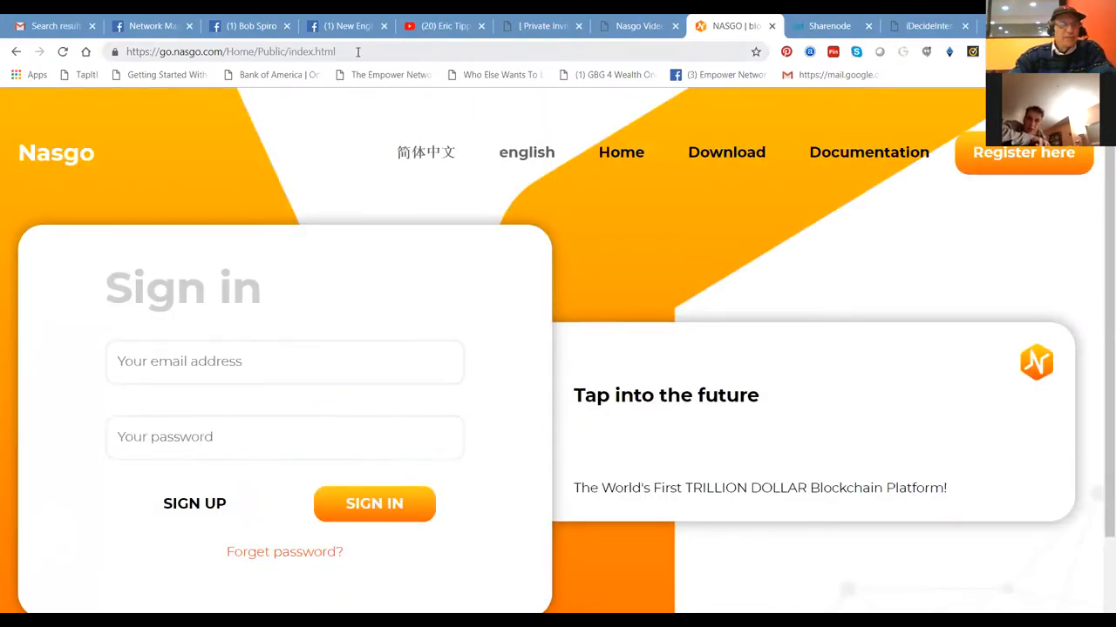
double_click(279, 52)
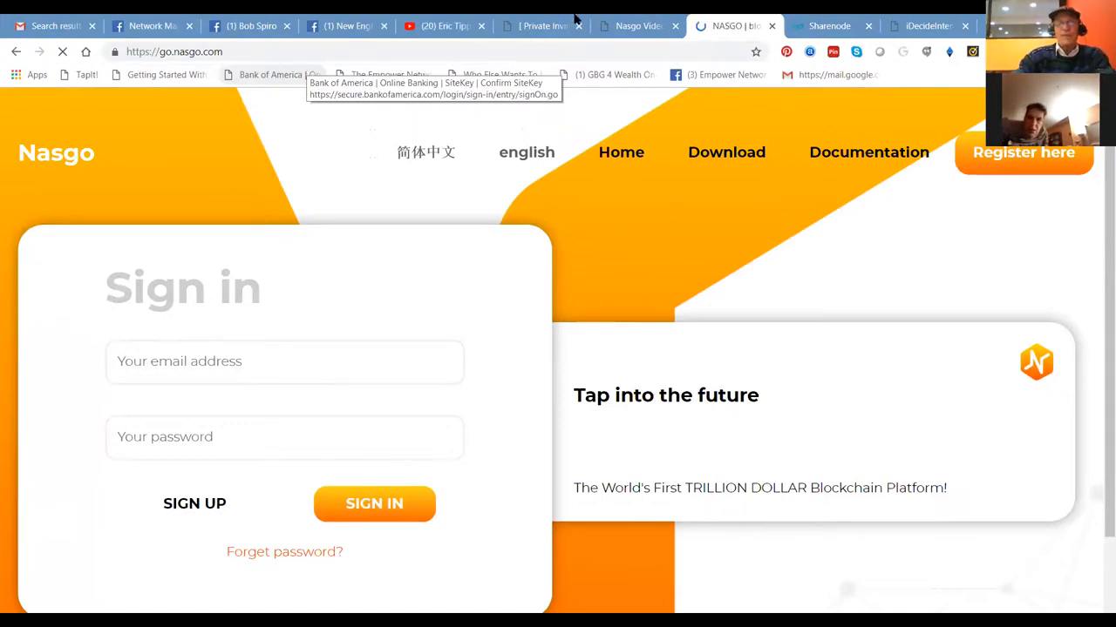
mouse_move(390, 26)
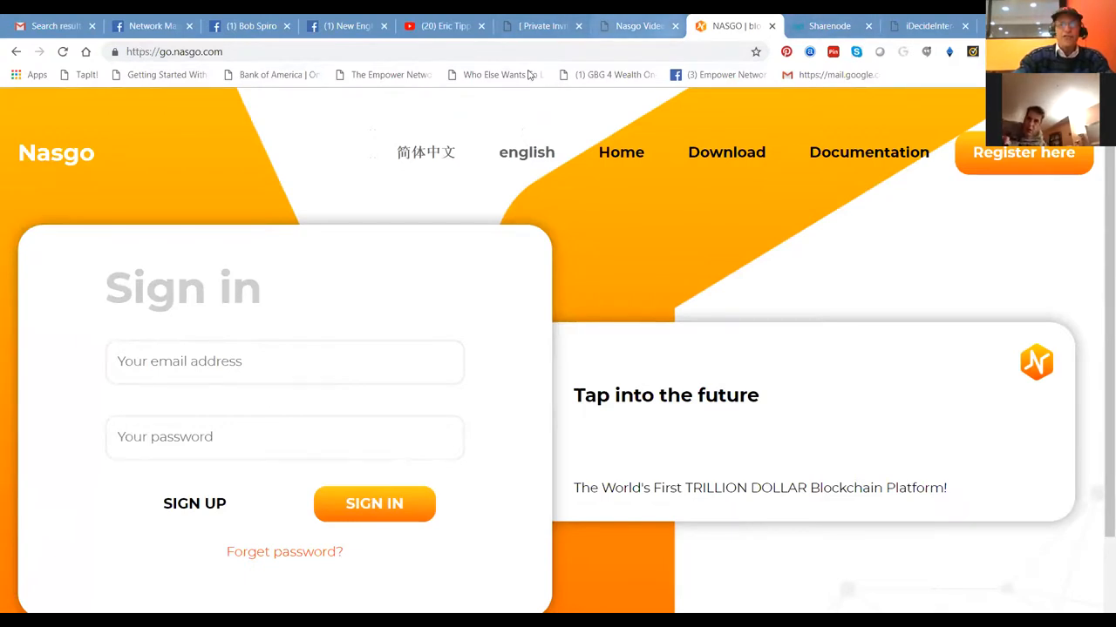
left_click(174, 53)
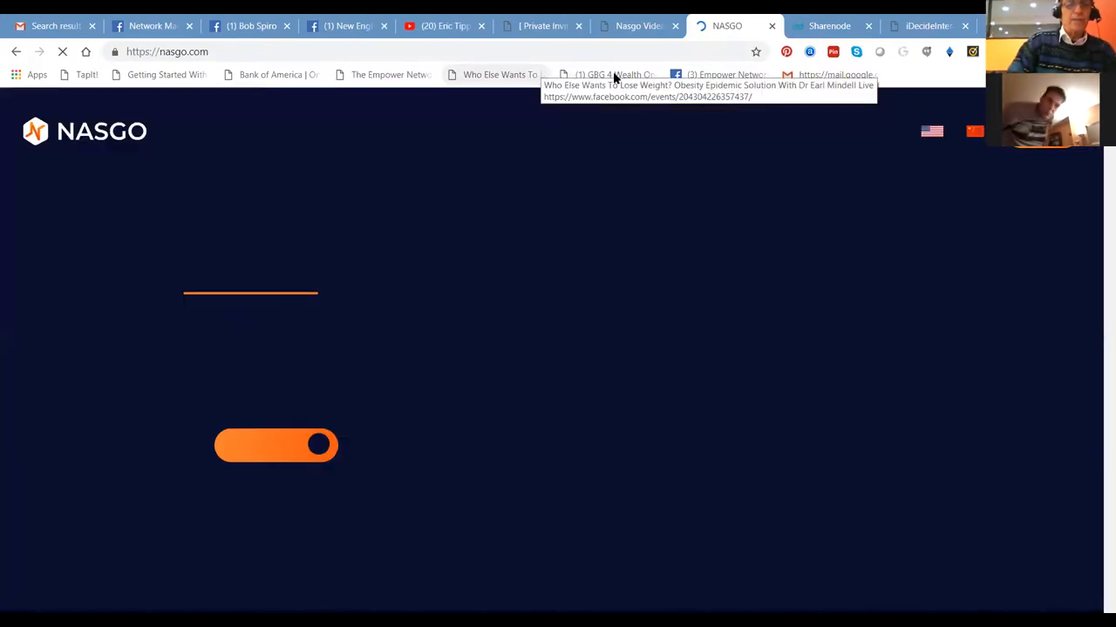
mouse_move(690, 136)
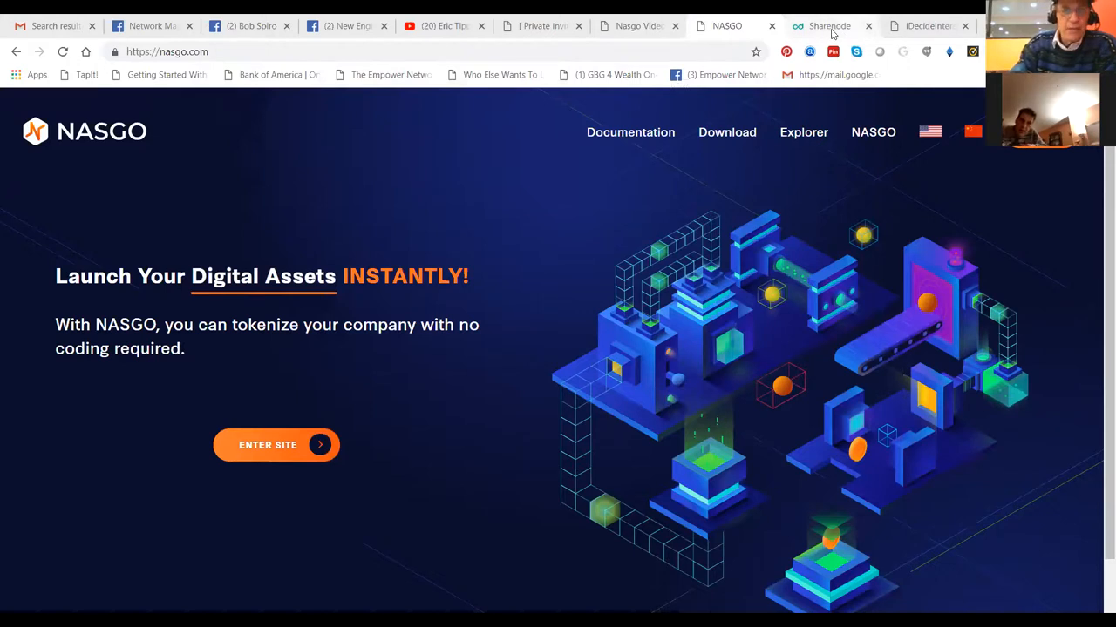
Step: Look over the ShareNode About page
left_click(826, 26)
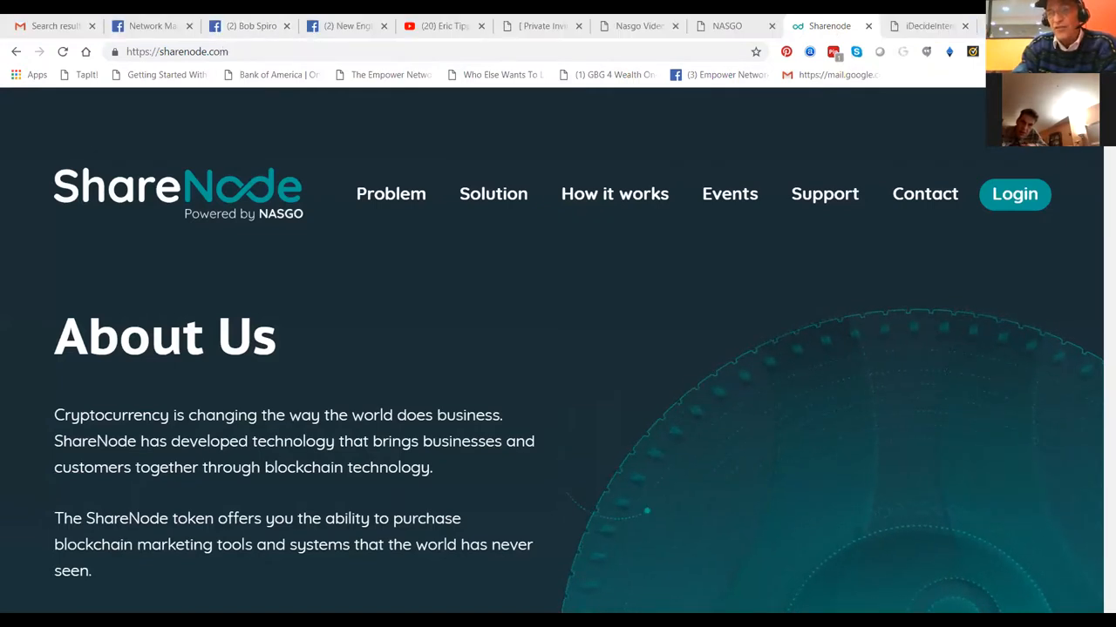
scroll("down", 3)
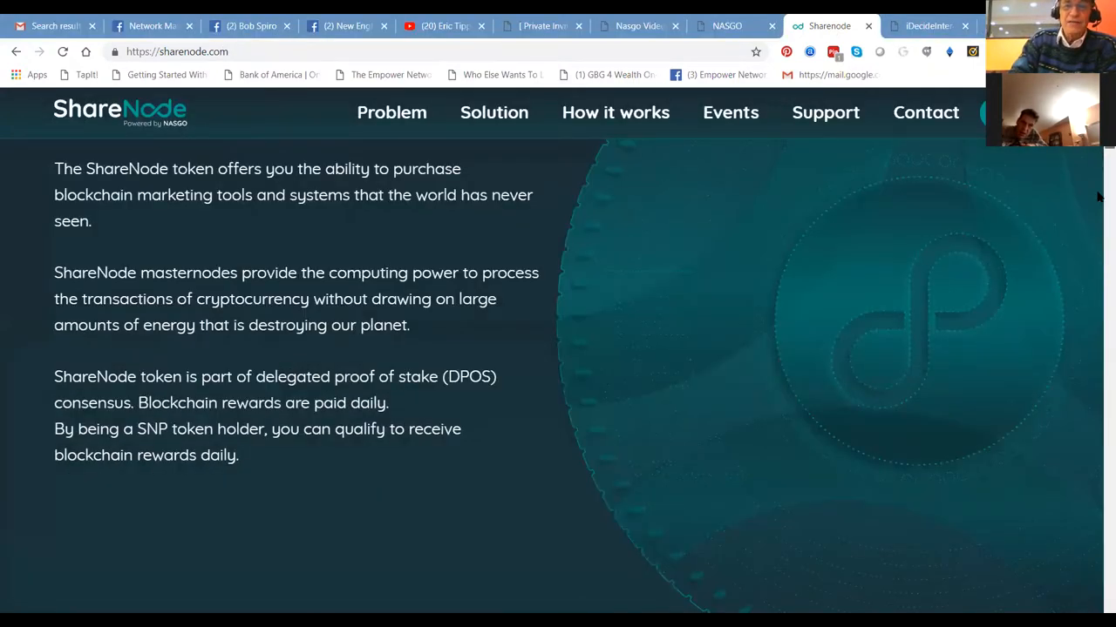
scroll("down", 3)
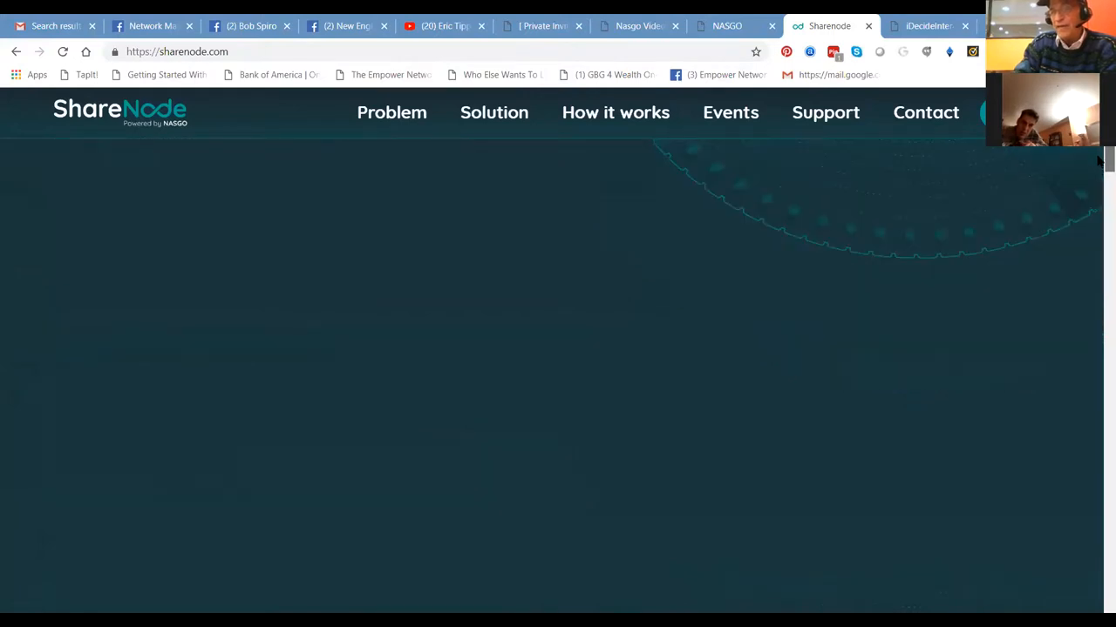
scroll("down", 3)
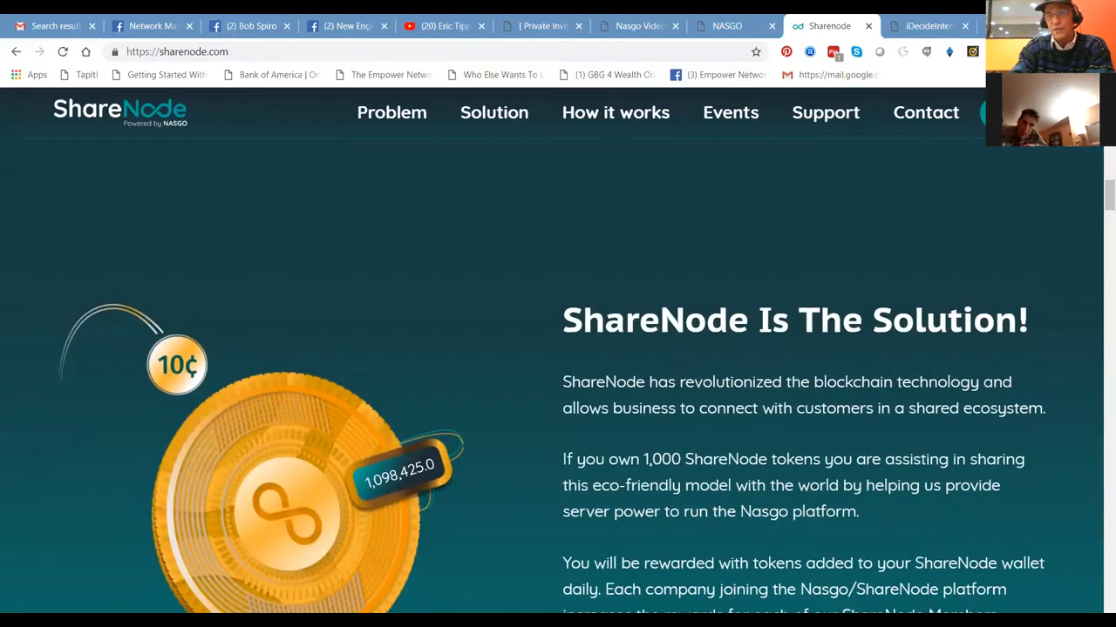
scroll("up", 3)
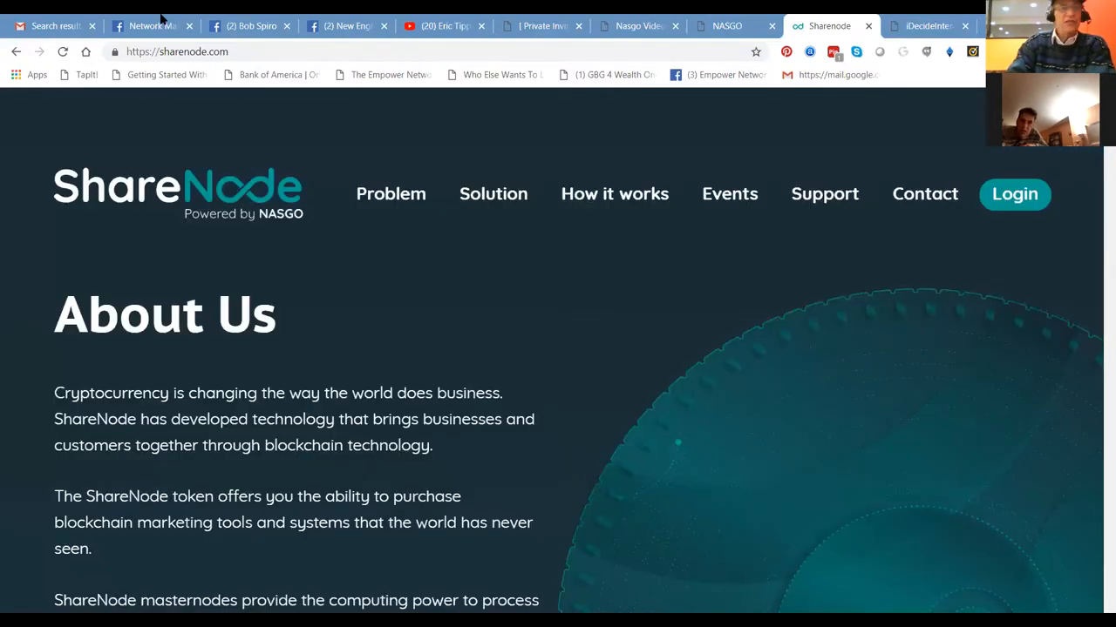
Step: Load the sharenode.com/formlmpros referral registration page
left_click(279, 50)
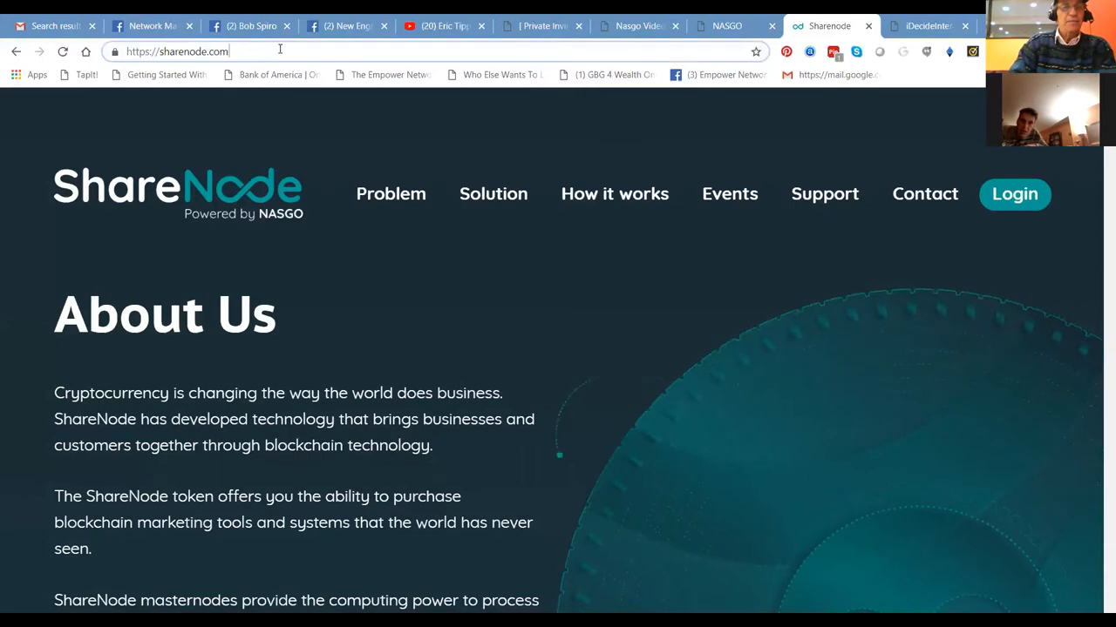
left_click(261, 52)
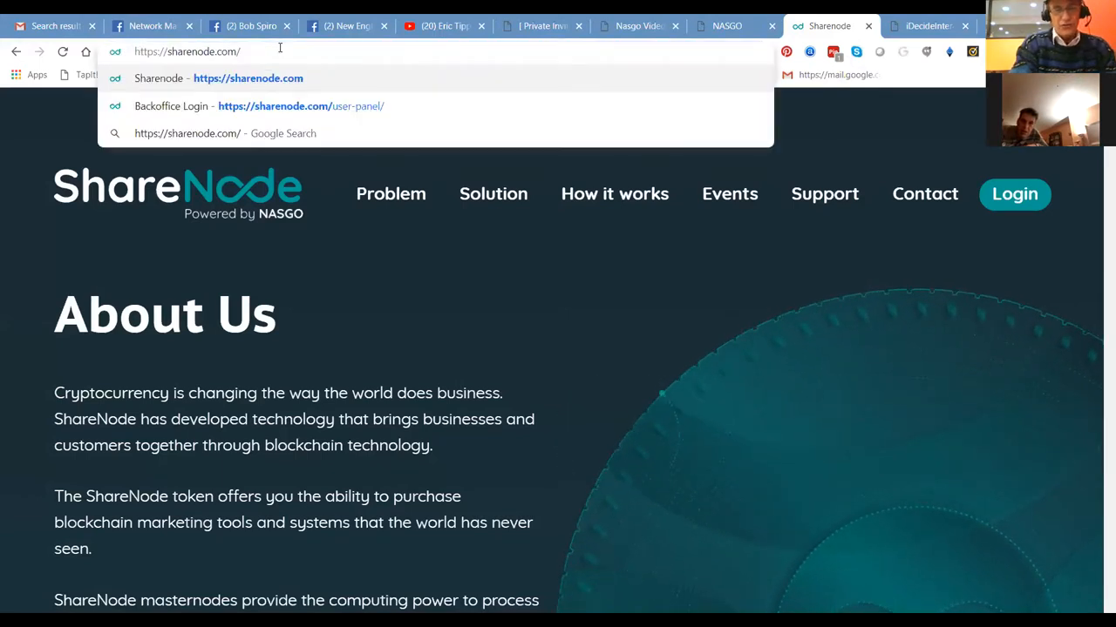
type("fo")
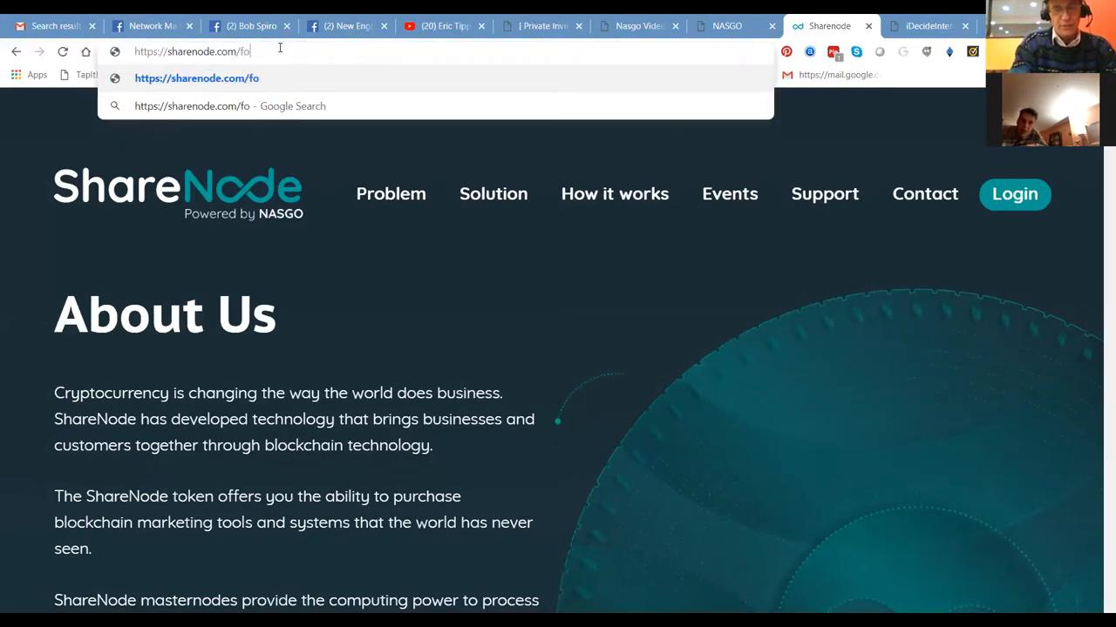
type("rmlmpro")
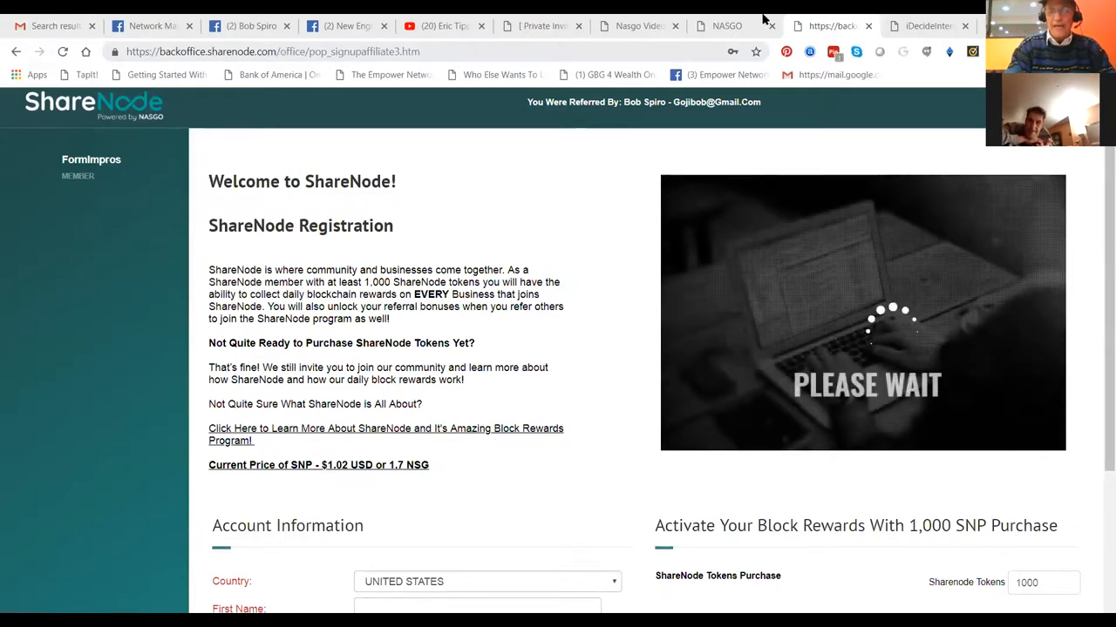
Step: Log in to the ShareNode back office with the saved credentials, reaching the SNP 0.00 dashboard
left_click(348, 52)
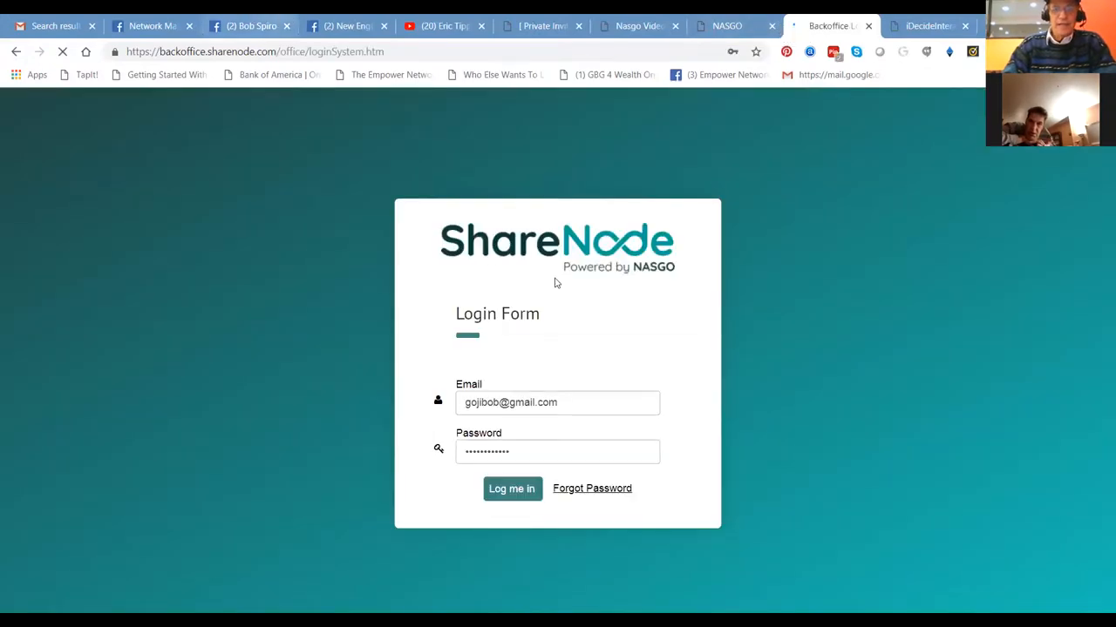
left_click(513, 488)
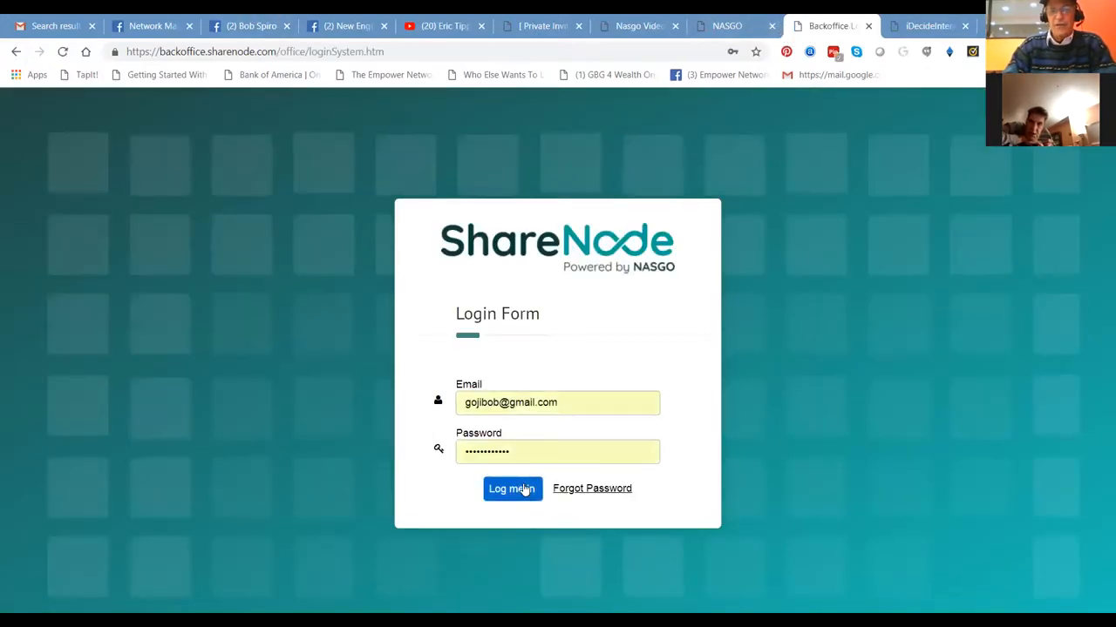
left_click(512, 488)
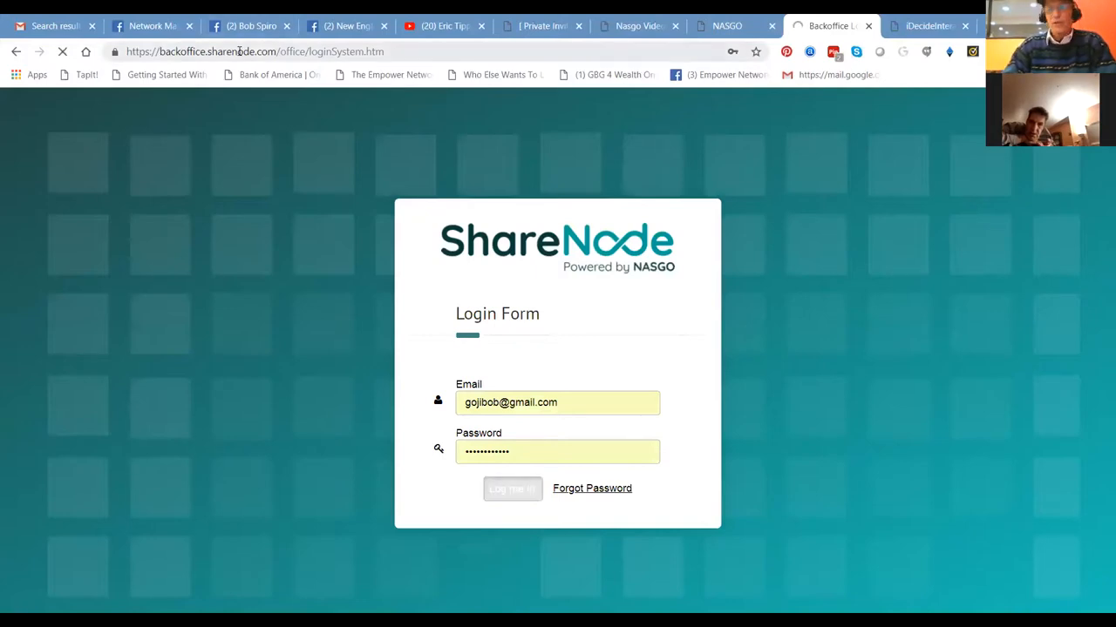
left_click(513, 488)
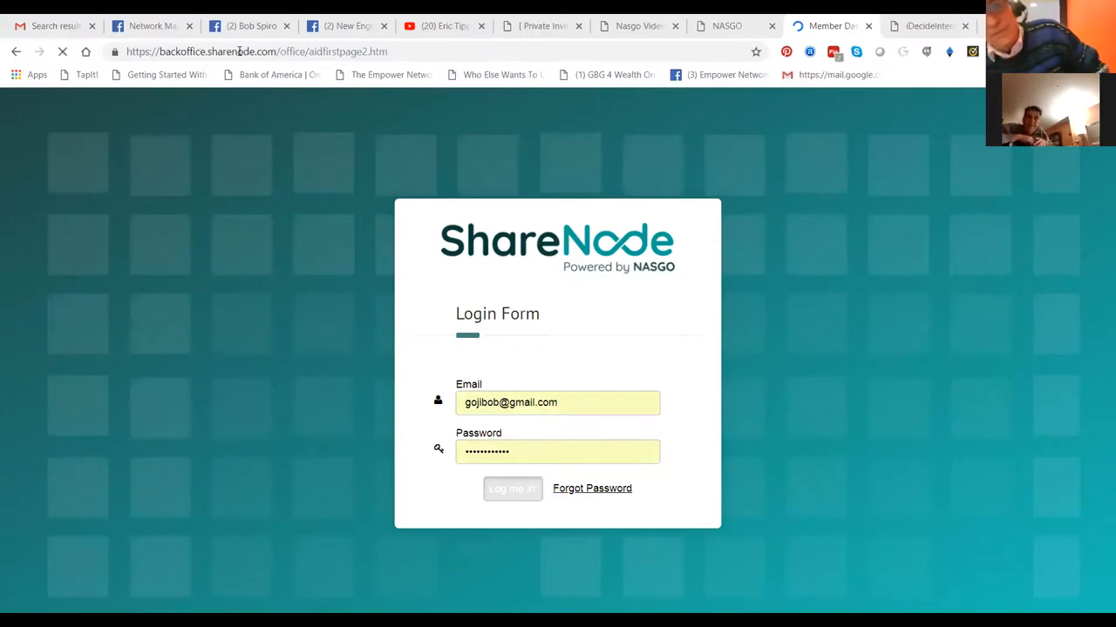
left_click(513, 488)
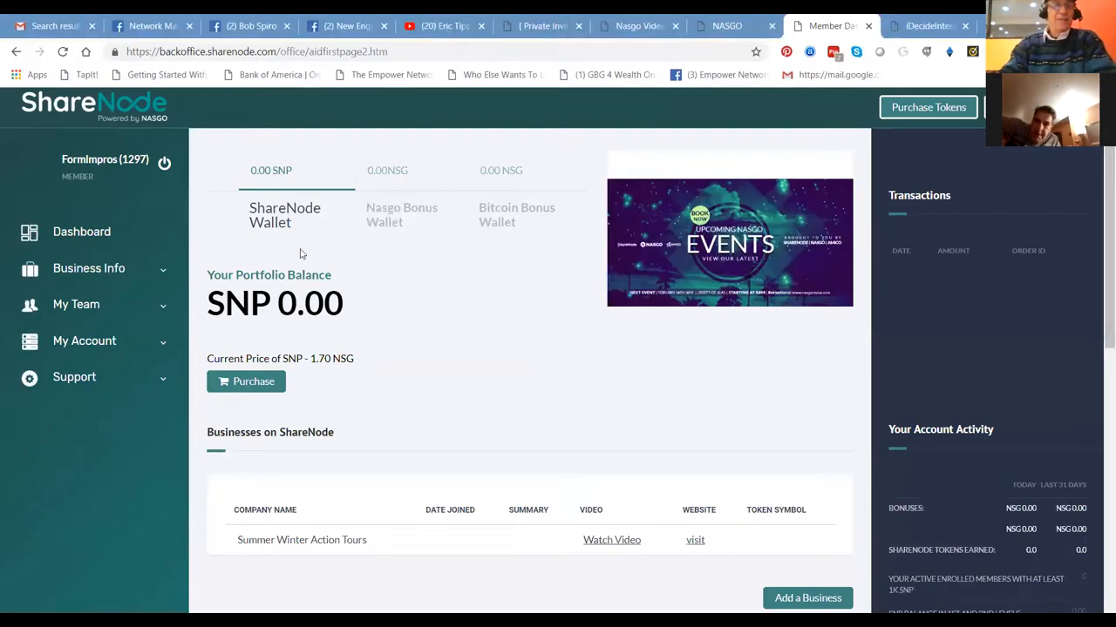
Step: Save the ShareNode Profile Information page with its formlmpros referral link
left_click(87, 340)
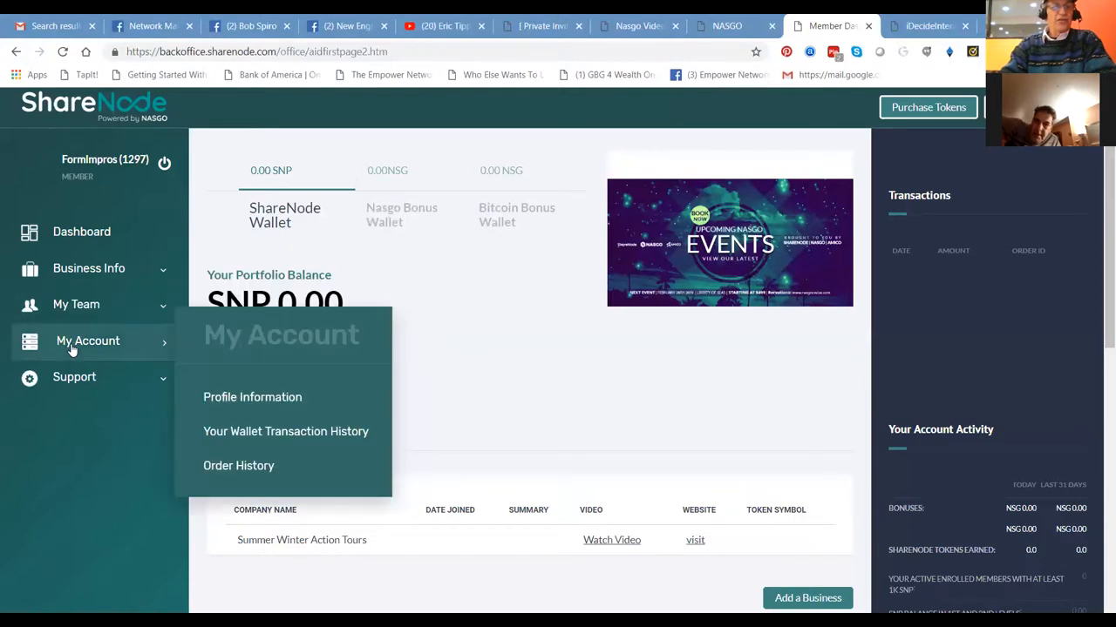
mouse_move(251, 397)
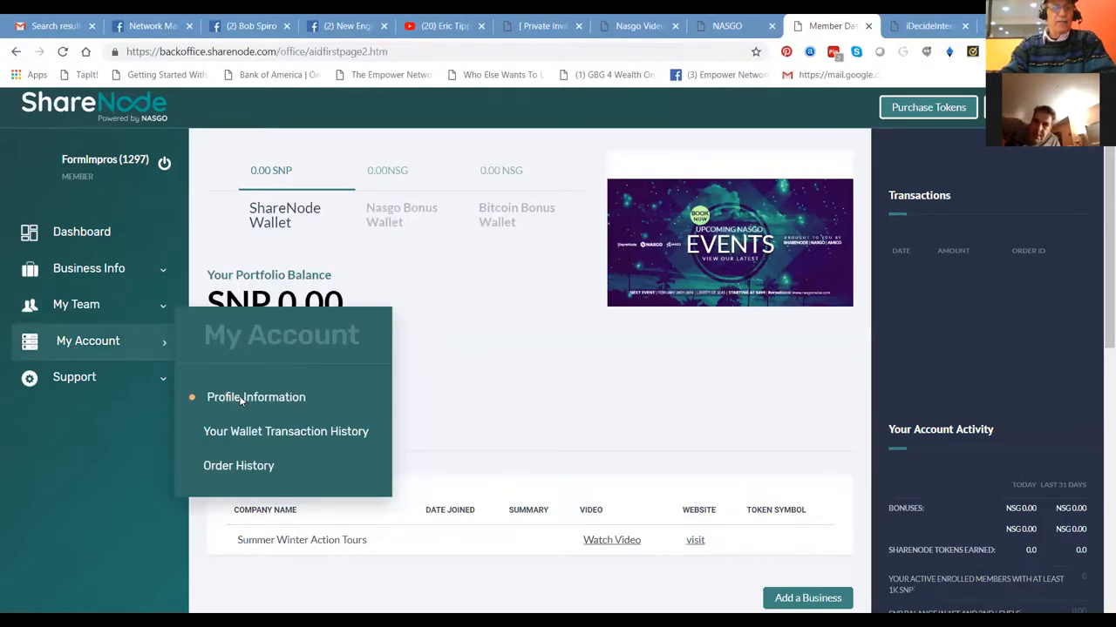
left_click(255, 397)
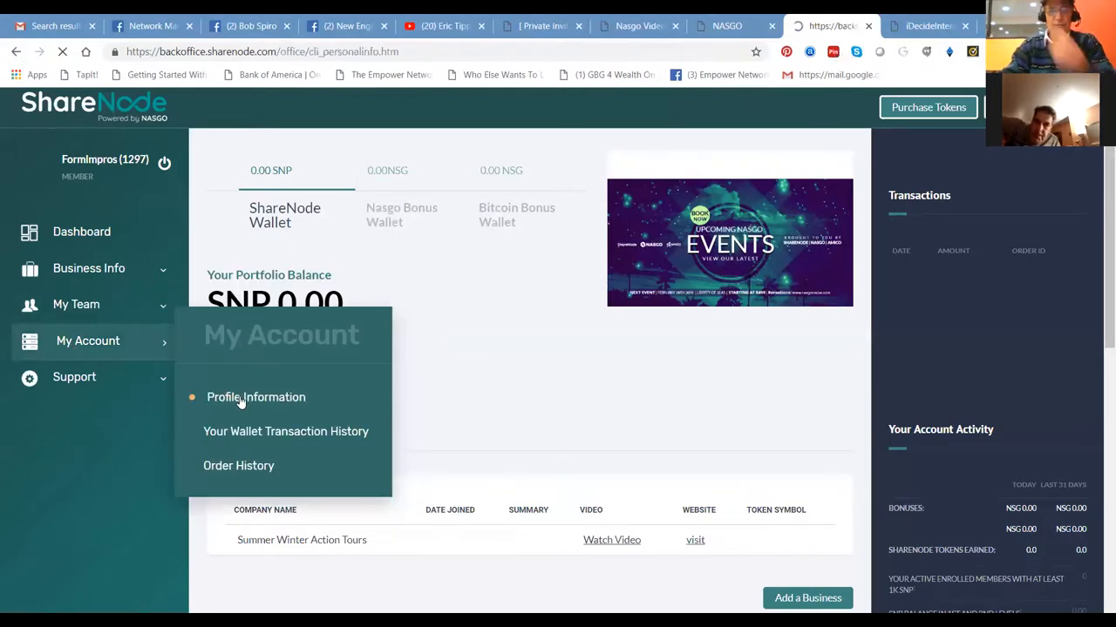
left_click(254, 398)
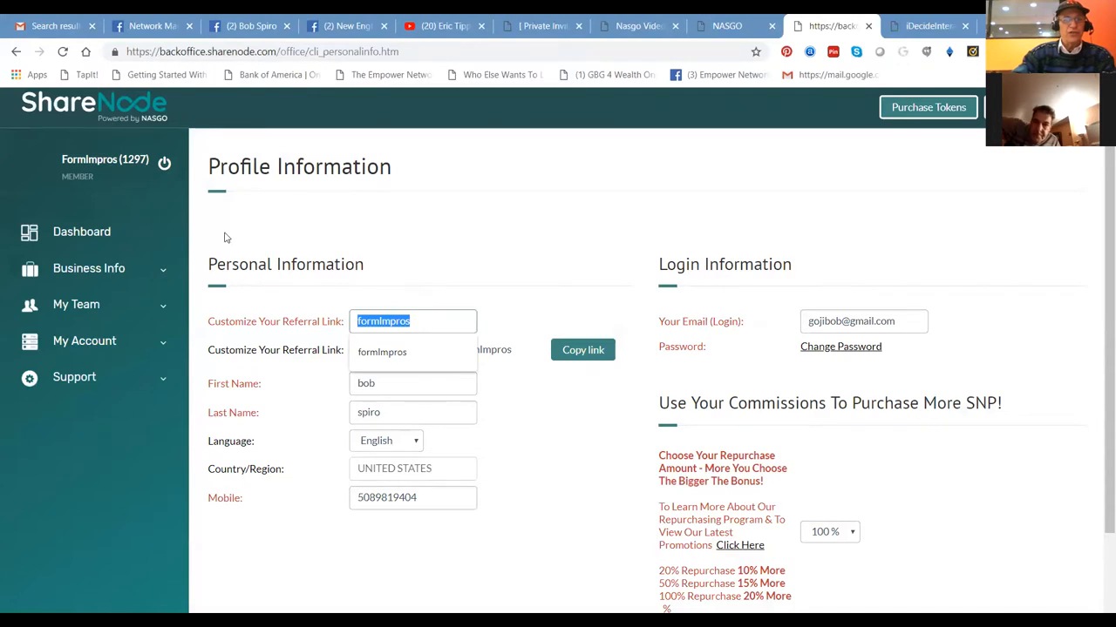
mouse_move(247, 342)
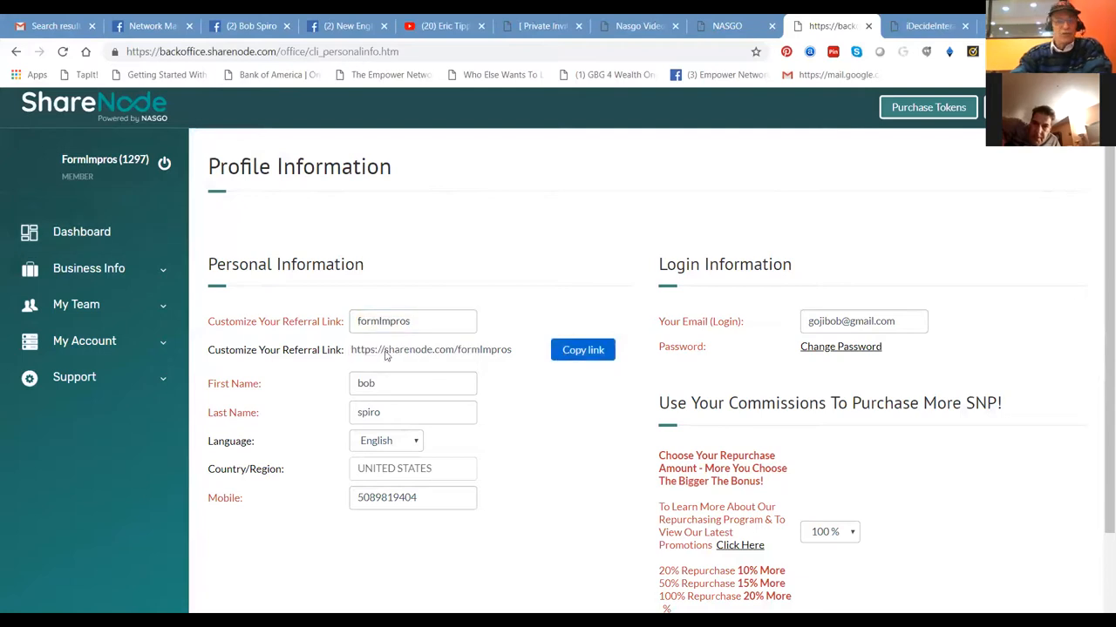
scroll("down", 3)
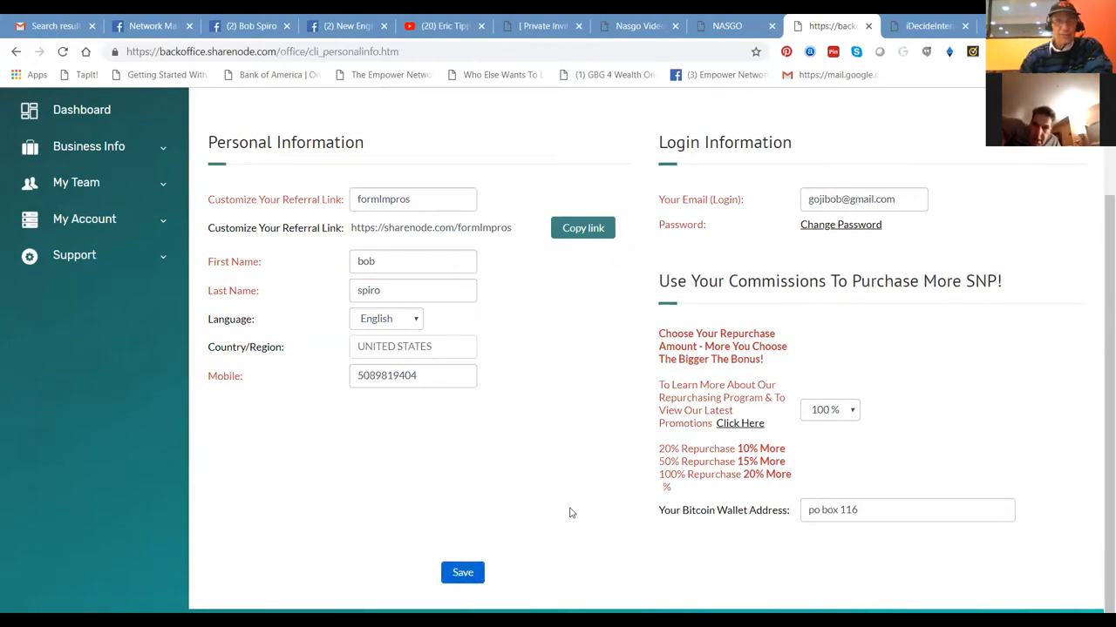
left_click(462, 572)
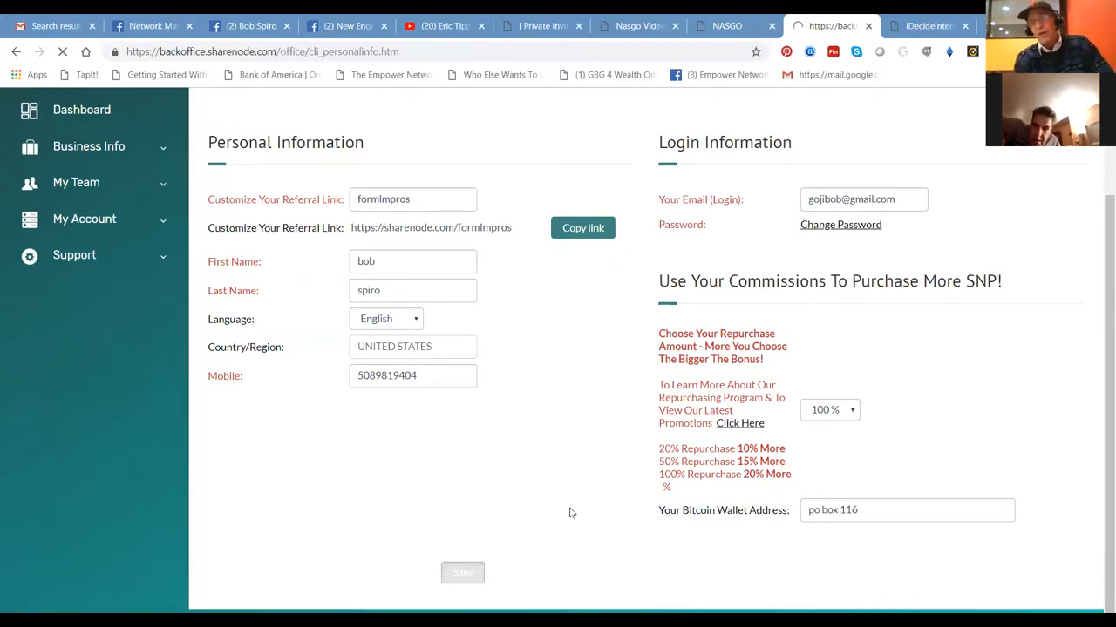
left_click(464, 572)
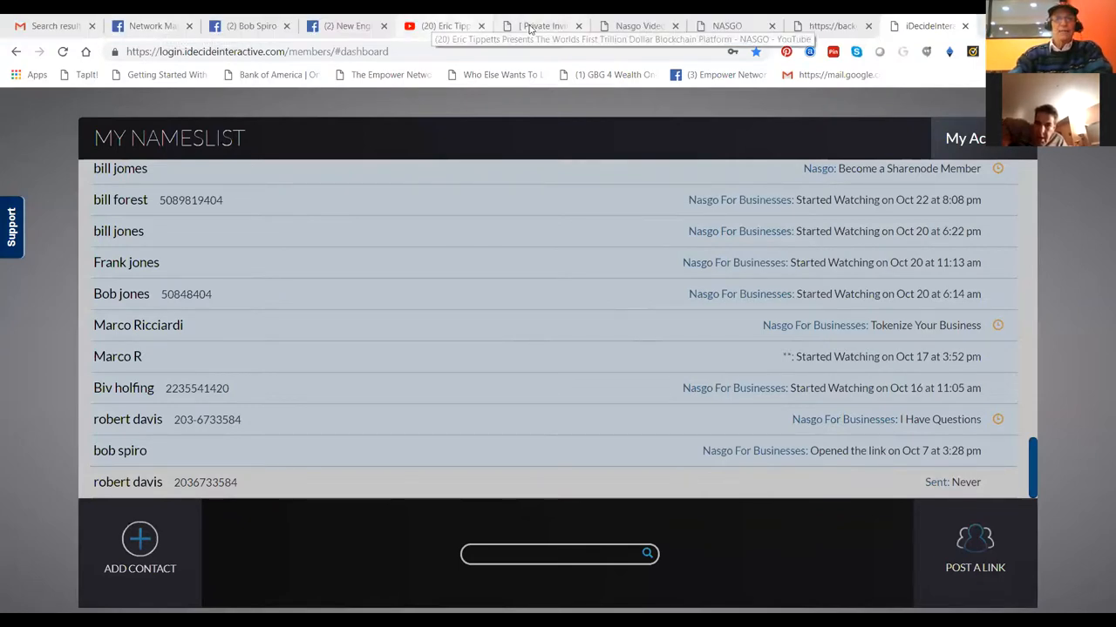
Step: Go from the private invitation page to the Approved Marketing System page and its free system links
left_click(540, 26)
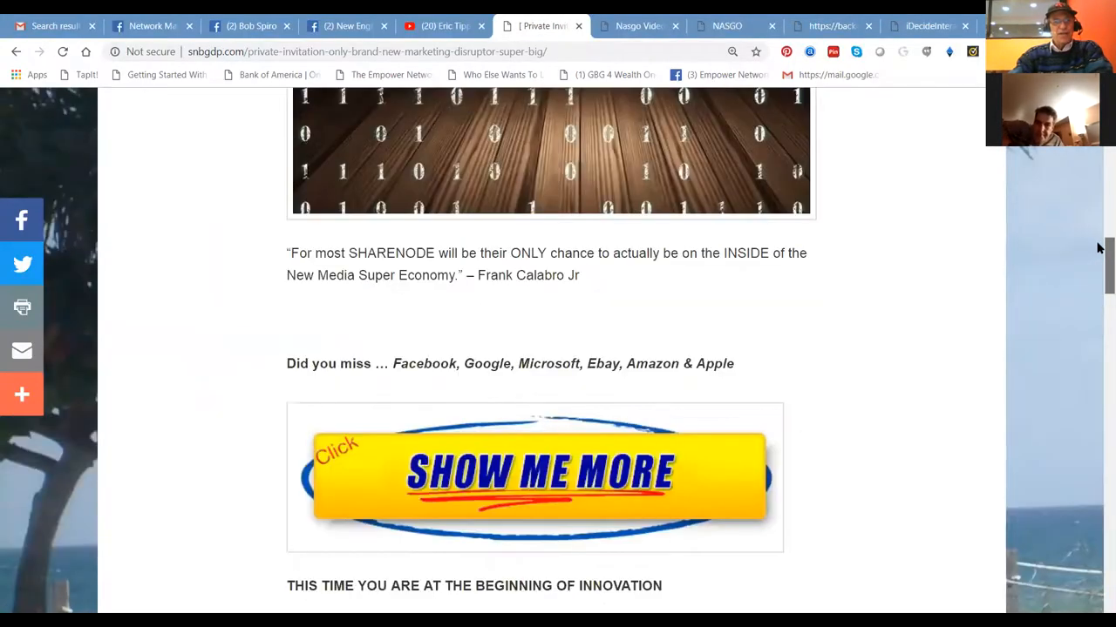
scroll("down", 3)
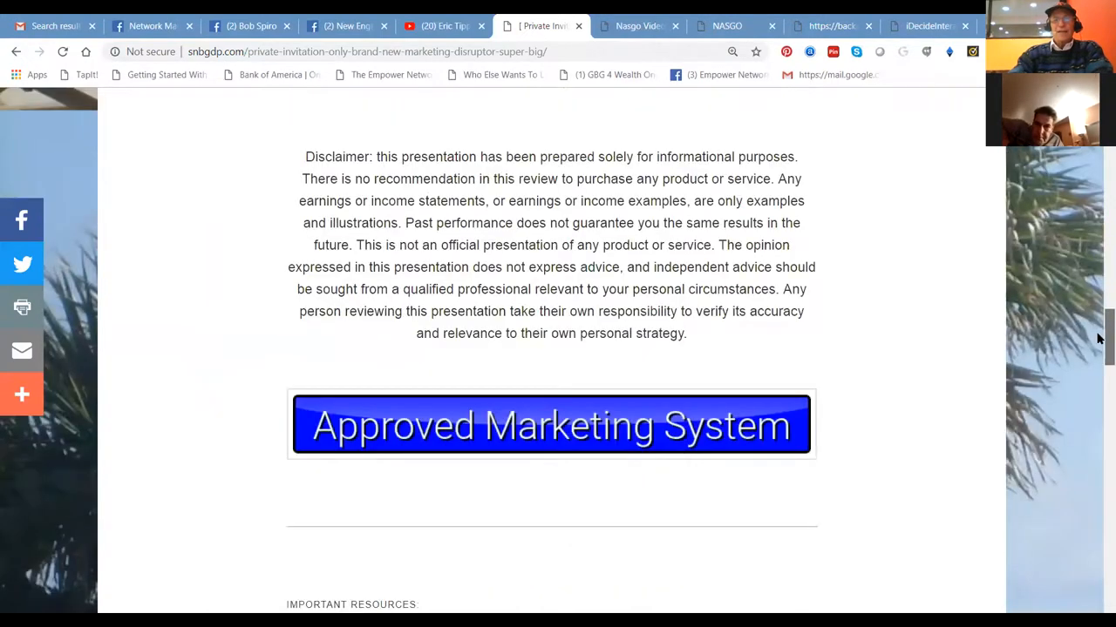
scroll("down", 3)
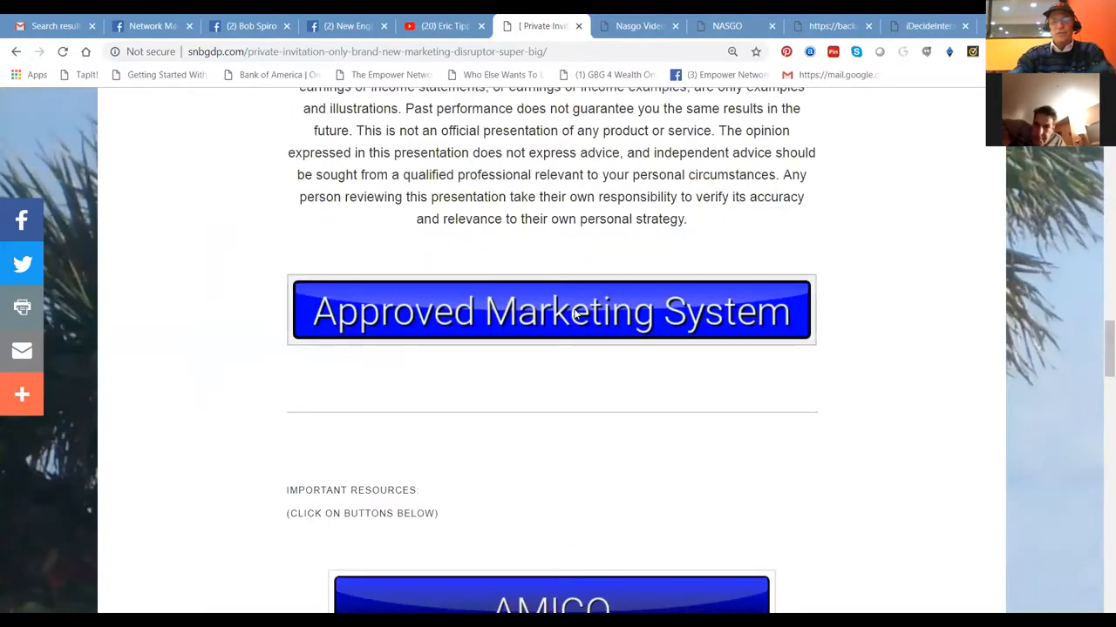
left_click(550, 311)
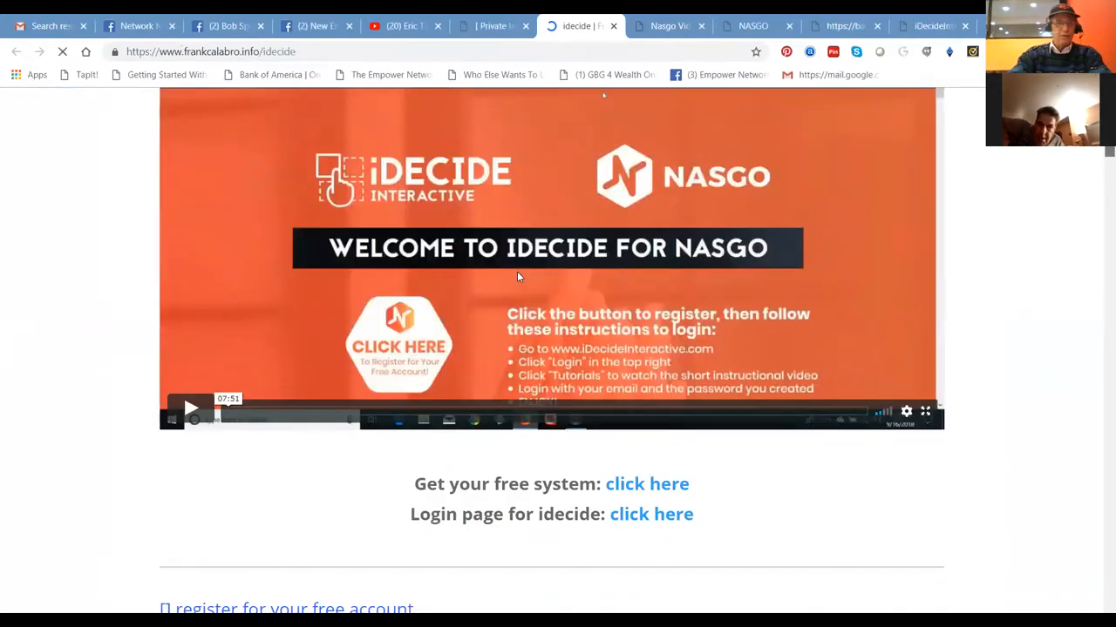
mouse_move(638, 492)
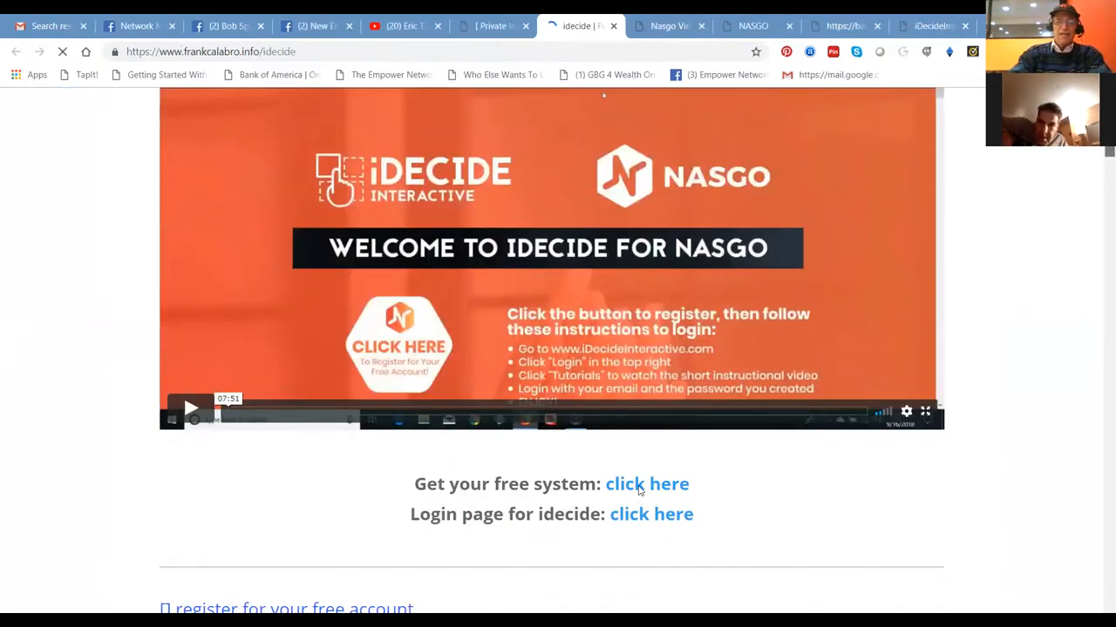
scroll("down", 3)
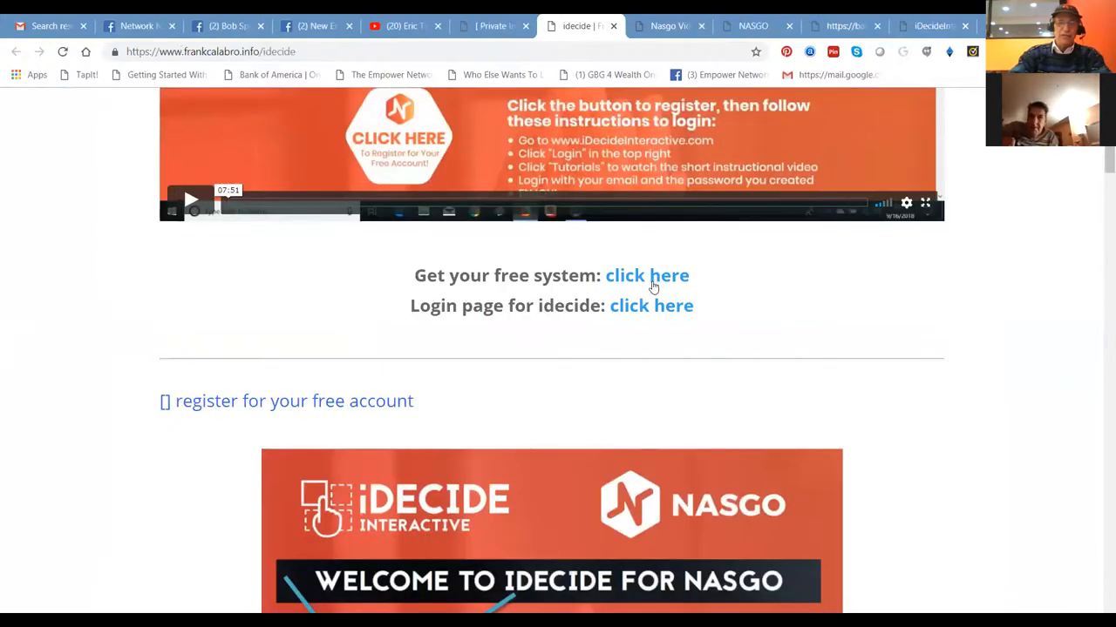
Step: Follow 'Get your free system' to the iDecide for NASGO welcome page and review its instructions
left_click(646, 276)
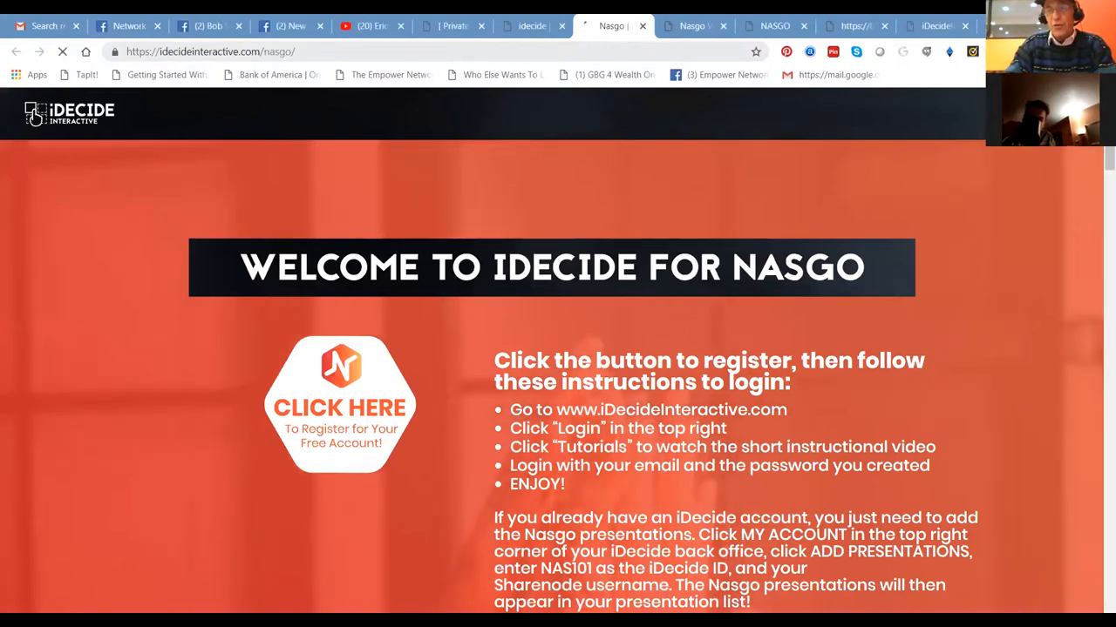
mouse_move(1098, 158)
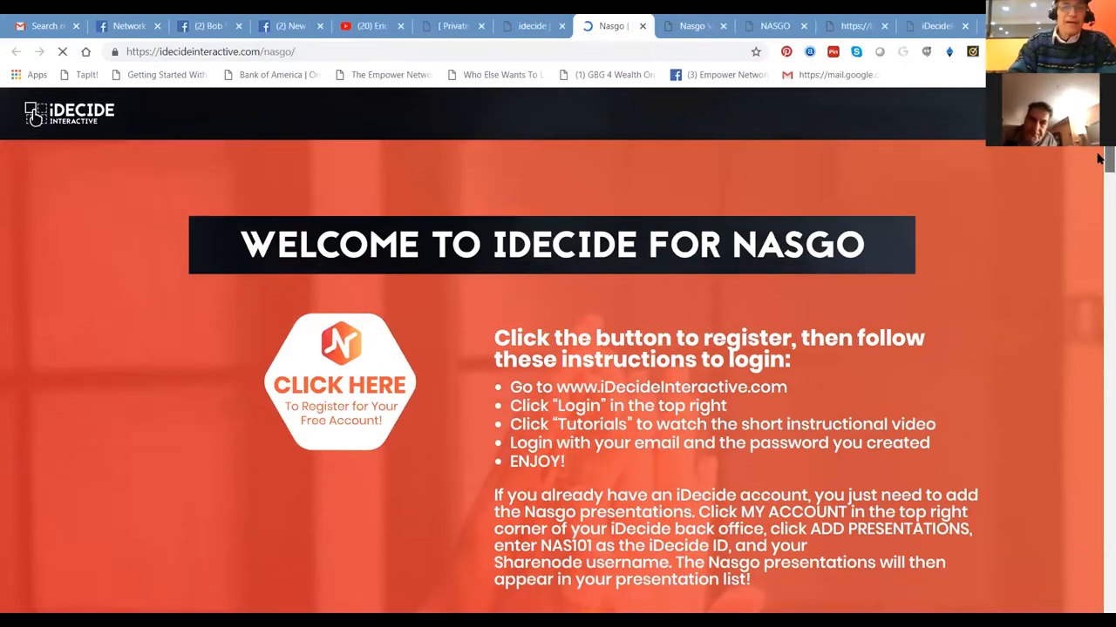
scroll("down", 3)
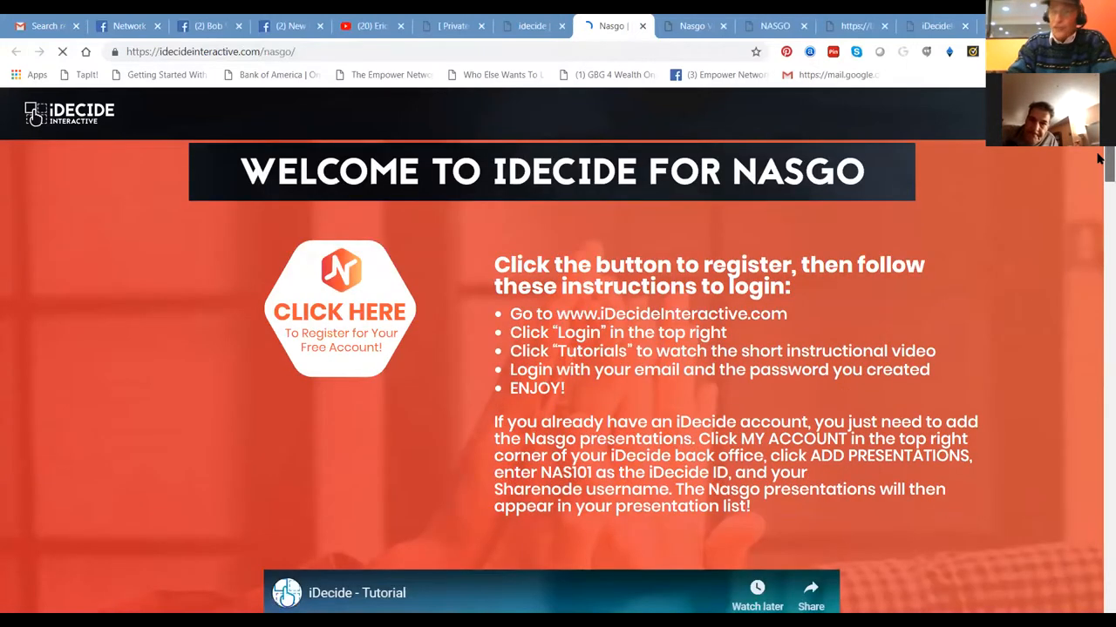
scroll("down", 3)
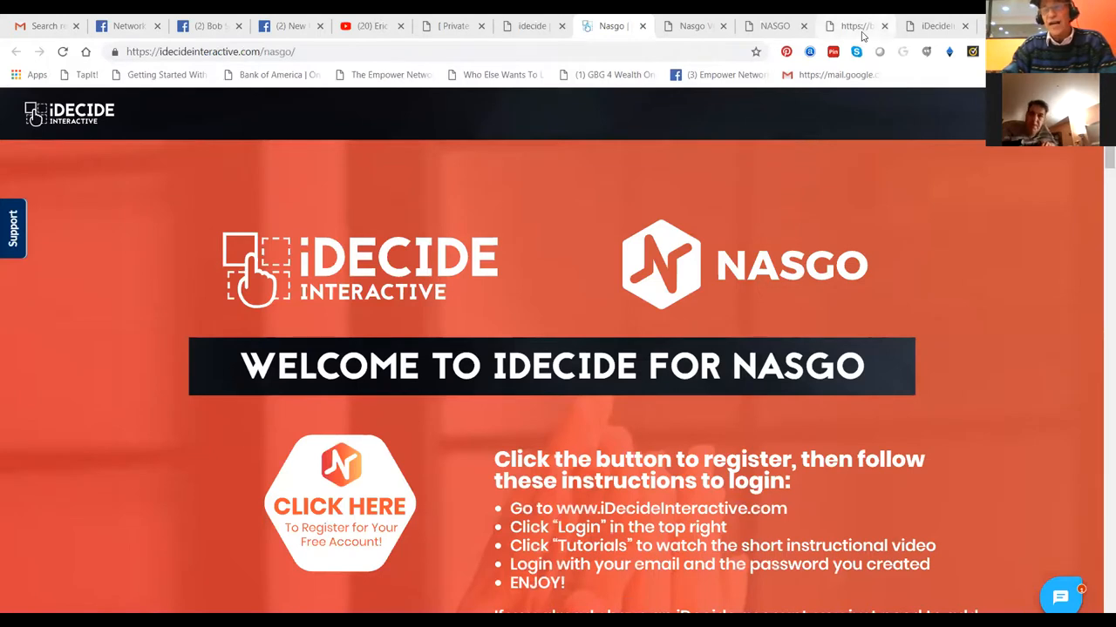
mouse_move(938, 26)
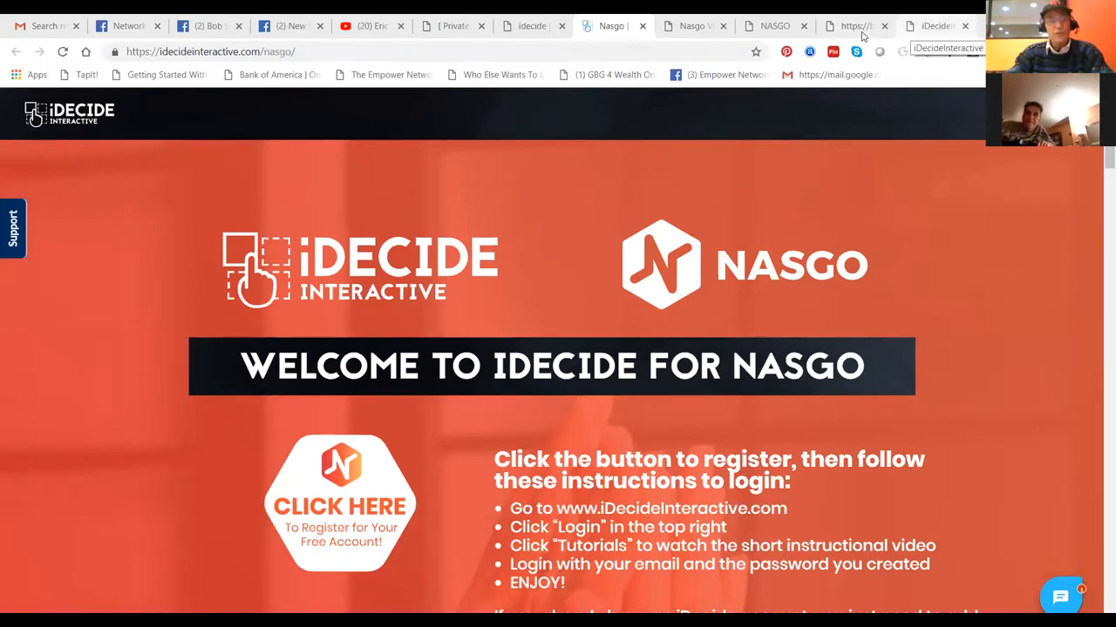
Step: Return to the iDecide dashboard and review the older contacts in My Nameslist
left_click(932, 26)
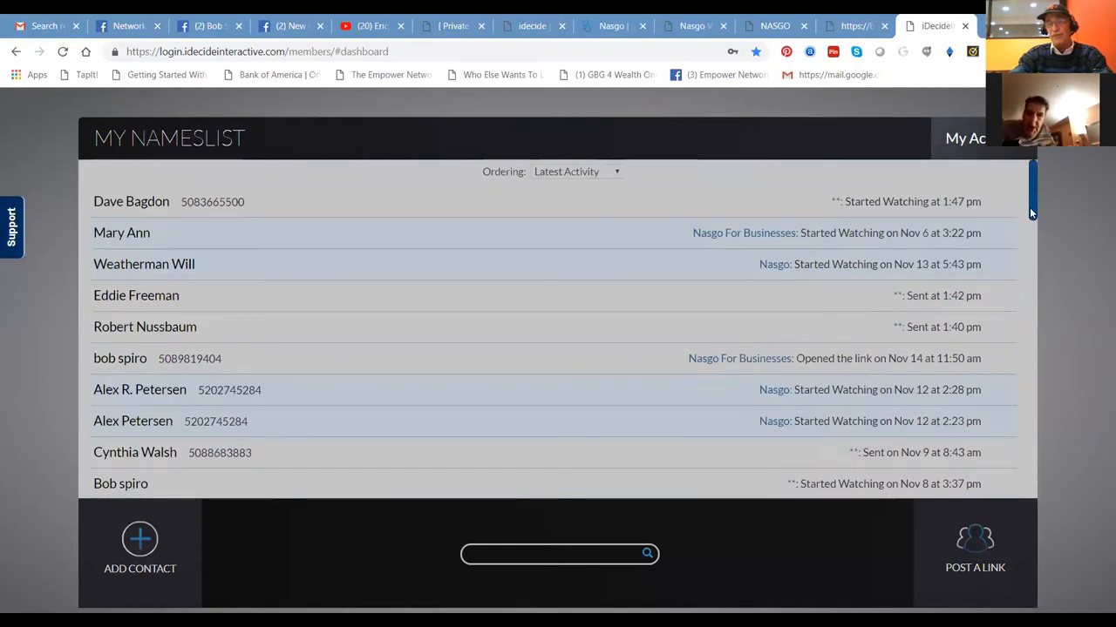
mouse_move(1036, 213)
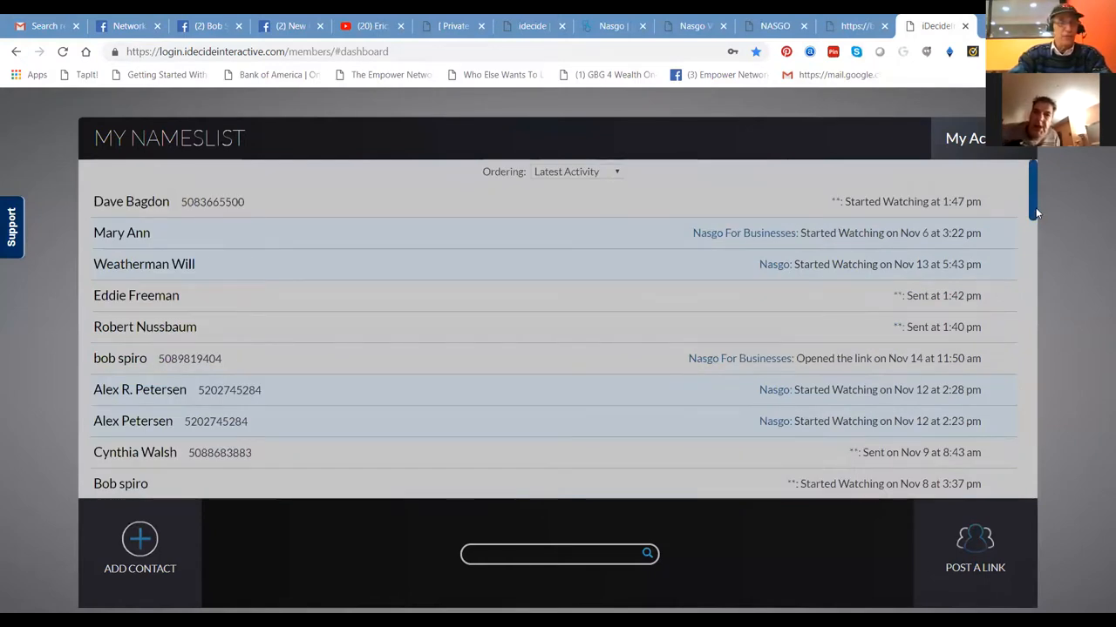
scroll("down", 3)
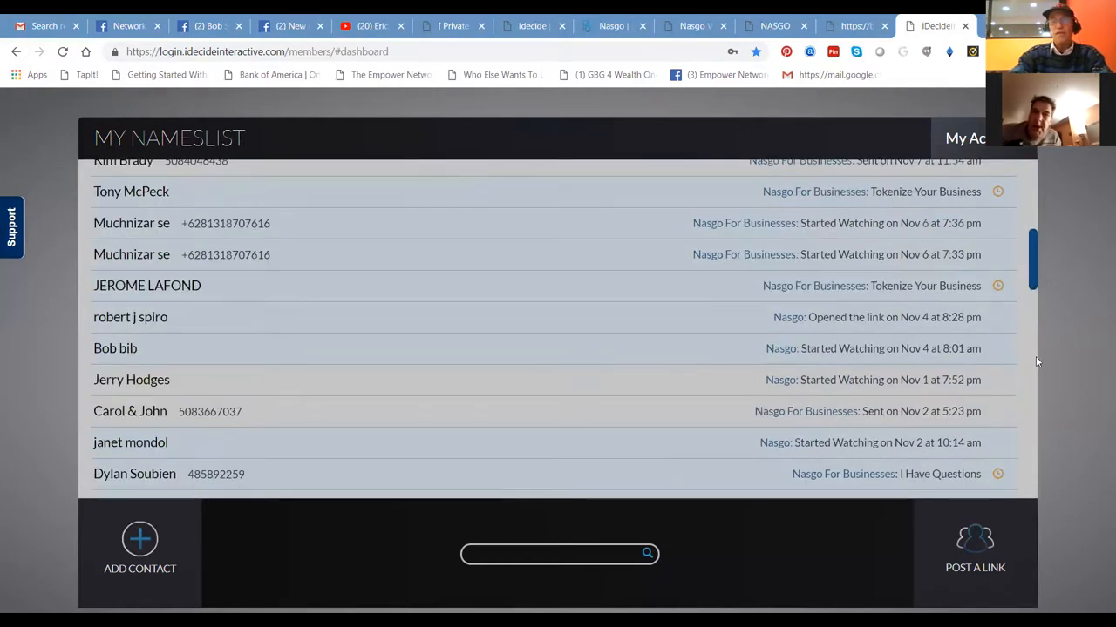
scroll("down", 3)
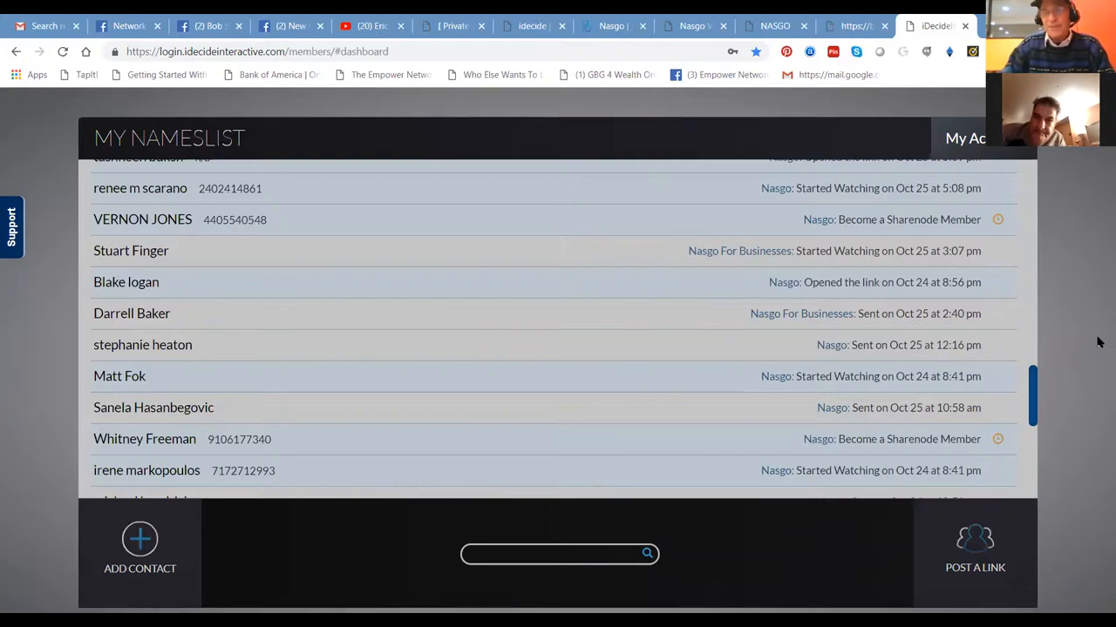
mouse_move(1085, 220)
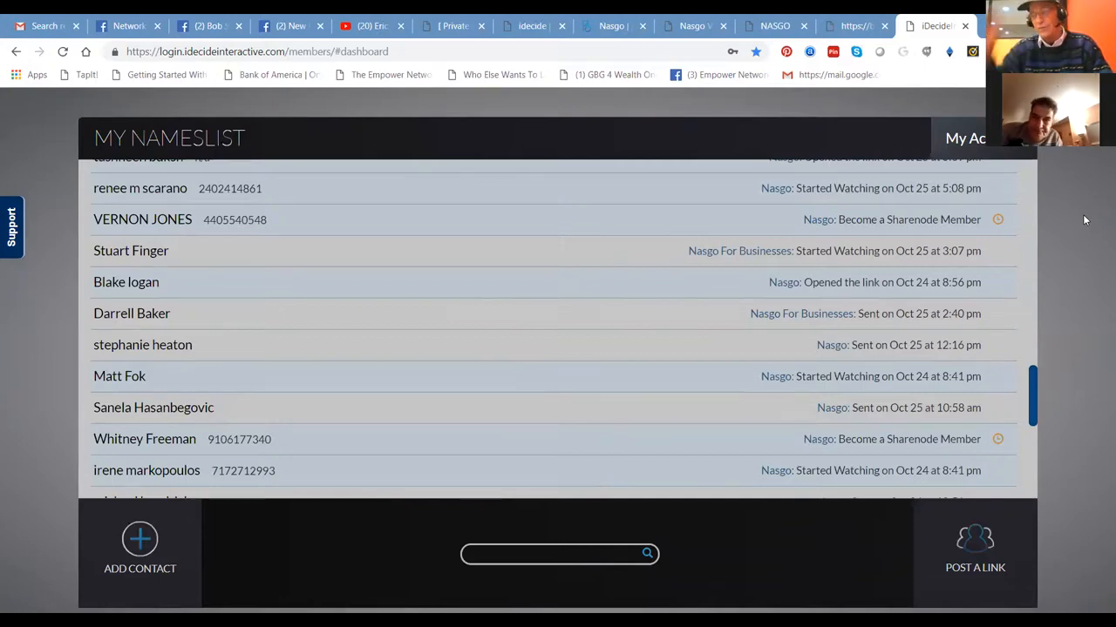
mouse_move(820, 408)
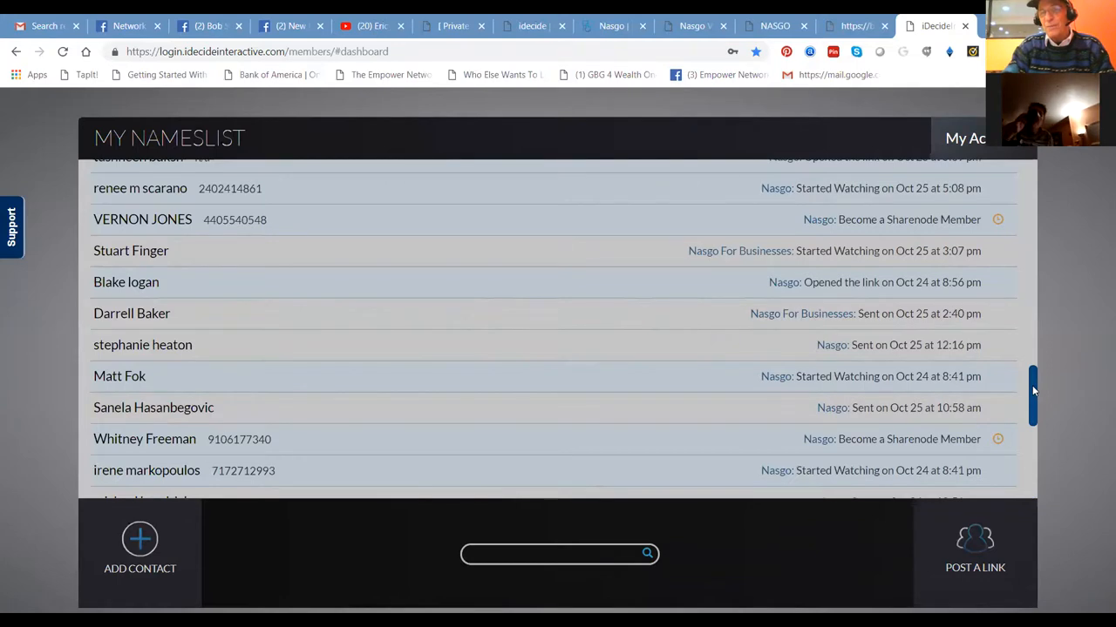
scroll("down", 3)
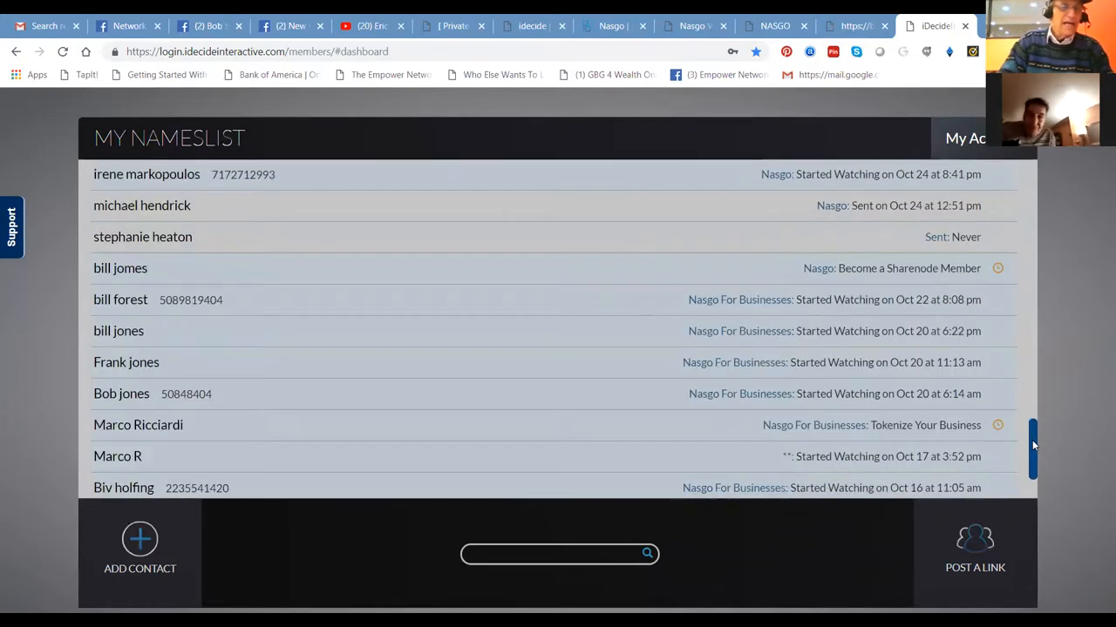
scroll("down", 3)
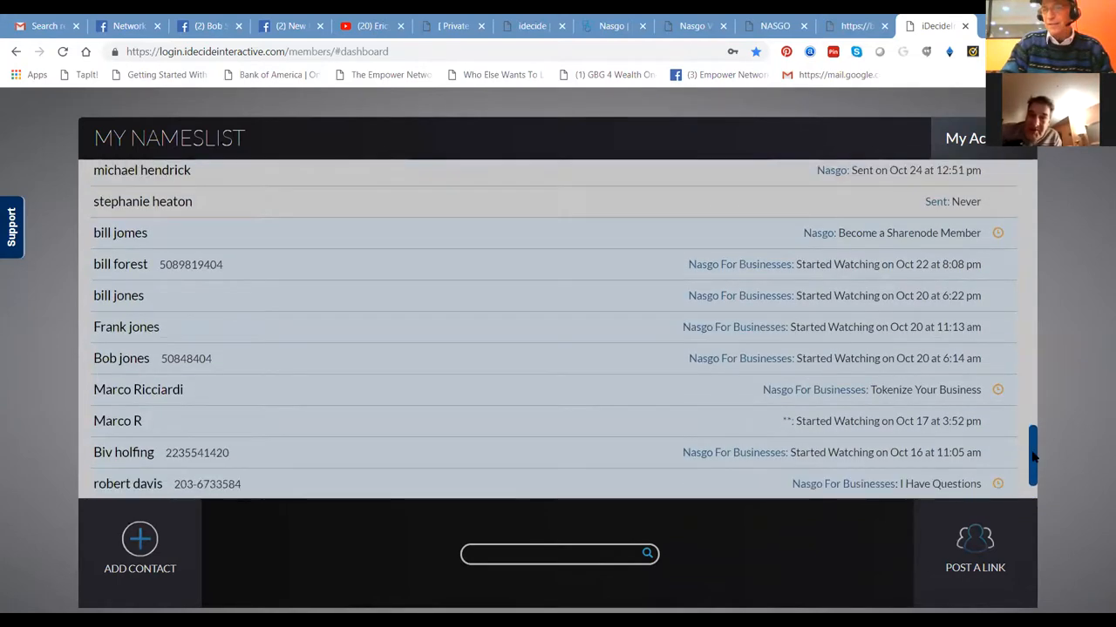
scroll("down", 3)
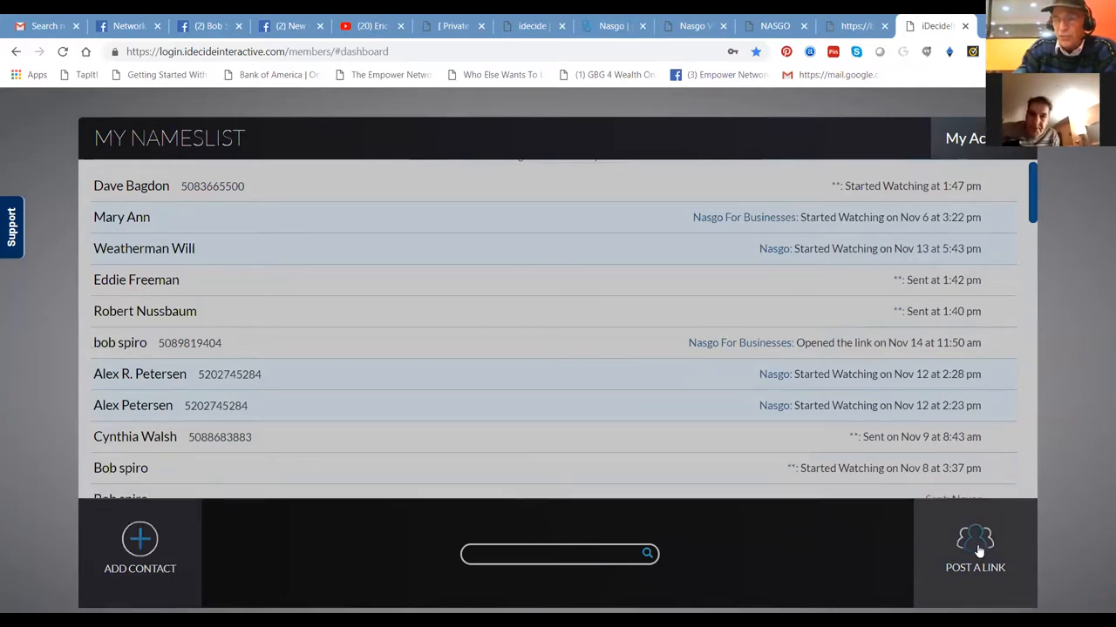
Step: Start Post a Link and browse the Nasgo presentation choices without picking one
left_click(975, 549)
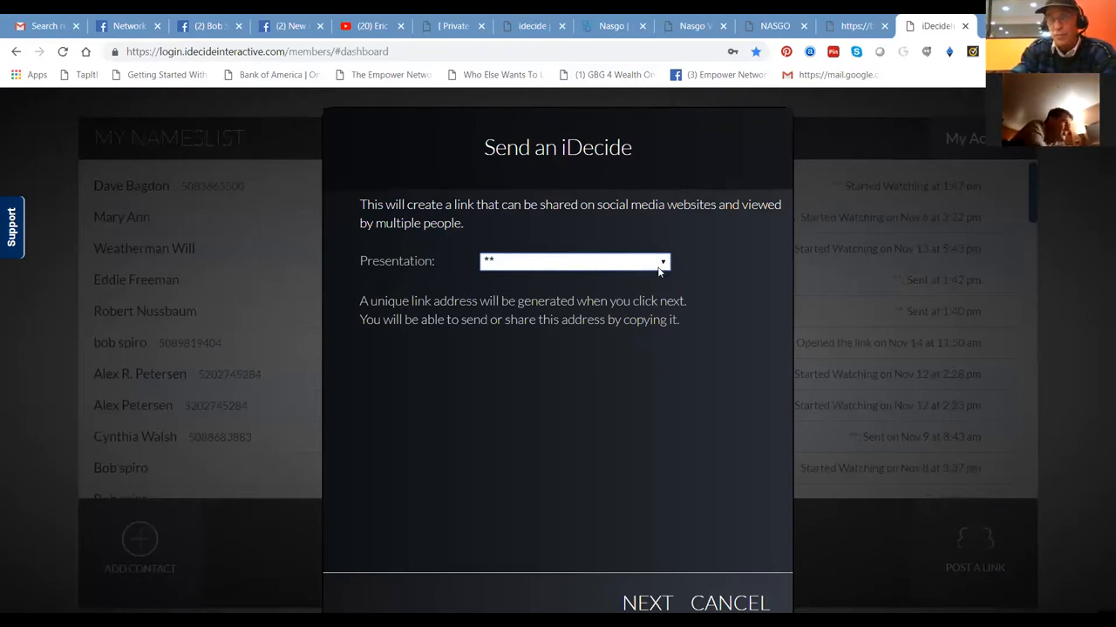
left_click(573, 261)
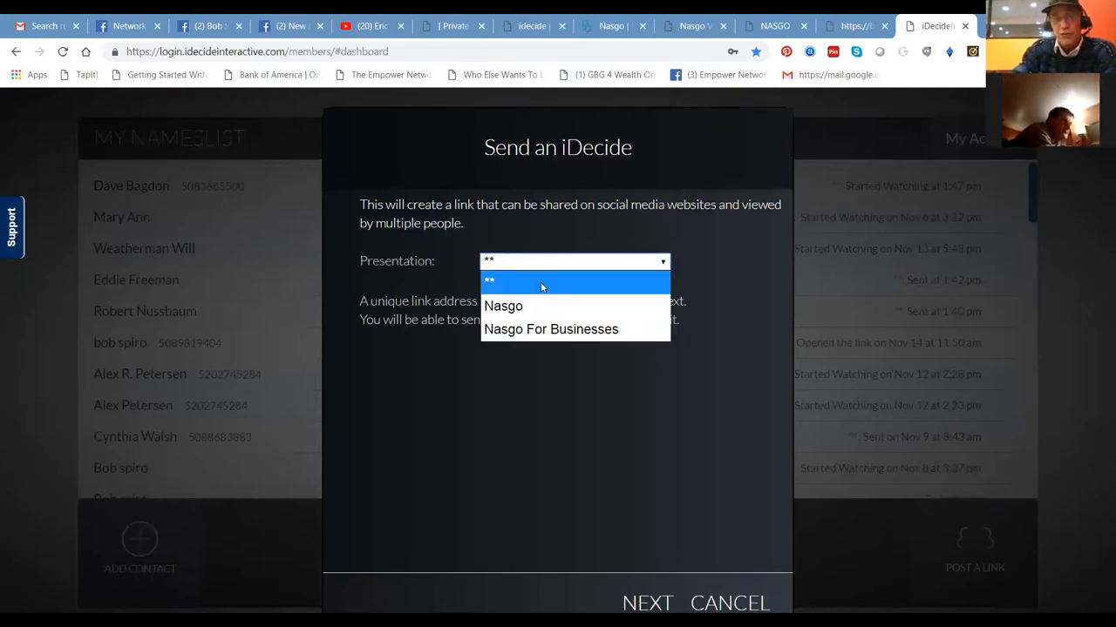
mouse_move(551, 327)
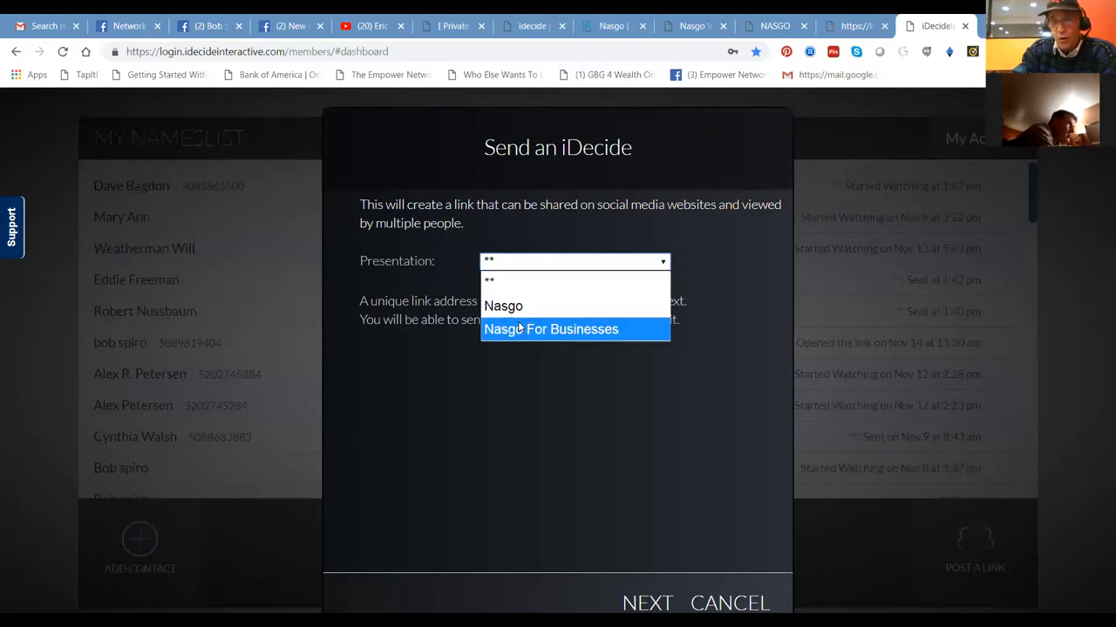
mouse_move(502, 307)
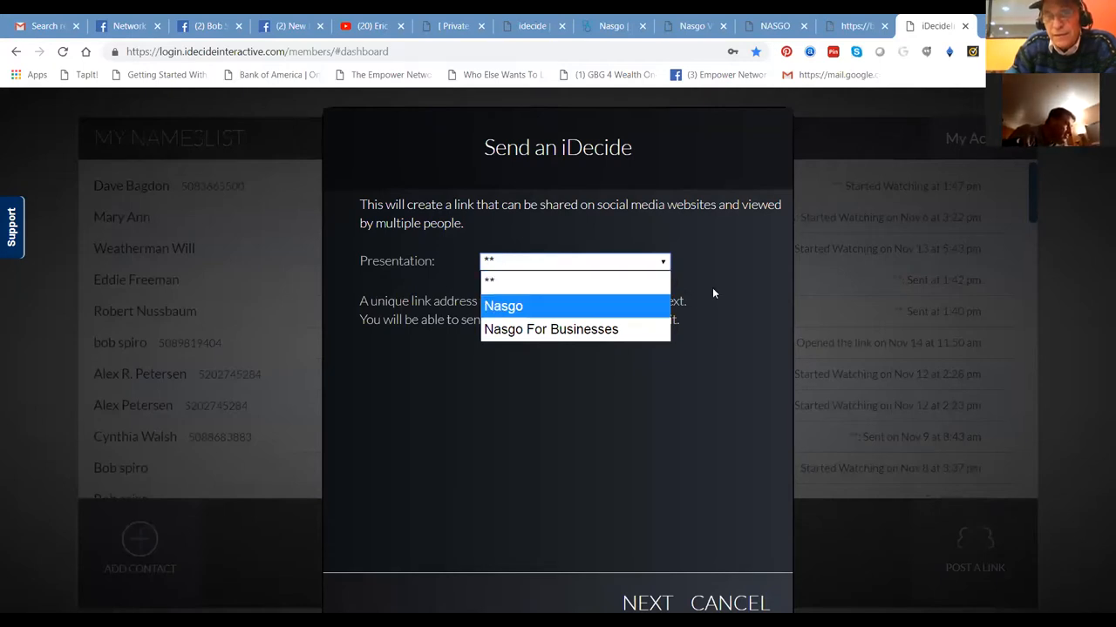
left_click(488, 279)
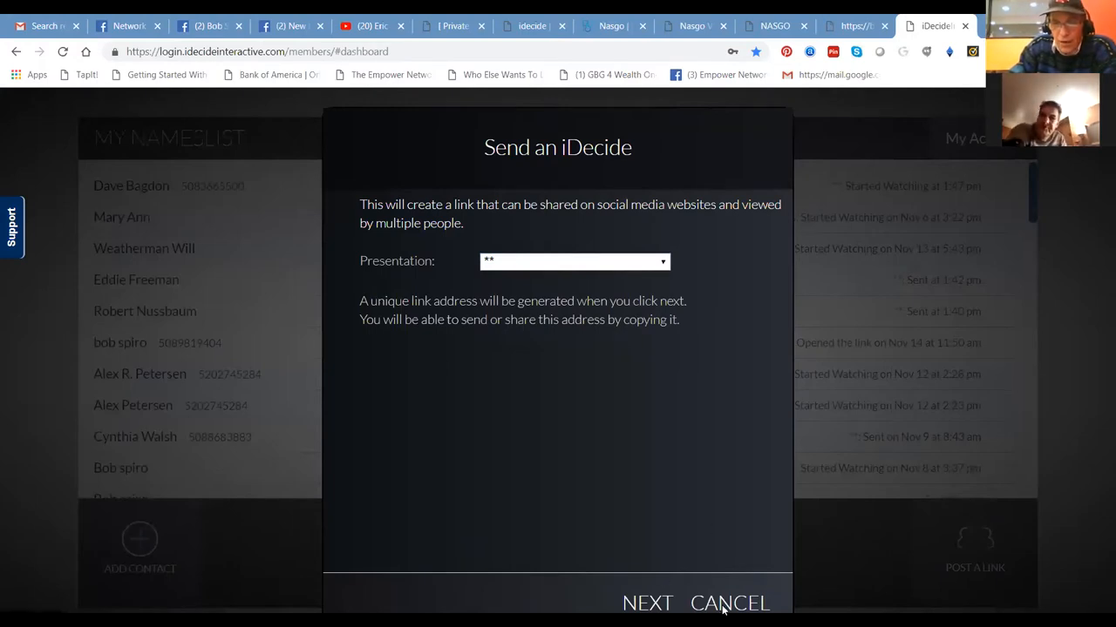
Step: Cancel the Send an iDecide dialog and return to My Nameslist
left_click(728, 603)
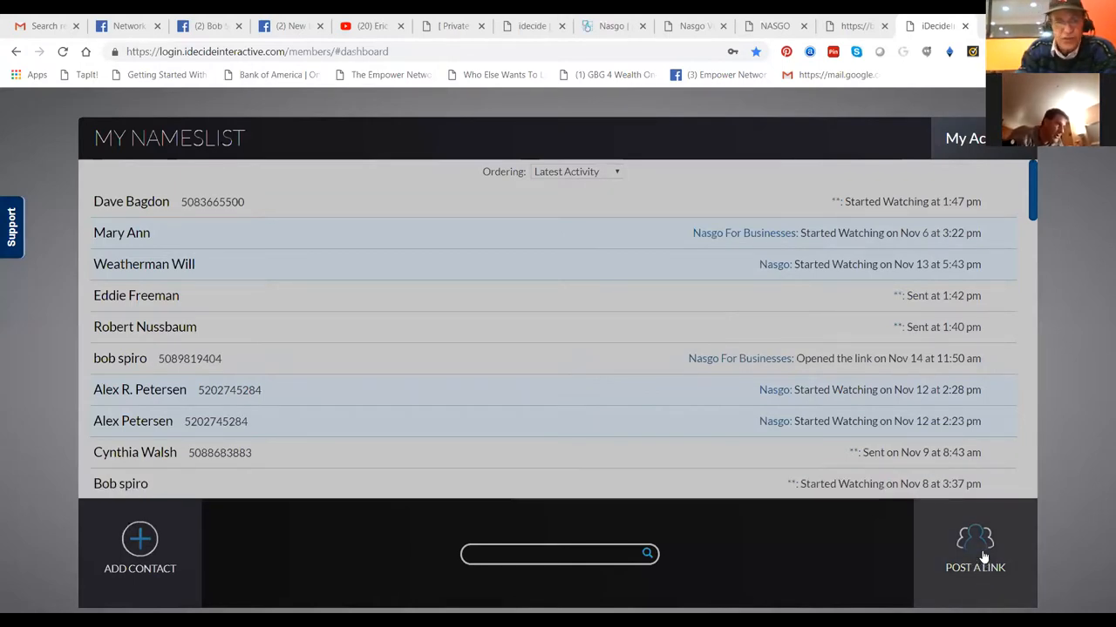
mouse_move(937, 550)
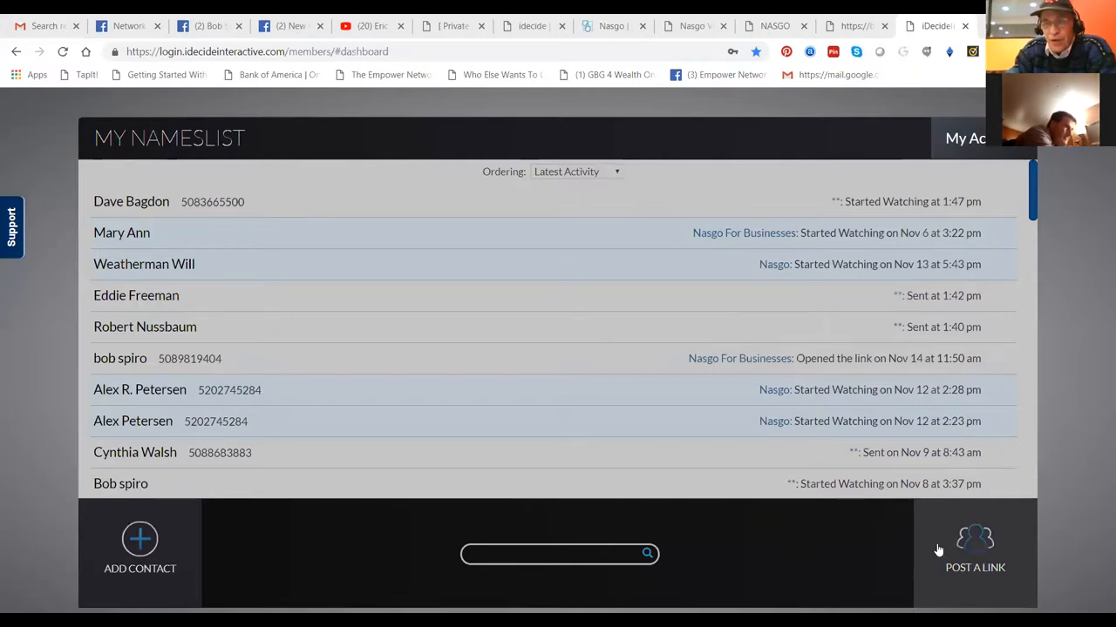
mouse_move(972, 544)
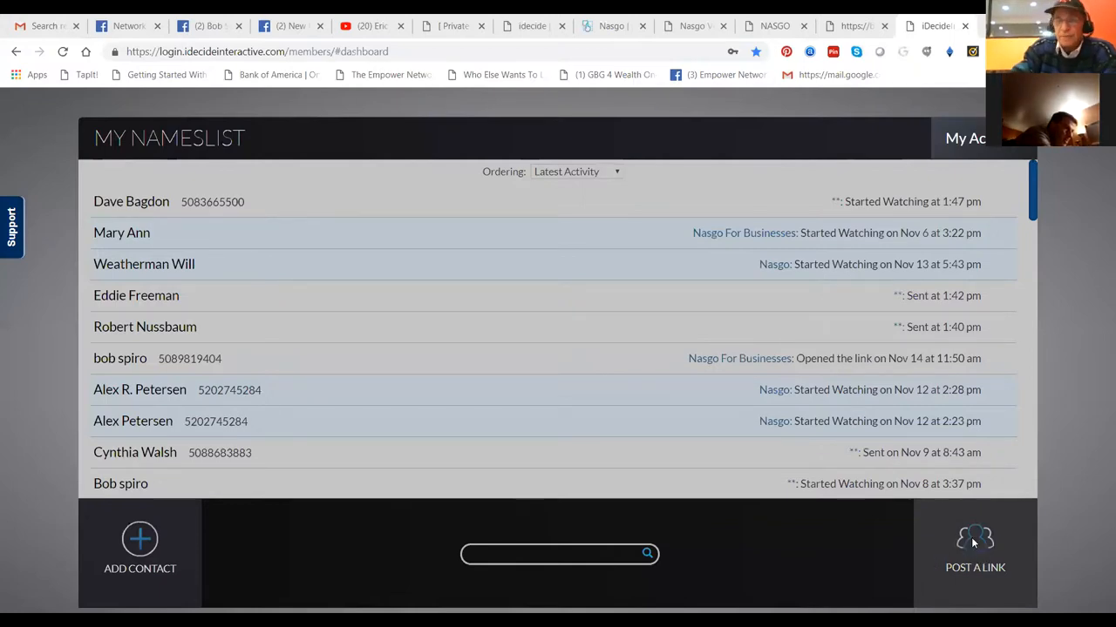
Step: Start Post a Link again, pick Nasgo For Businesses, and reopen the presentation choices
left_click(975, 549)
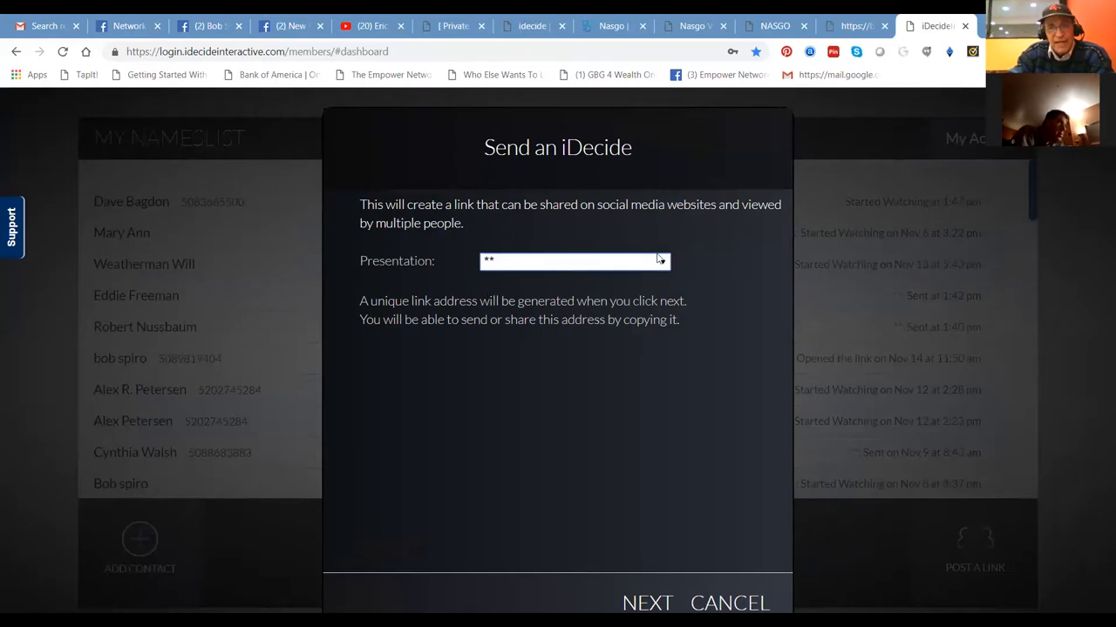
left_click(576, 262)
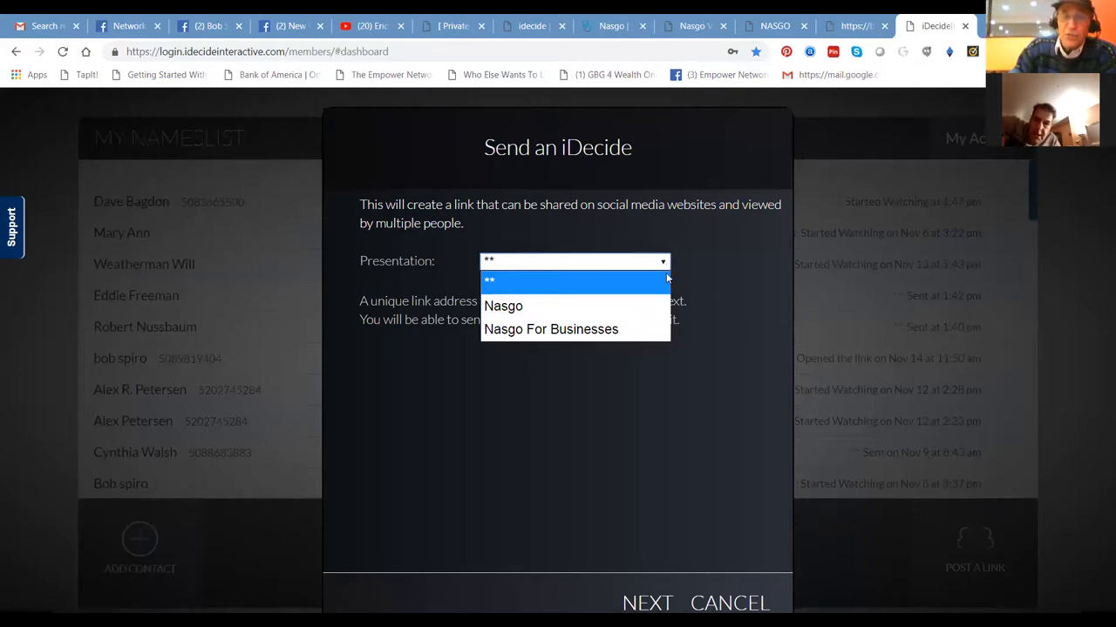
mouse_move(551, 329)
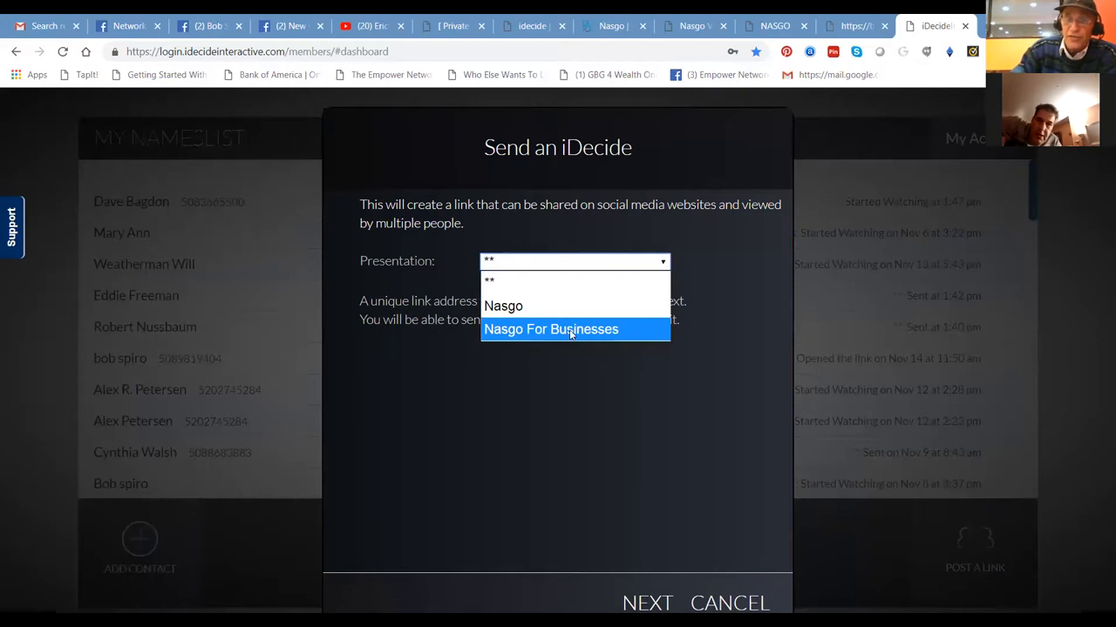
left_click(551, 329)
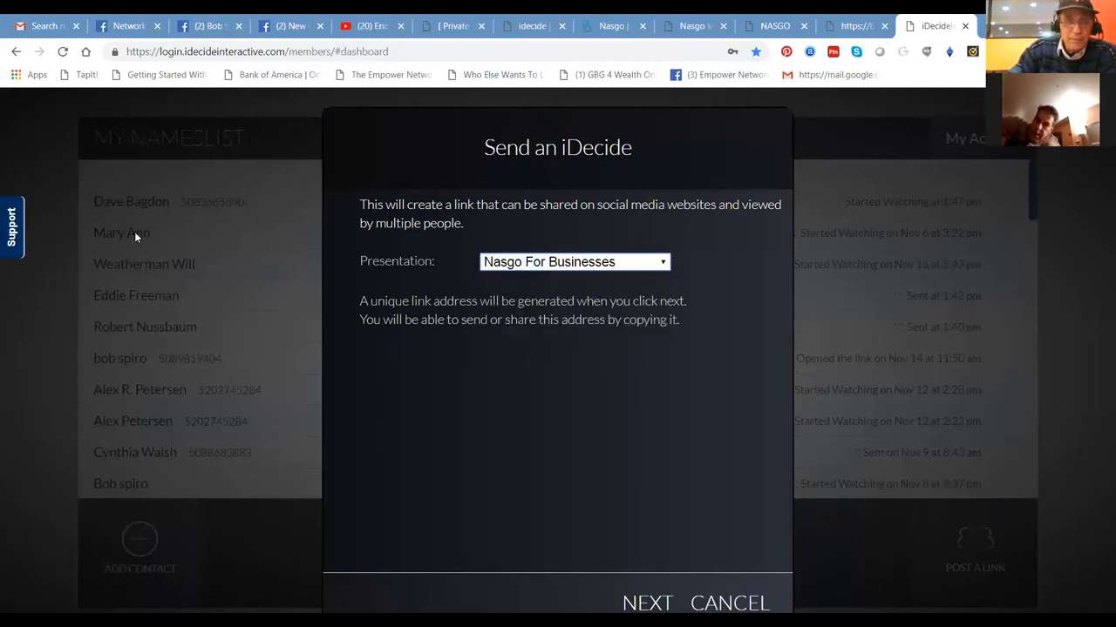
mouse_move(671, 270)
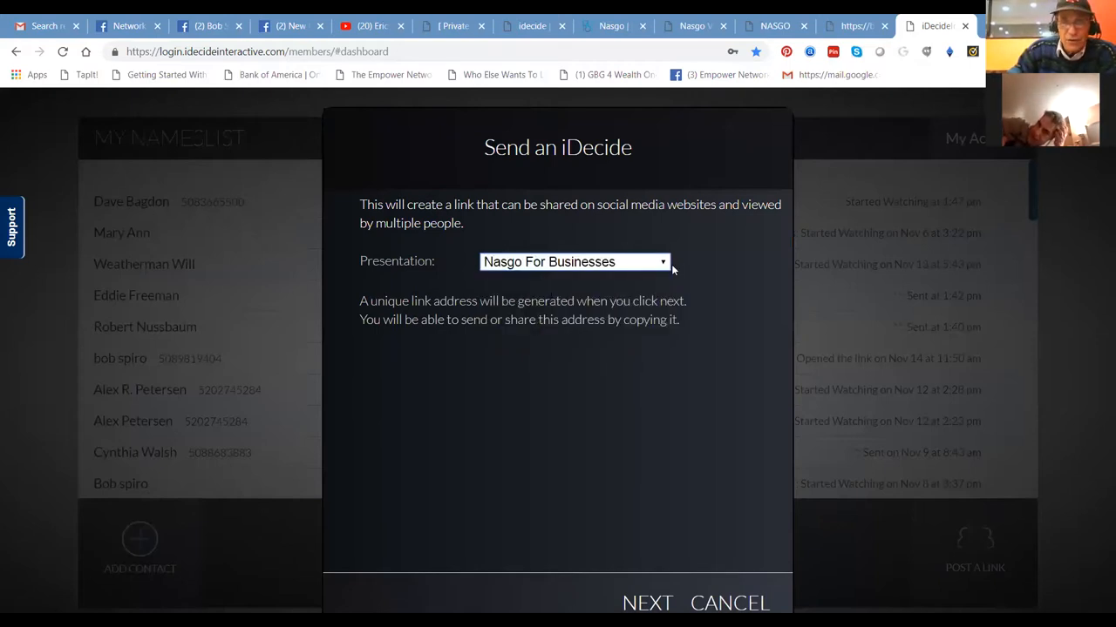
left_click(575, 261)
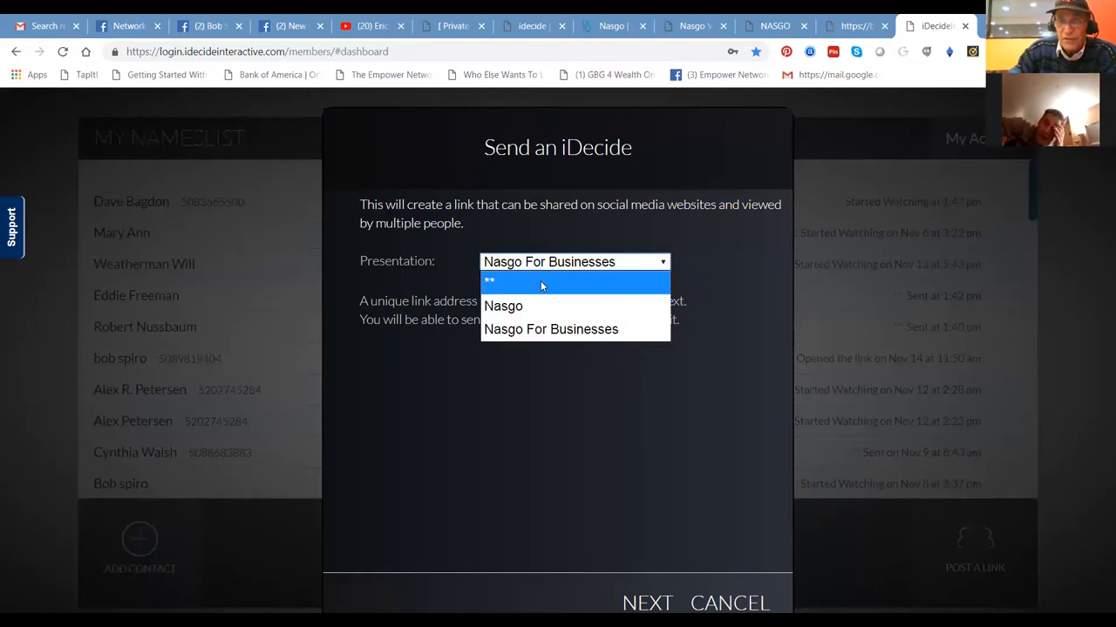
mouse_move(513, 270)
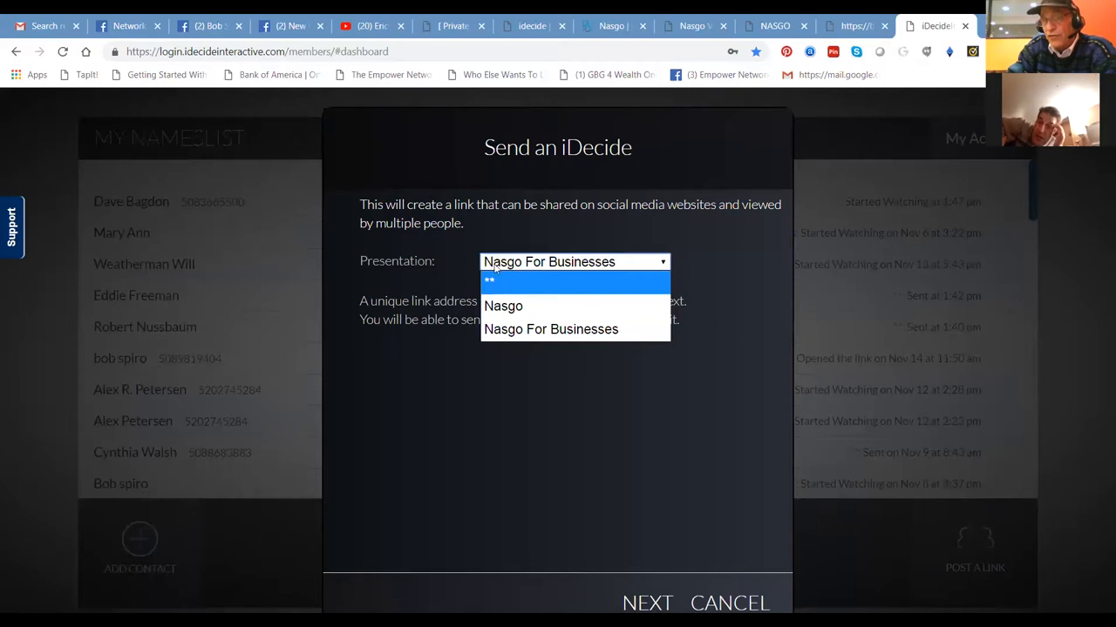
mouse_move(551, 330)
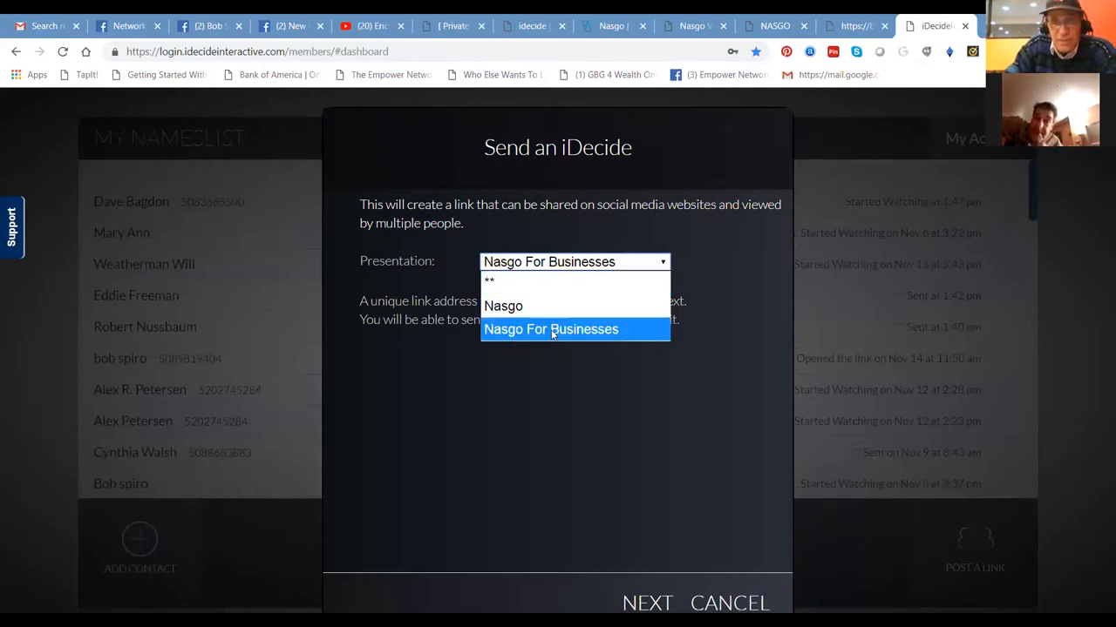
mouse_move(509, 335)
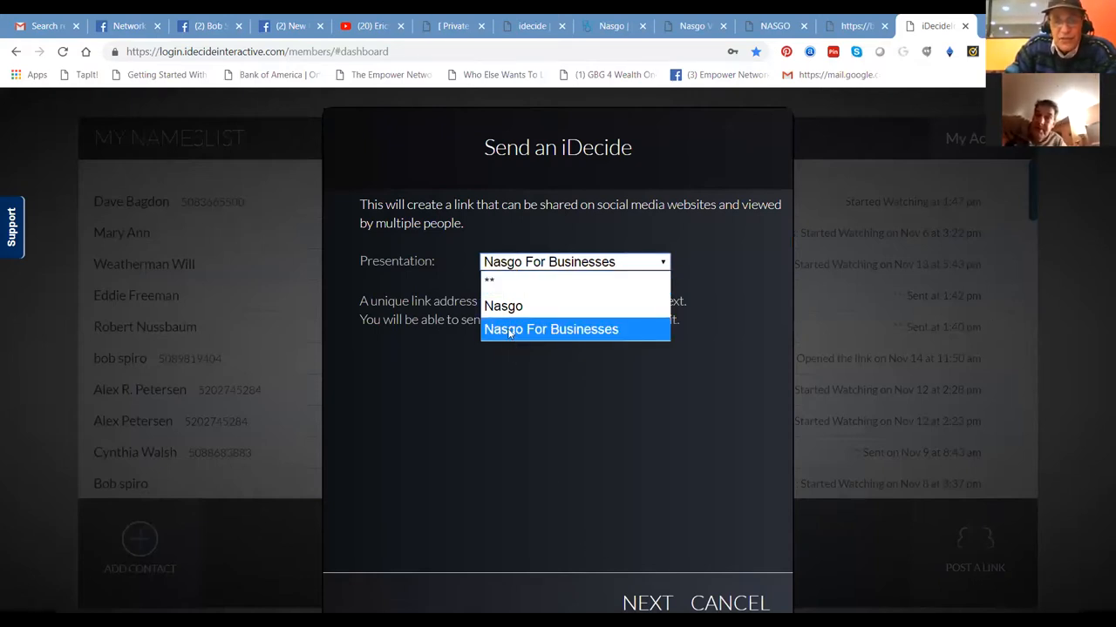
Step: Choose Nasgo For Businesses as the presentation for the shareable link
left_click(551, 329)
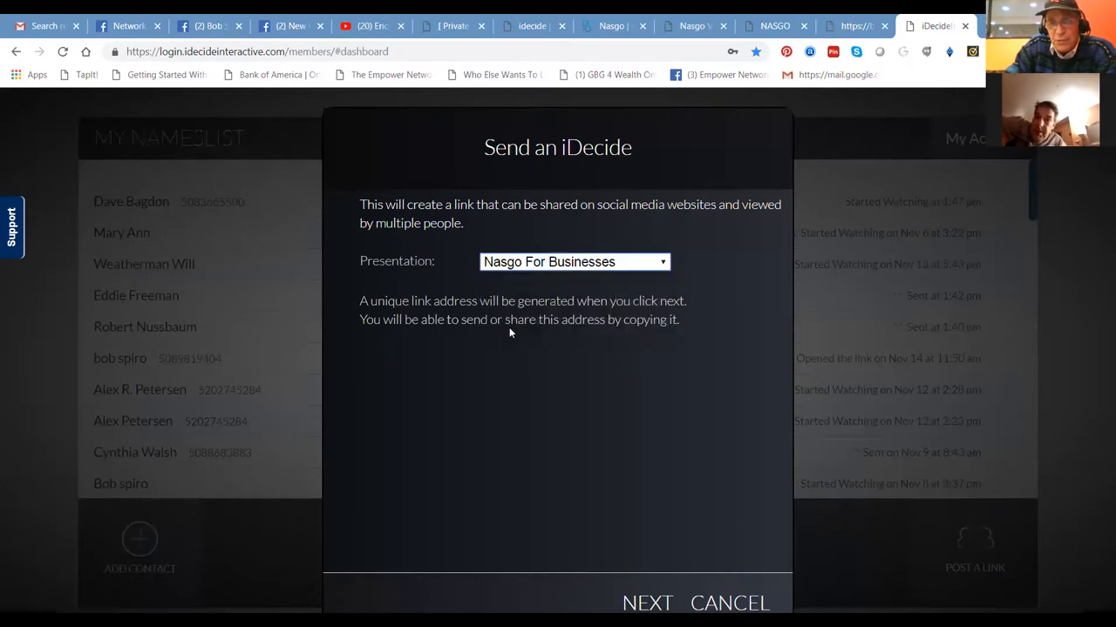
mouse_move(694, 272)
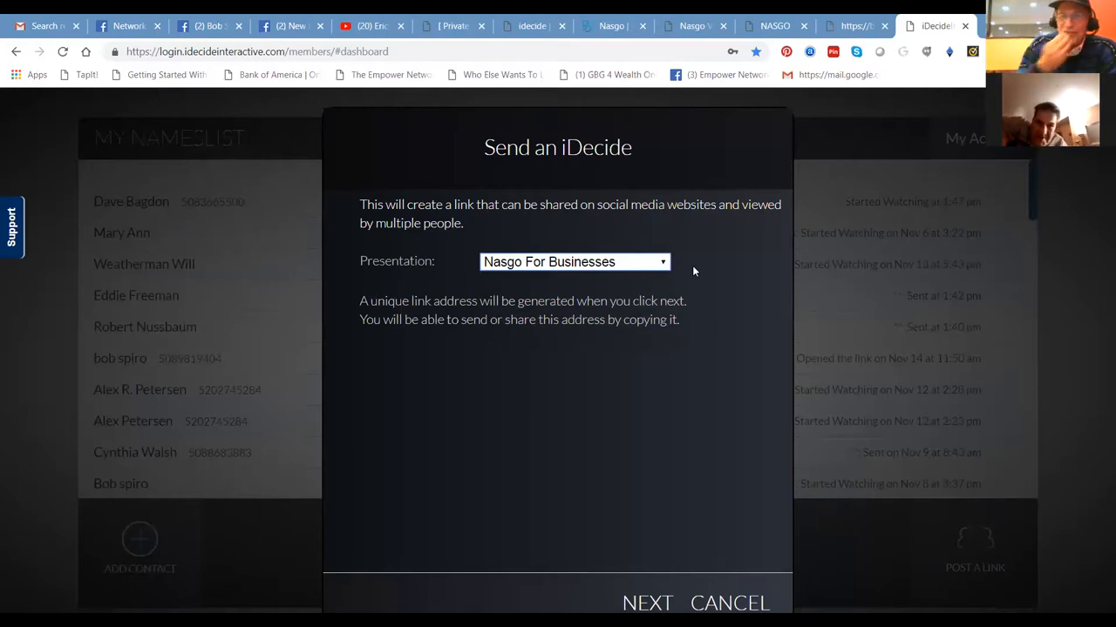
mouse_move(603, 462)
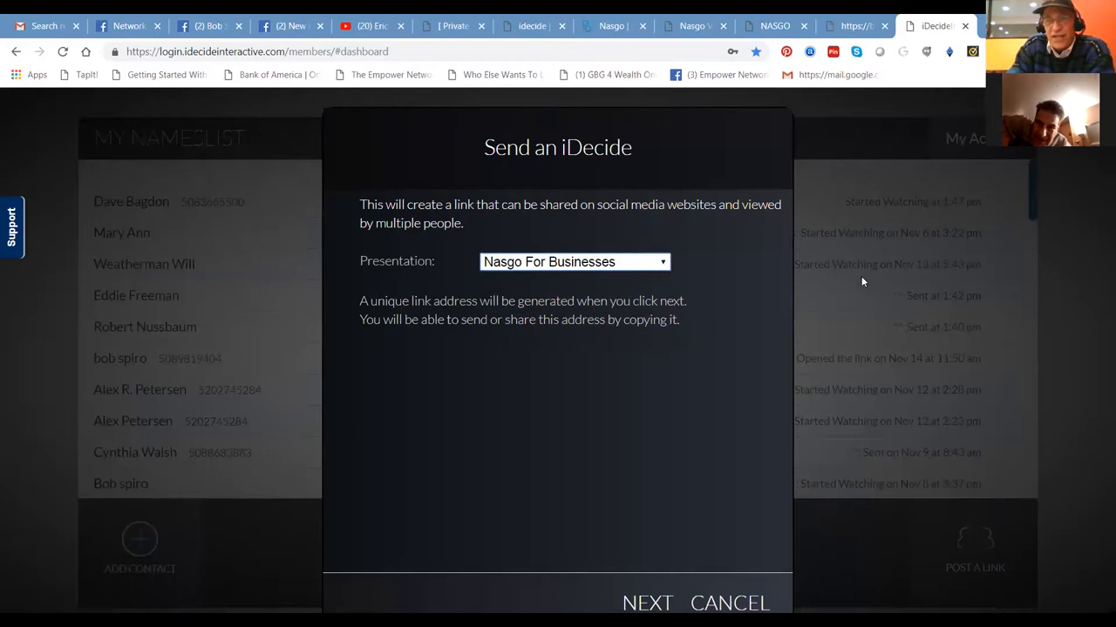
mouse_move(665, 603)
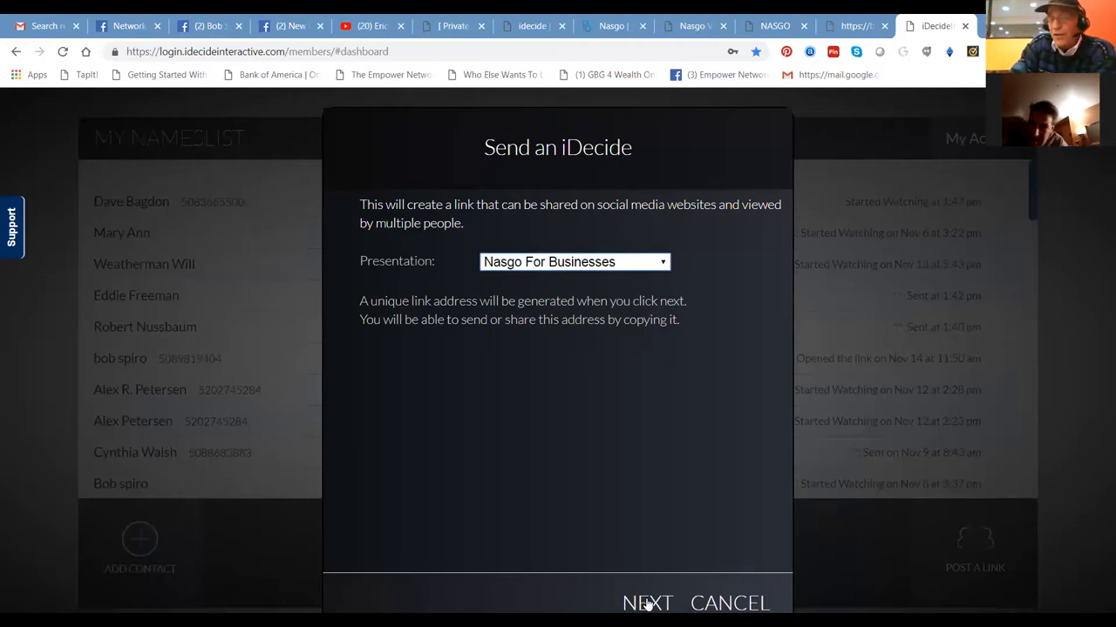
mouse_move(624, 478)
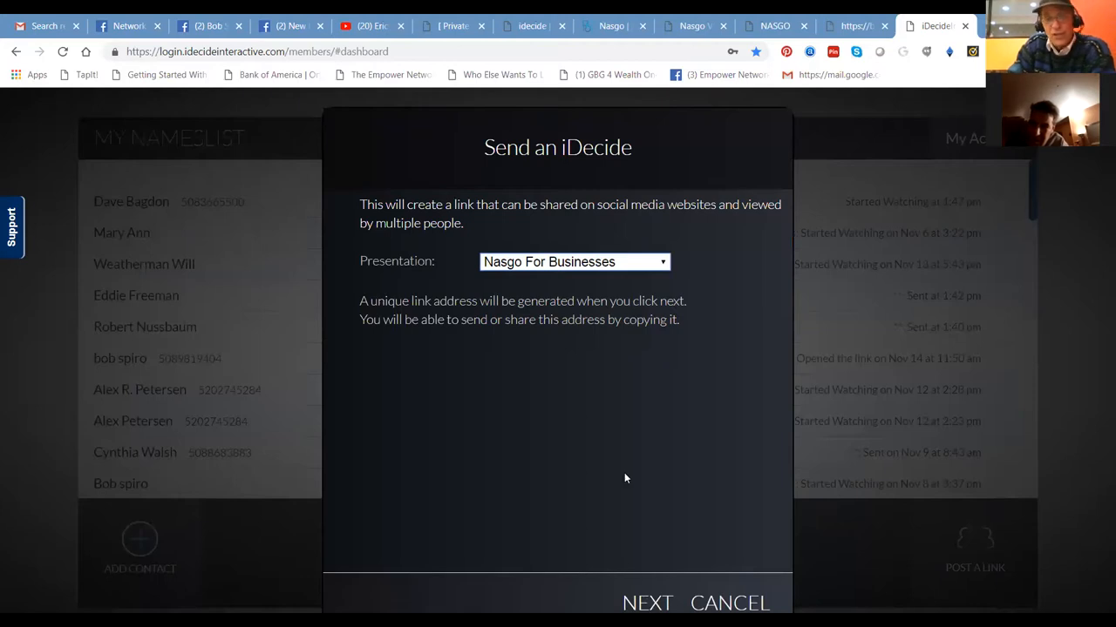
mouse_move(619, 479)
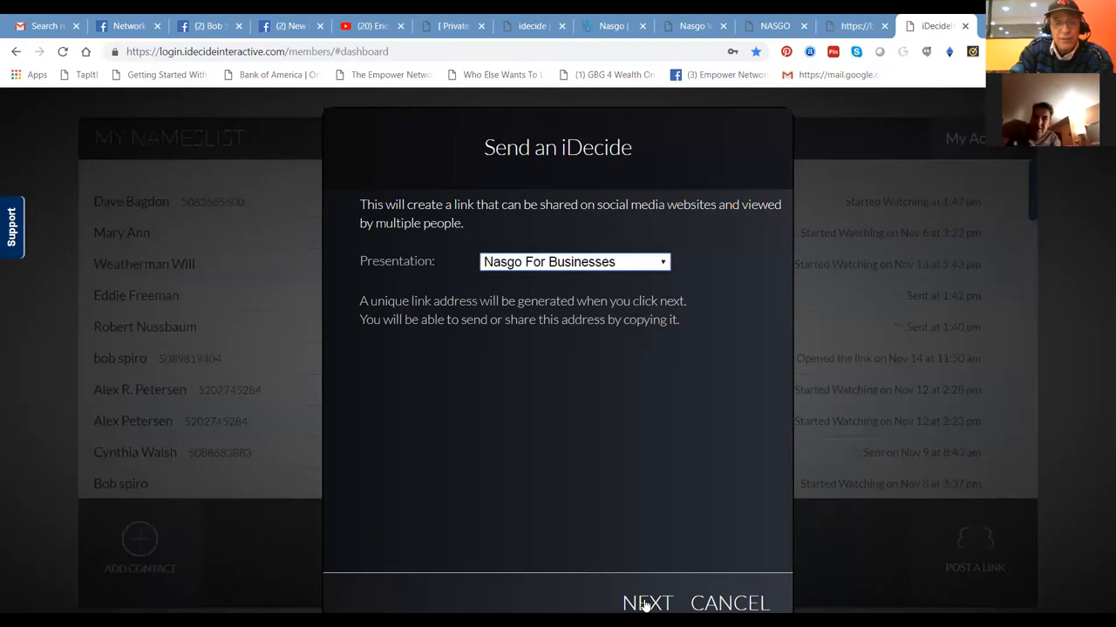
Step: Generate the Nasgo For Businesses invitation link and copy its address to the clipboard
left_click(646, 603)
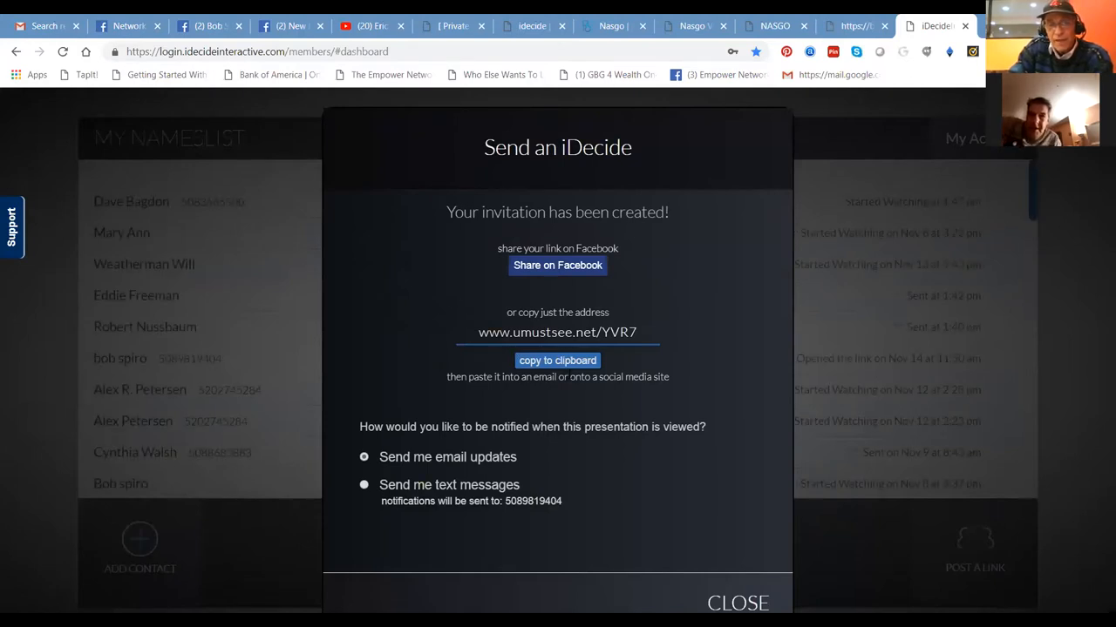
left_click(558, 360)
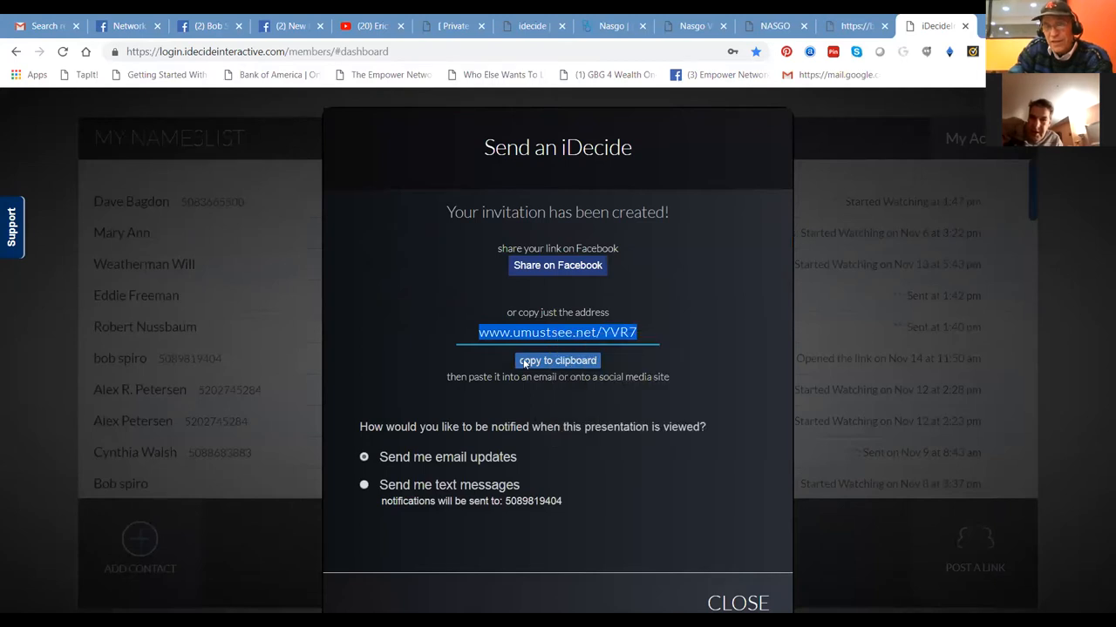
mouse_move(429, 346)
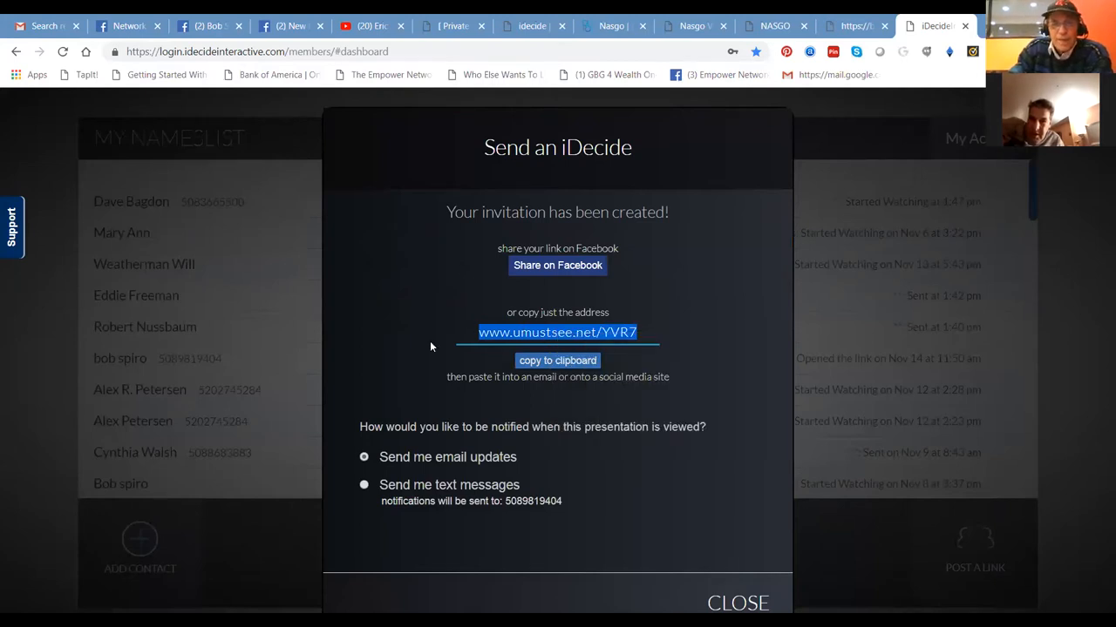
mouse_move(373, 460)
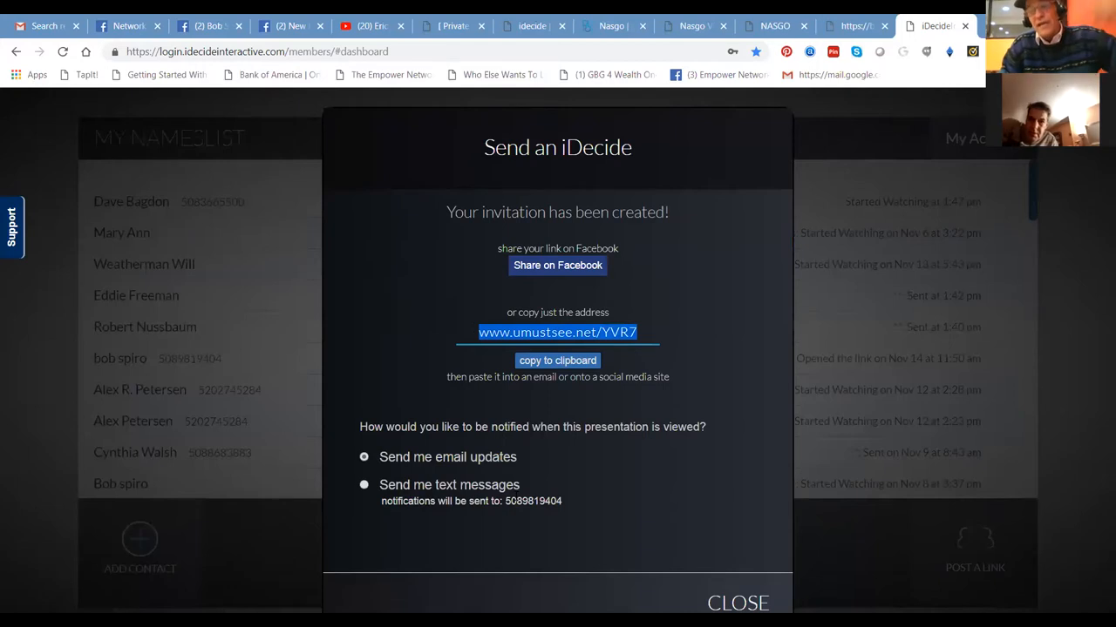
mouse_move(519, 488)
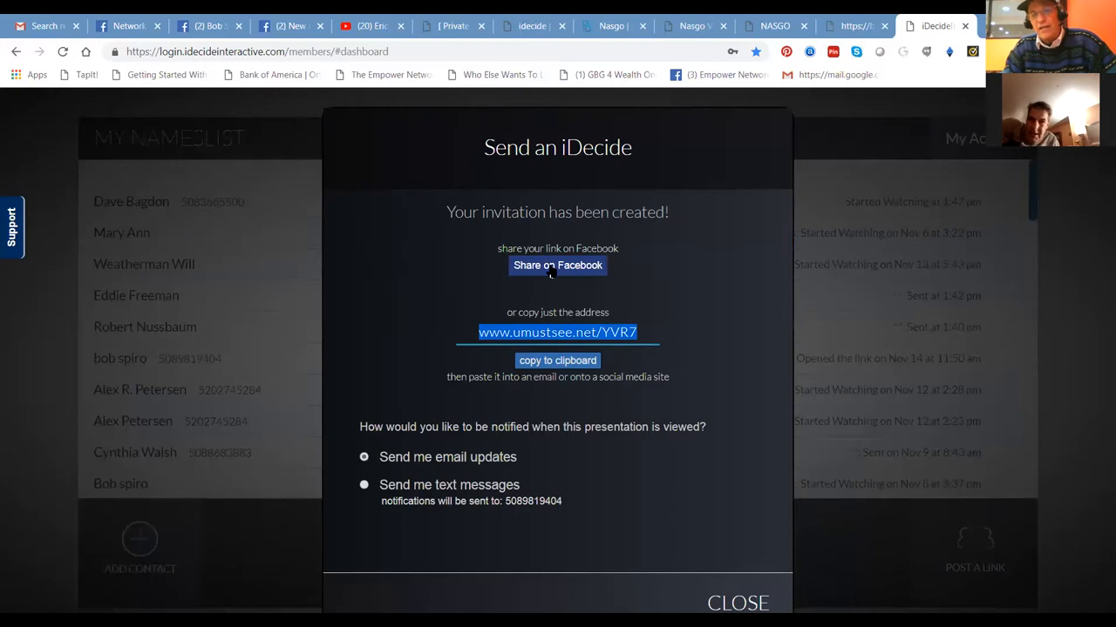
left_click(558, 265)
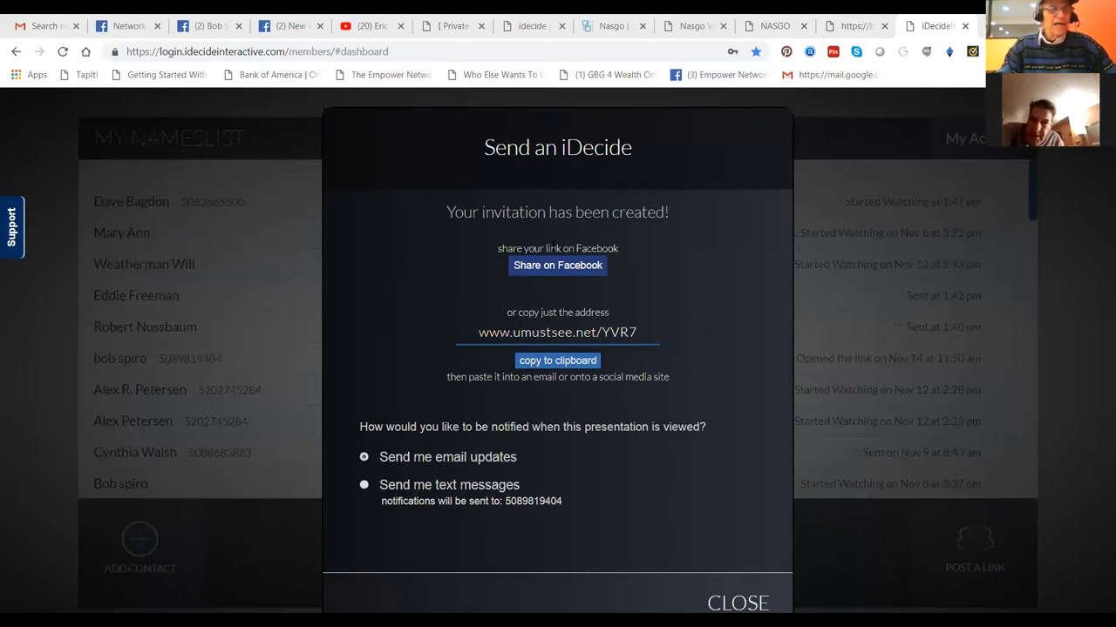
mouse_move(558, 264)
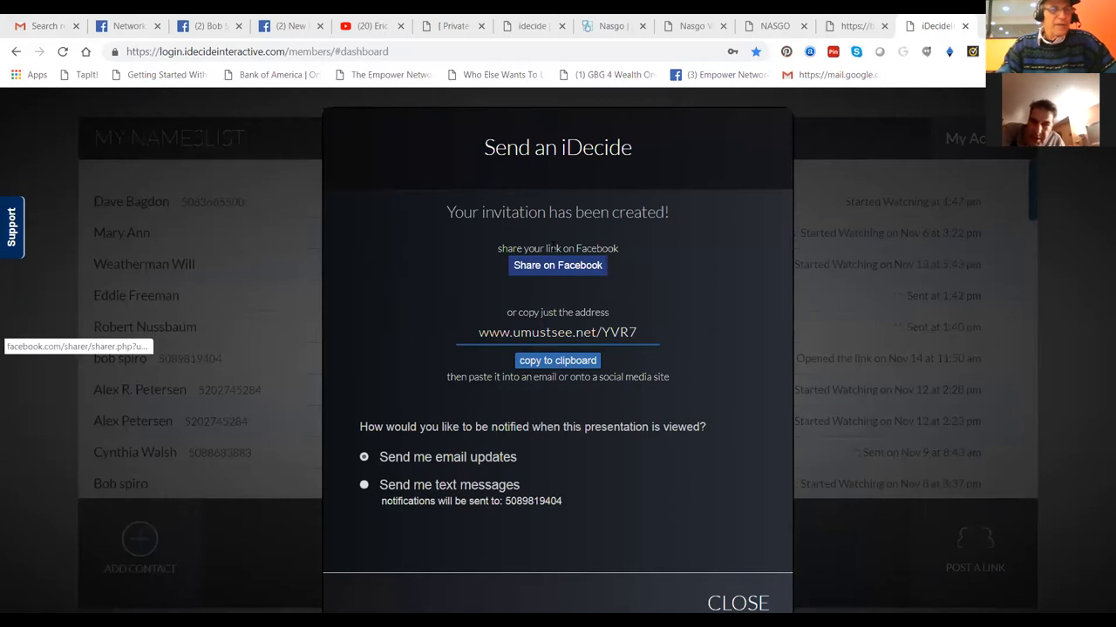
mouse_move(557, 265)
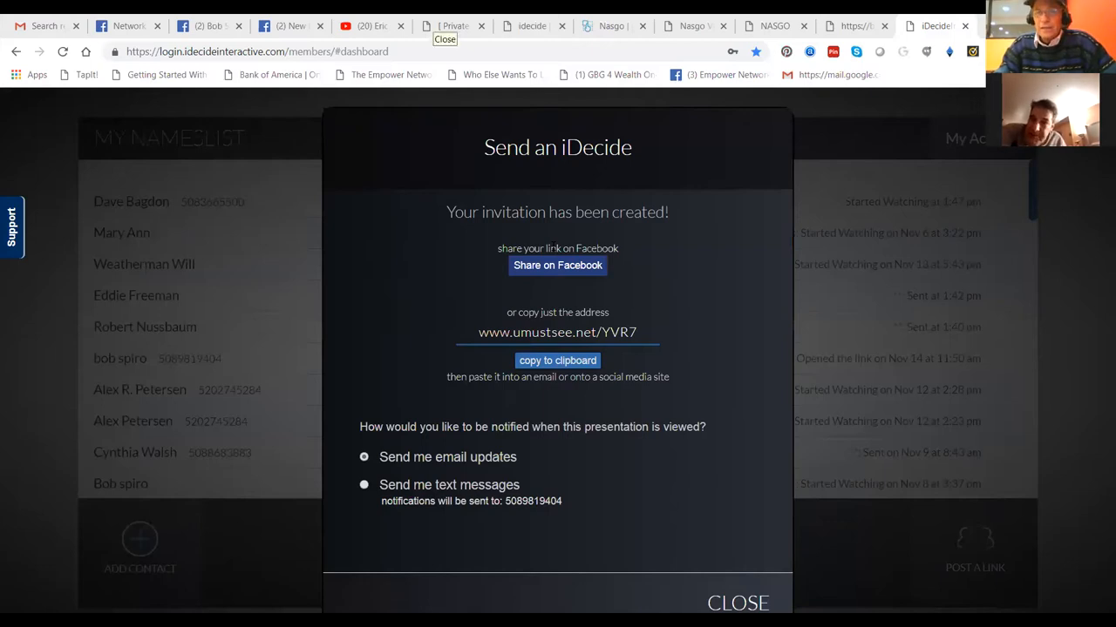
left_click(436, 25)
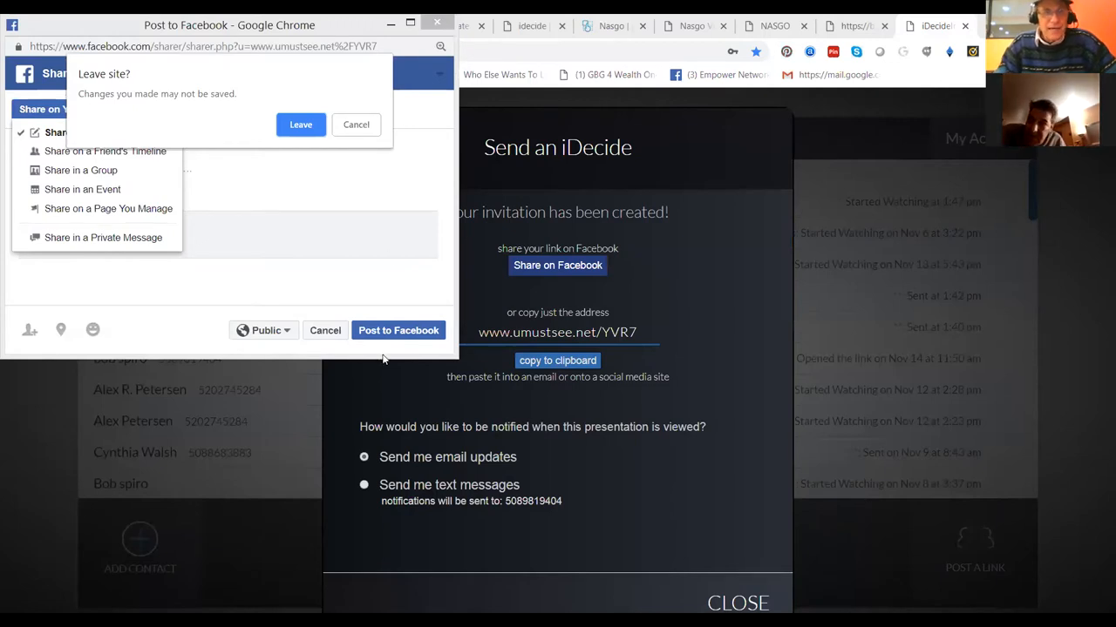
mouse_move(335, 117)
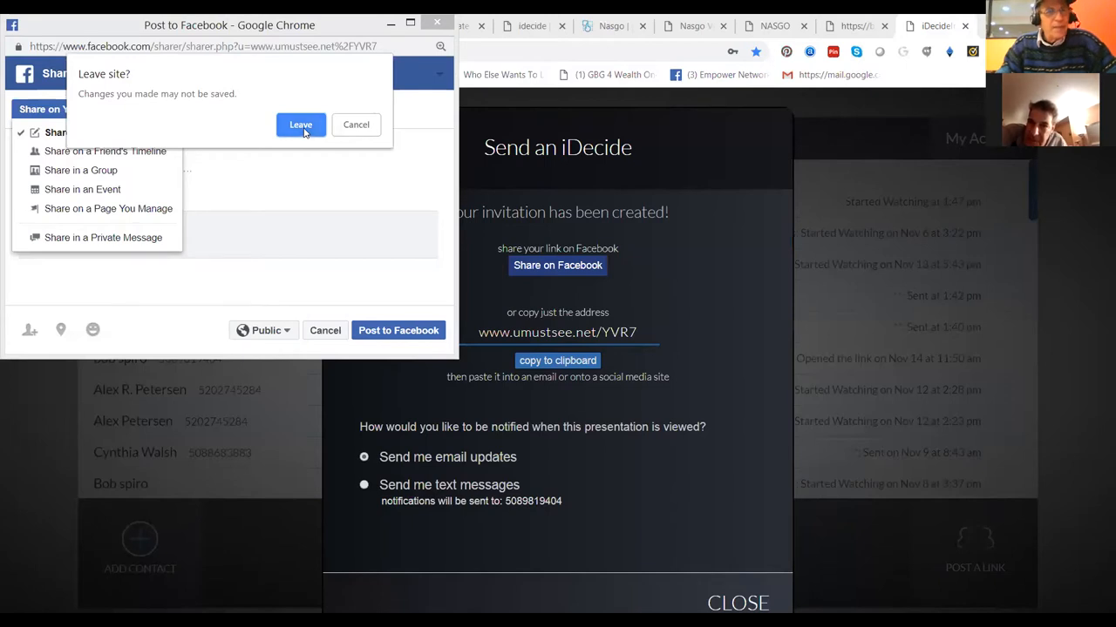
left_click(300, 124)
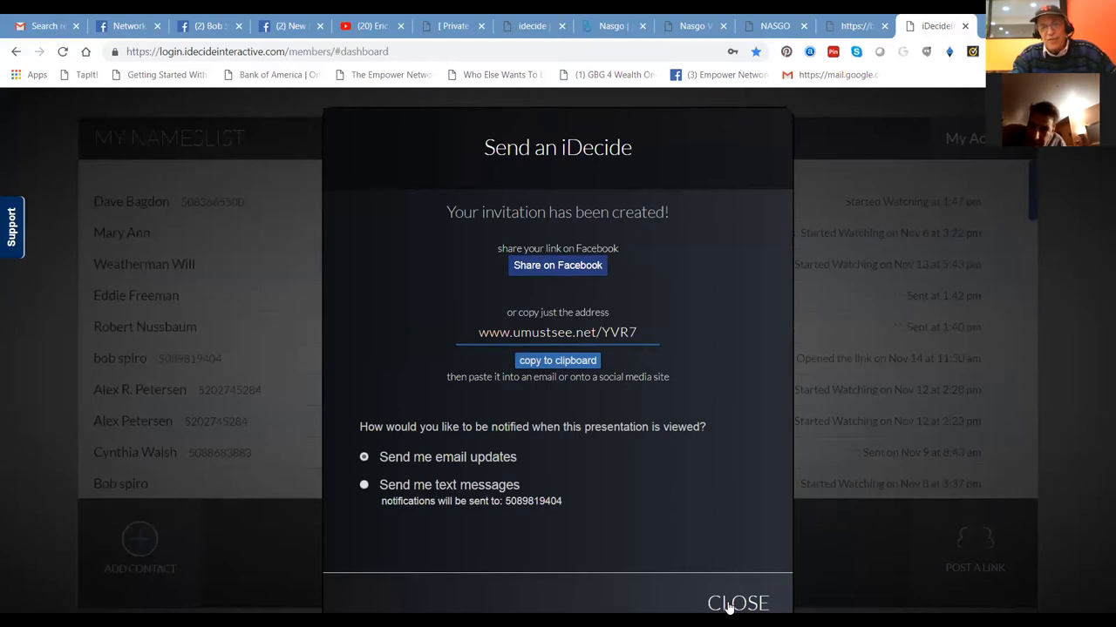
Step: Close the invitation dialog and start adding a new contact to My Nameslist
left_click(738, 603)
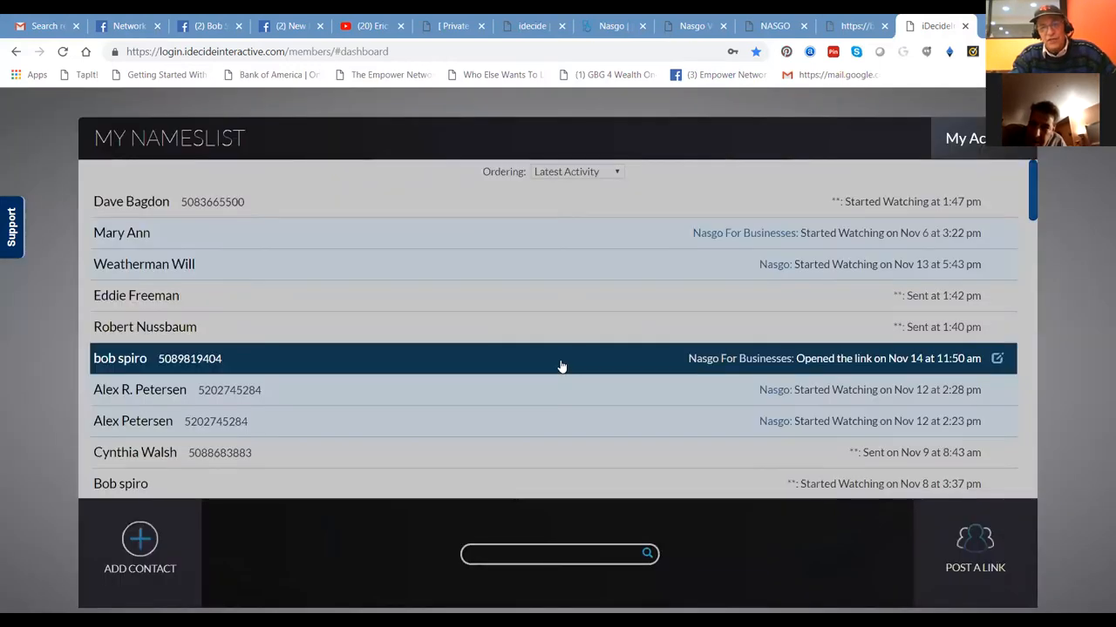
mouse_move(1074, 300)
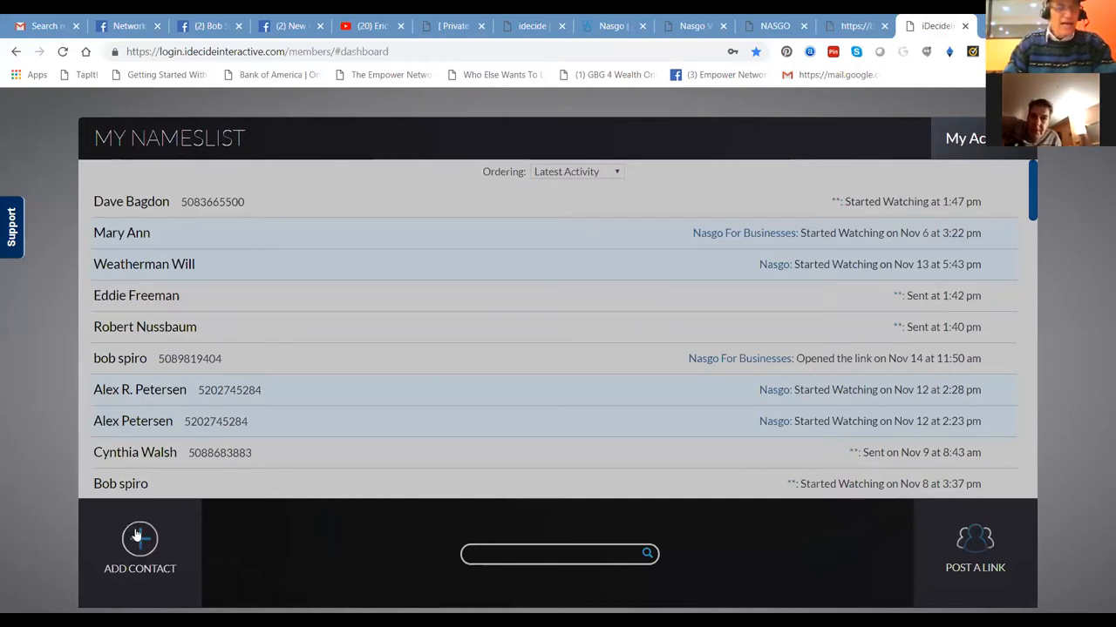
left_click(140, 549)
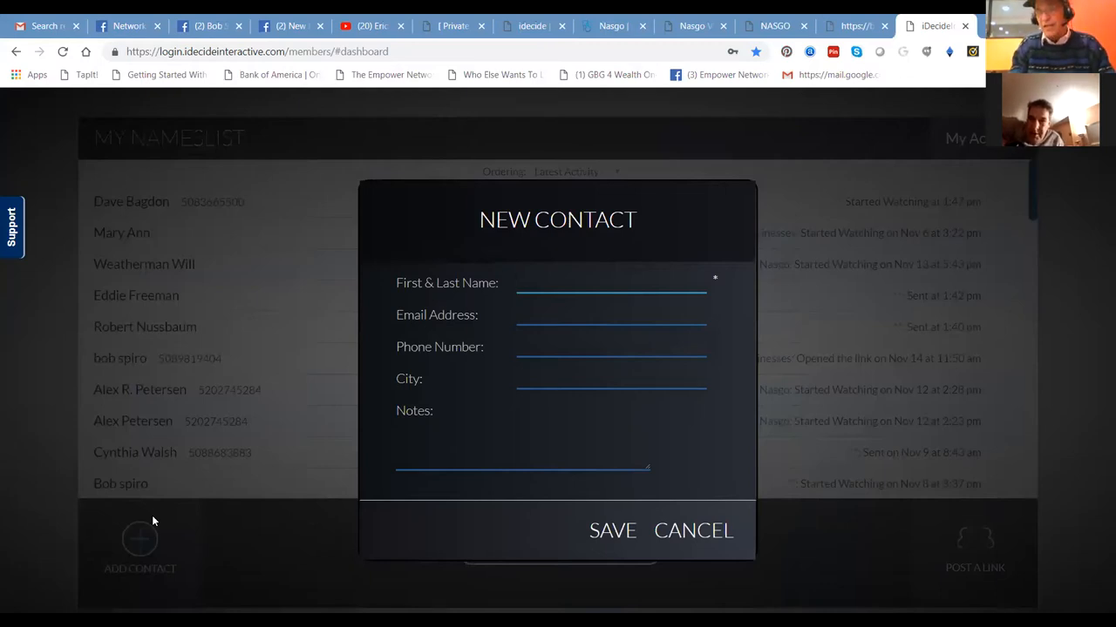
left_click(610, 282)
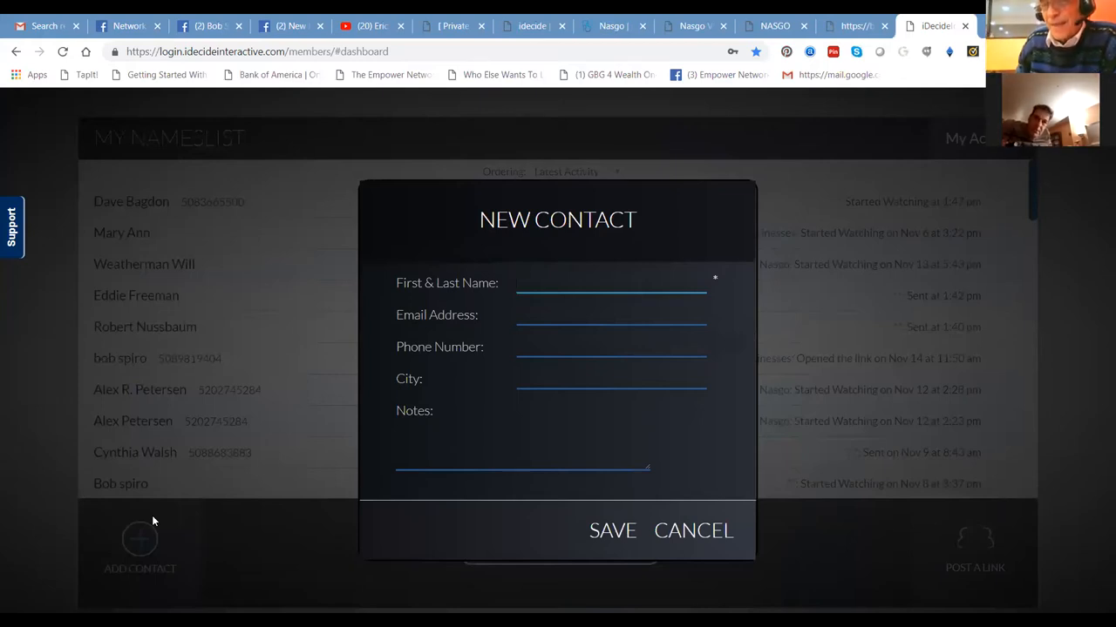
left_click(610, 282)
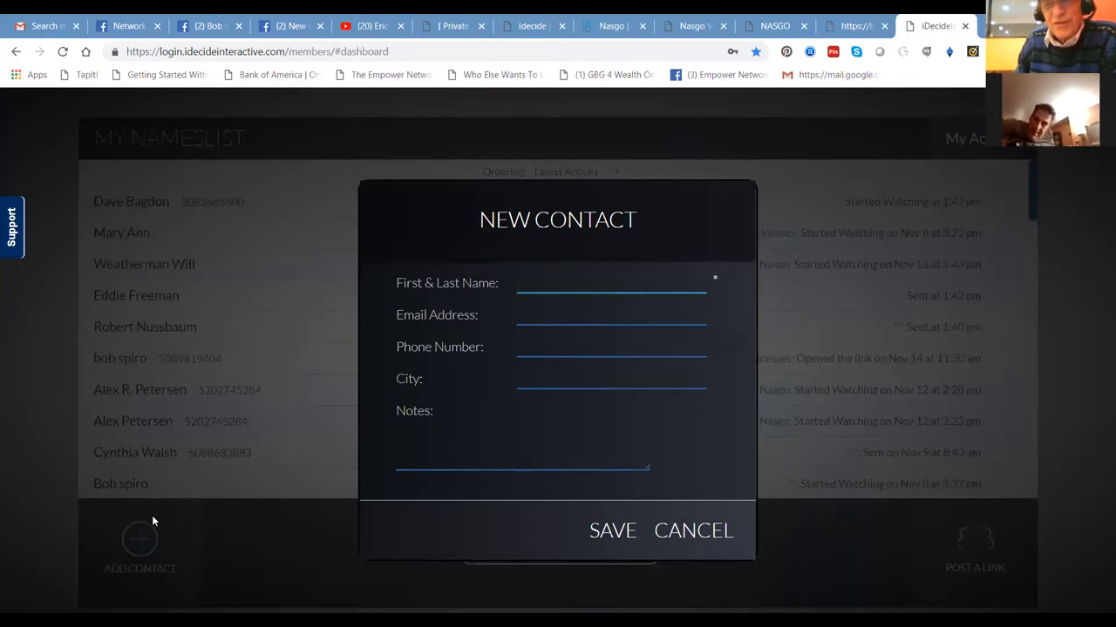
left_click(610, 282)
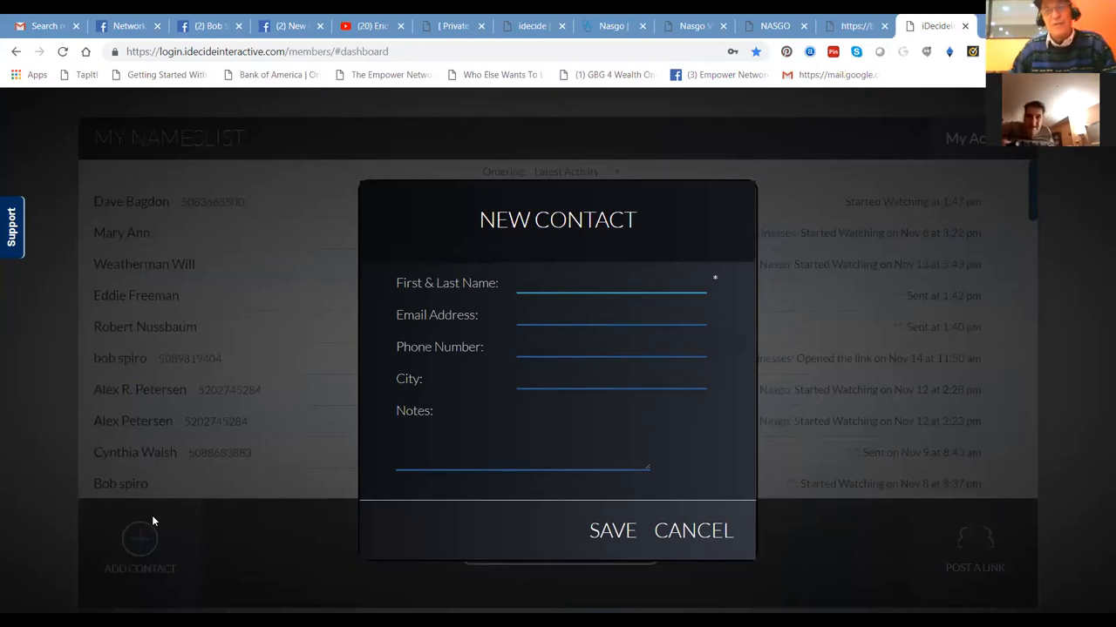
mouse_move(355, 432)
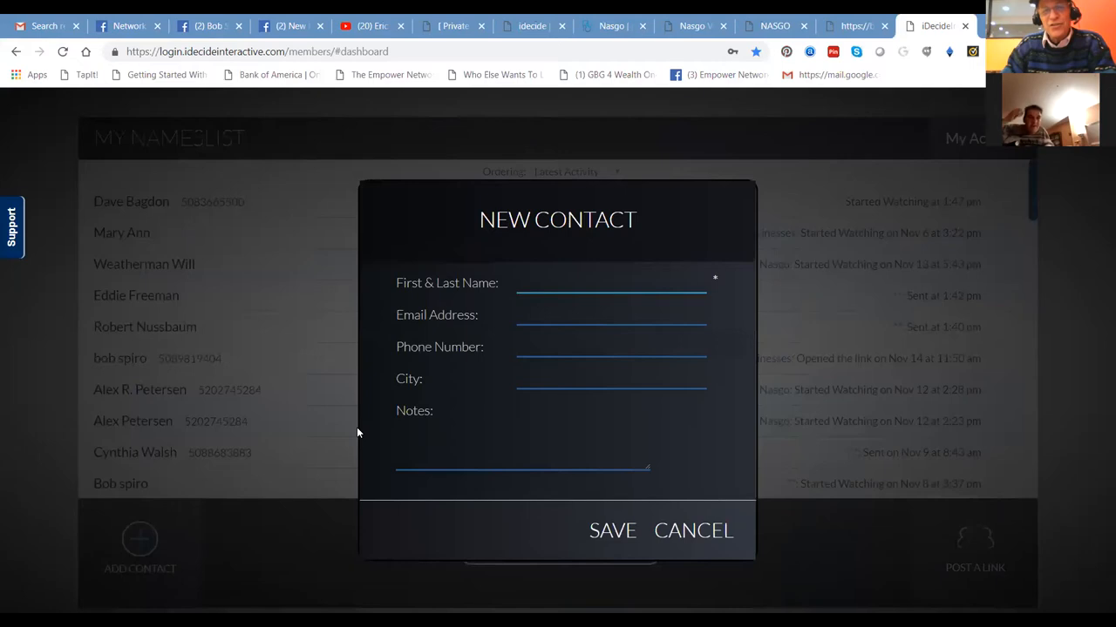
left_click(610, 282)
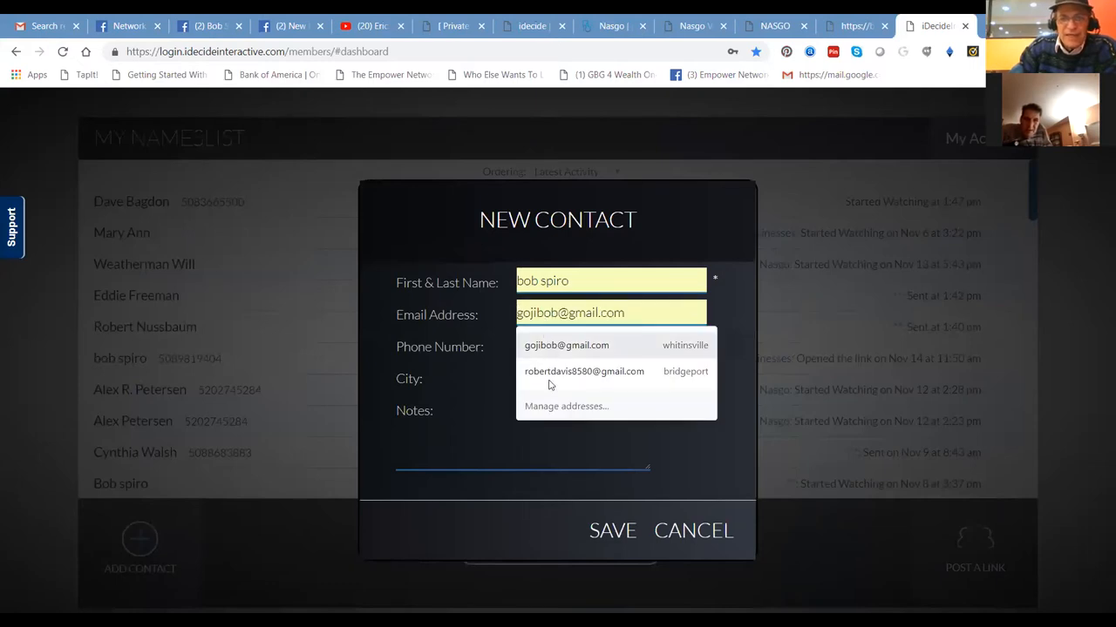
left_click(567, 345)
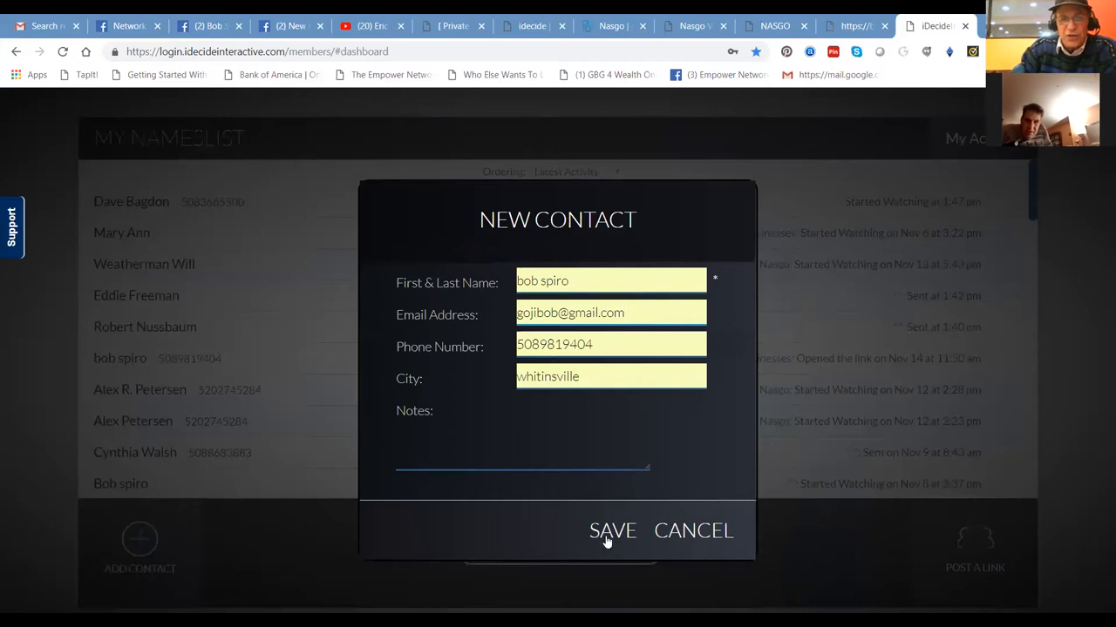
left_click(612, 530)
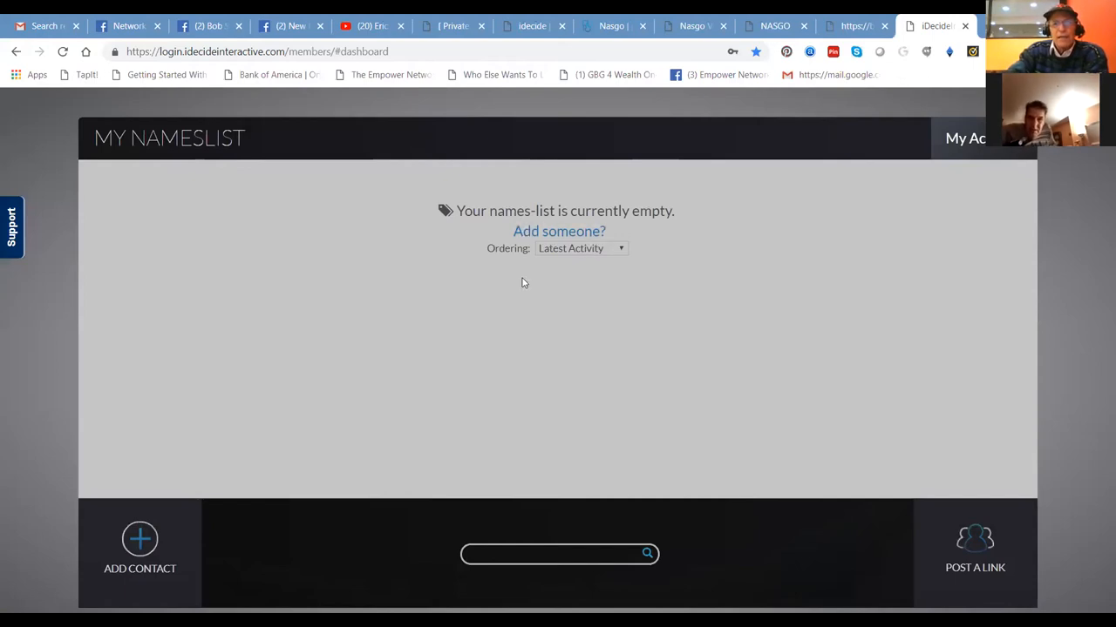
mouse_move(537, 287)
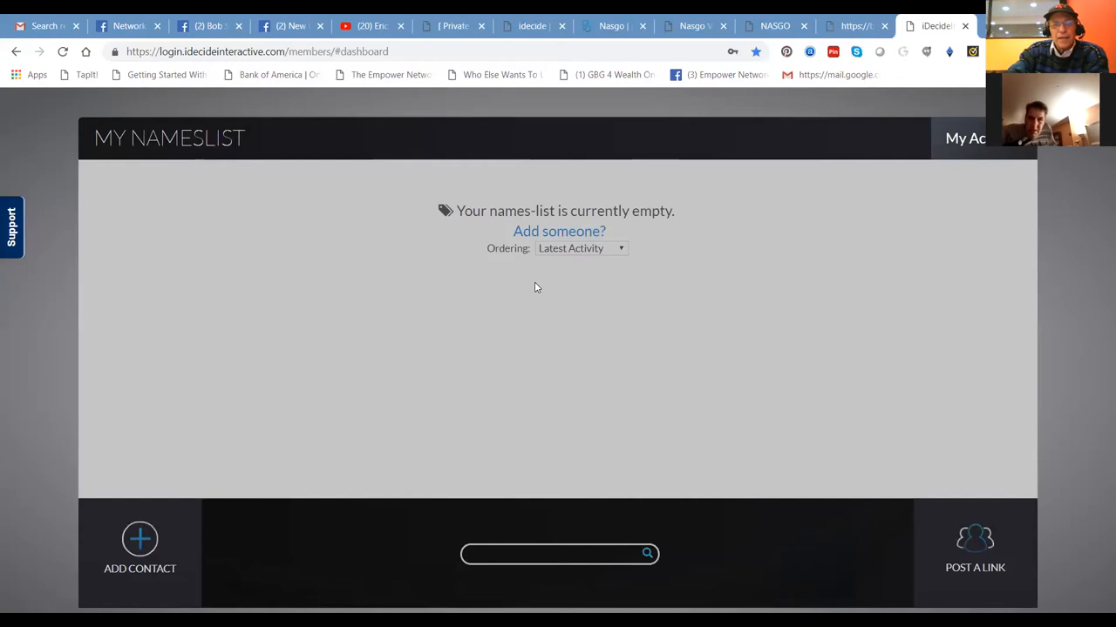
mouse_move(108, 533)
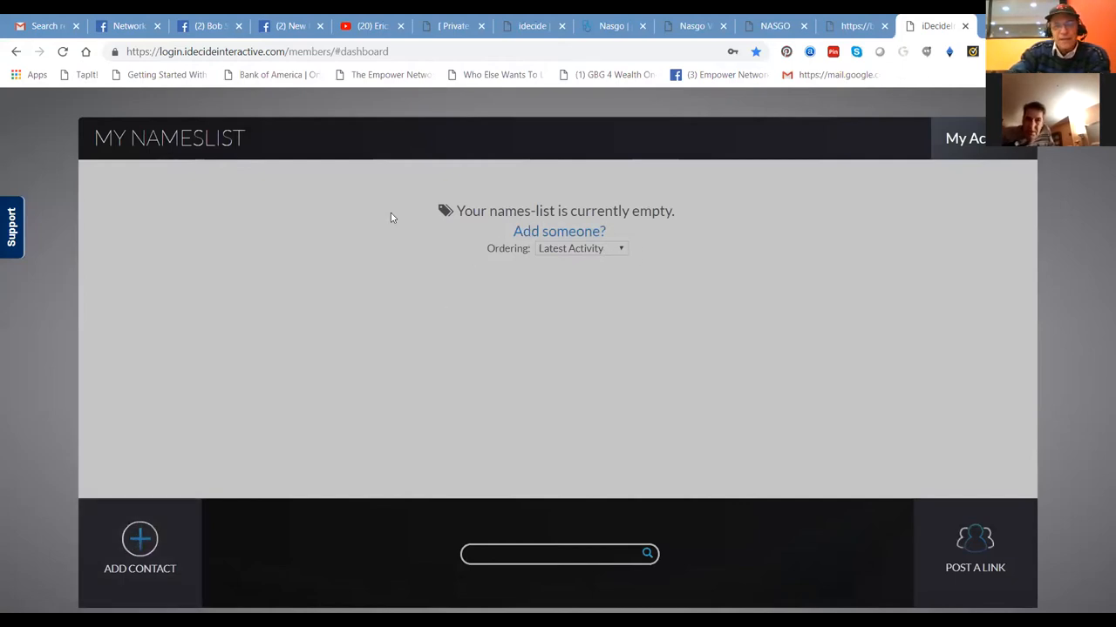
Step: Show the Ordering choices (Latest Activity, Newest Contacts) for the empty names list
left_click(579, 248)
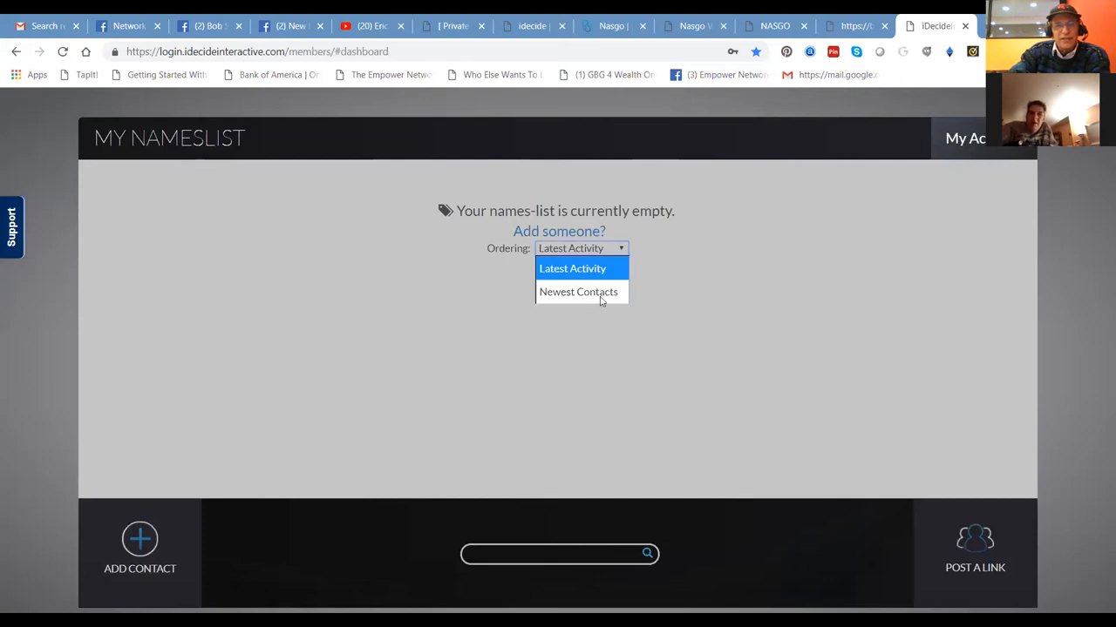
left_click(578, 292)
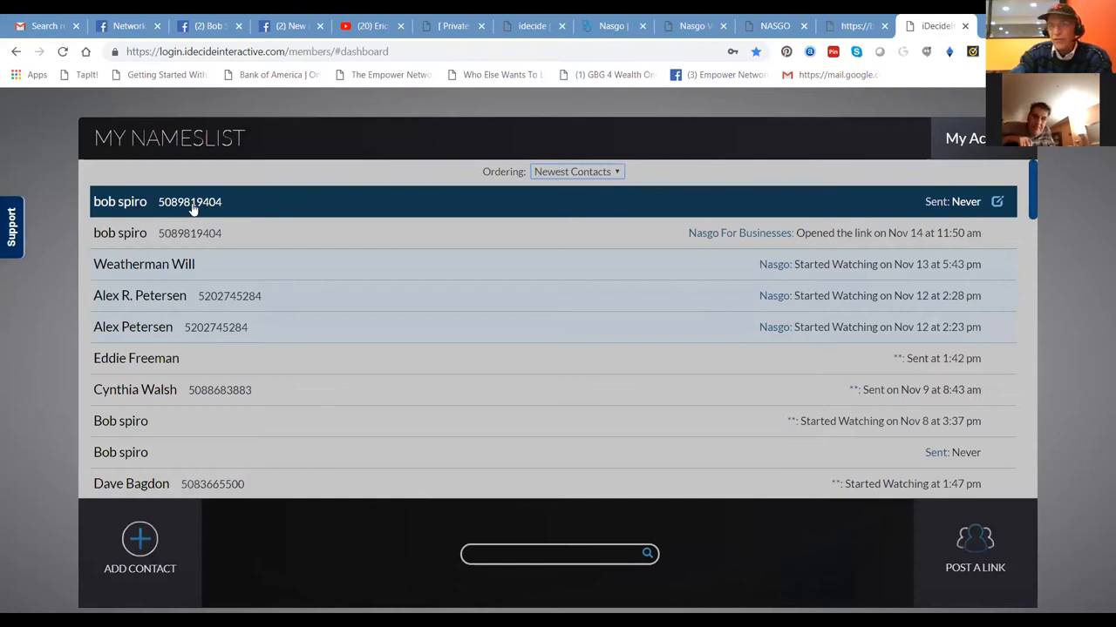
mouse_move(195, 205)
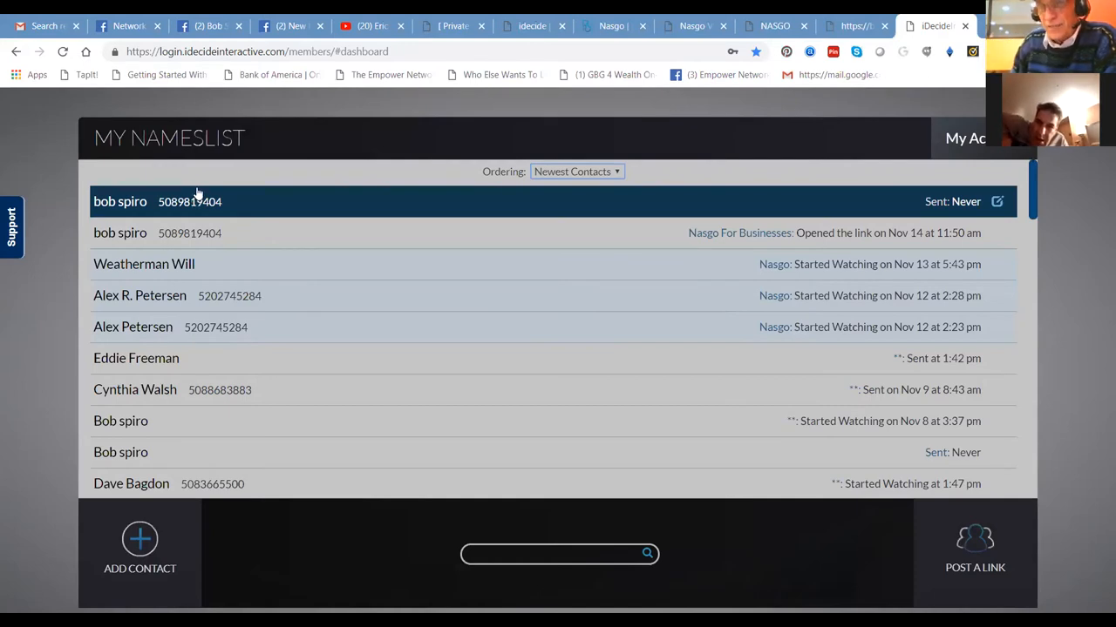
mouse_move(202, 357)
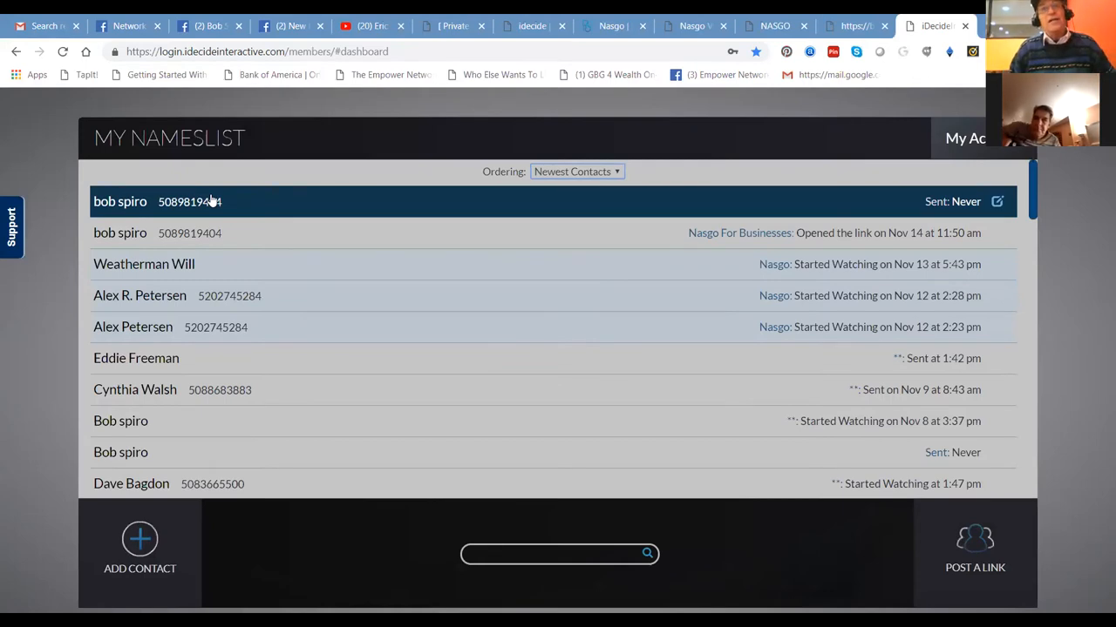
mouse_move(205, 218)
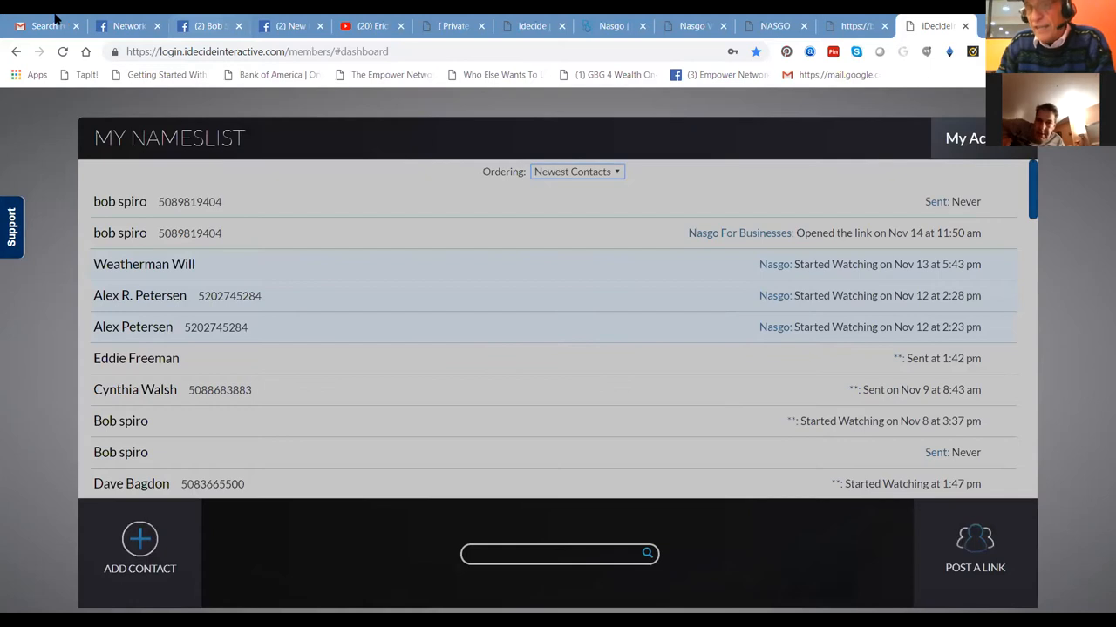
mouse_move(622, 105)
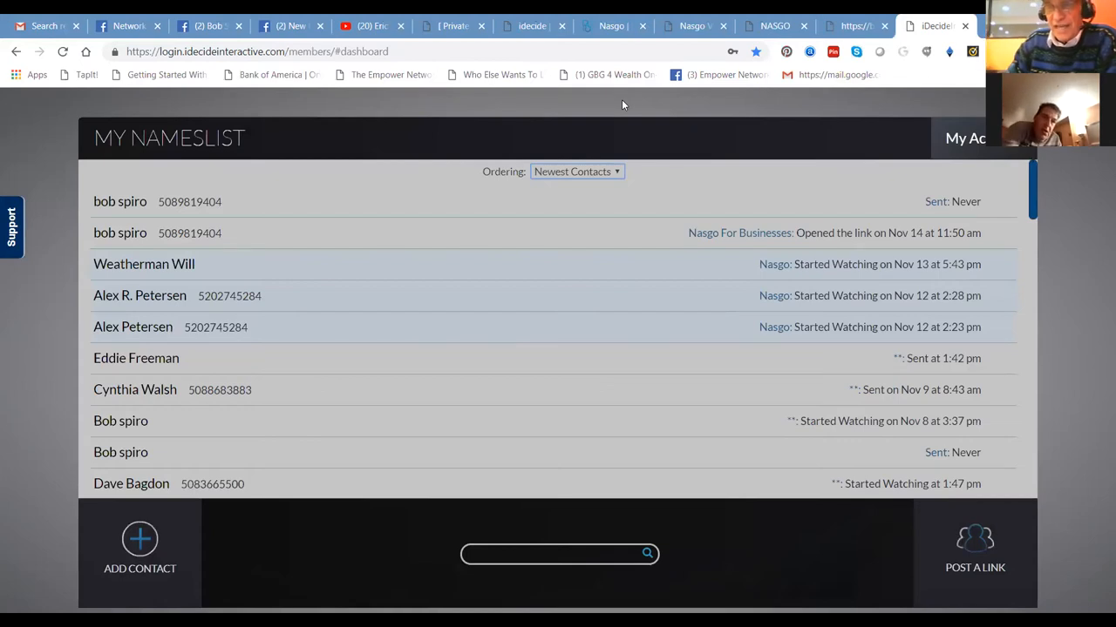
mouse_move(921, 192)
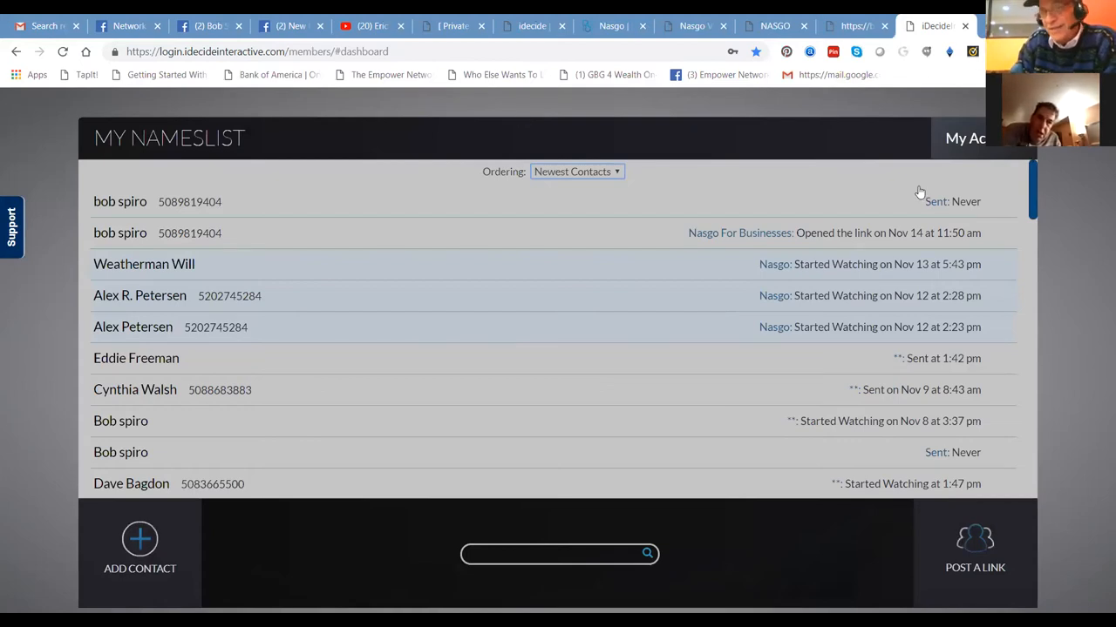
mouse_move(913, 186)
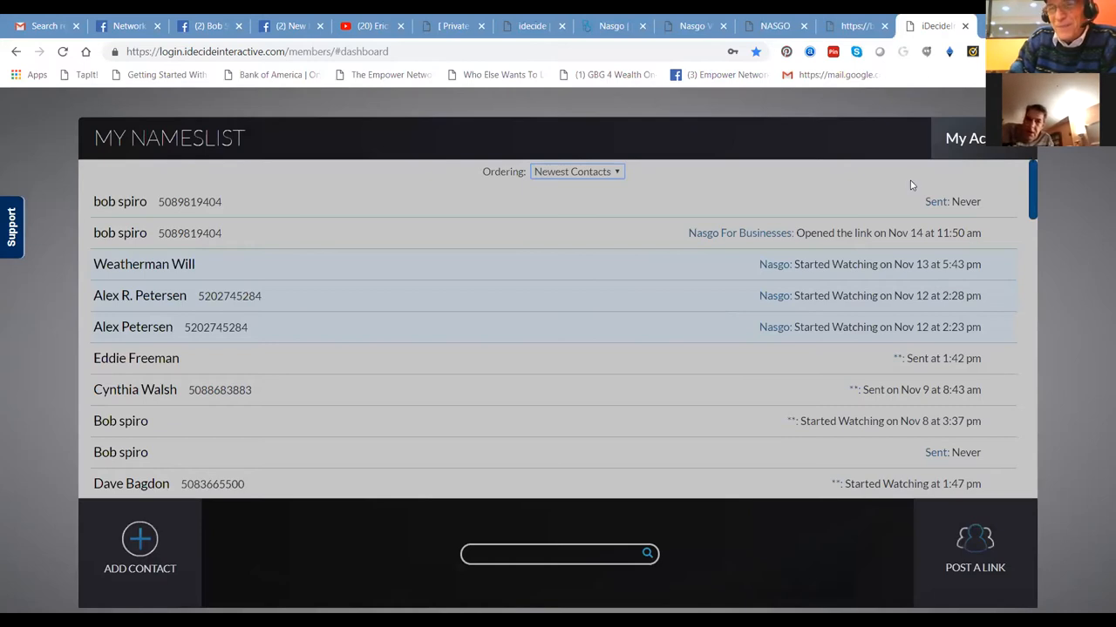
mouse_move(405, 265)
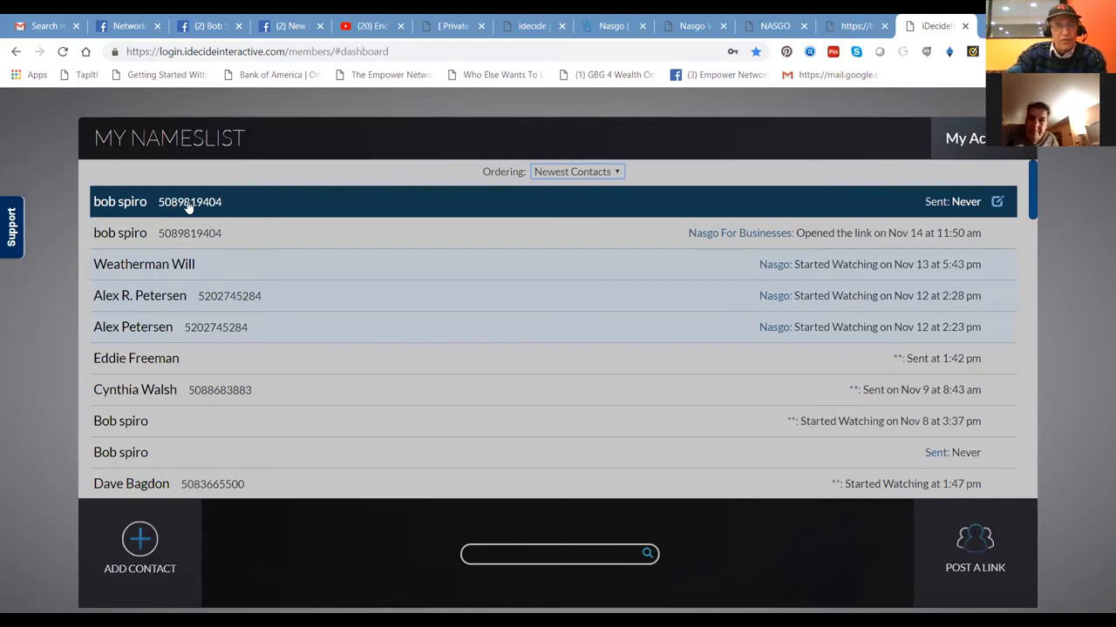
mouse_move(193, 209)
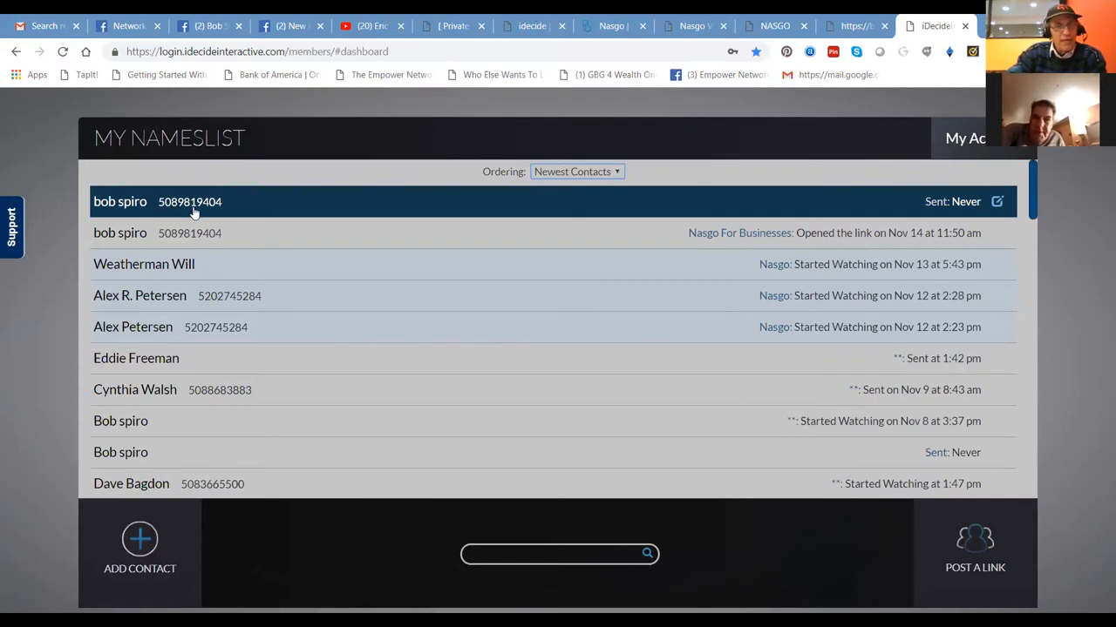
left_click(997, 202)
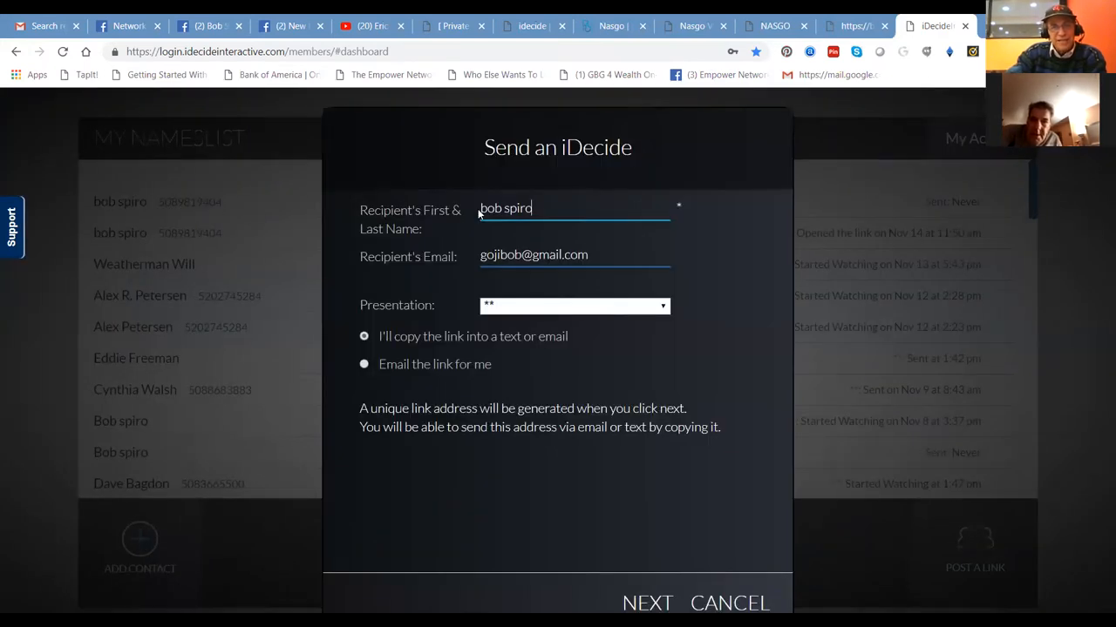
left_click(575, 305)
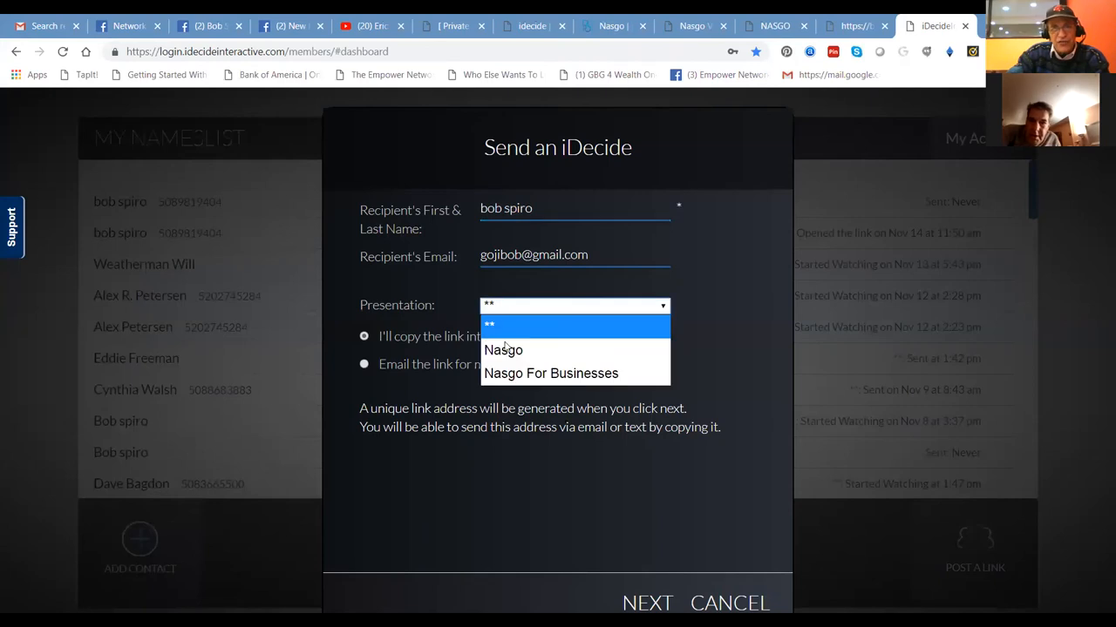
left_click(502, 348)
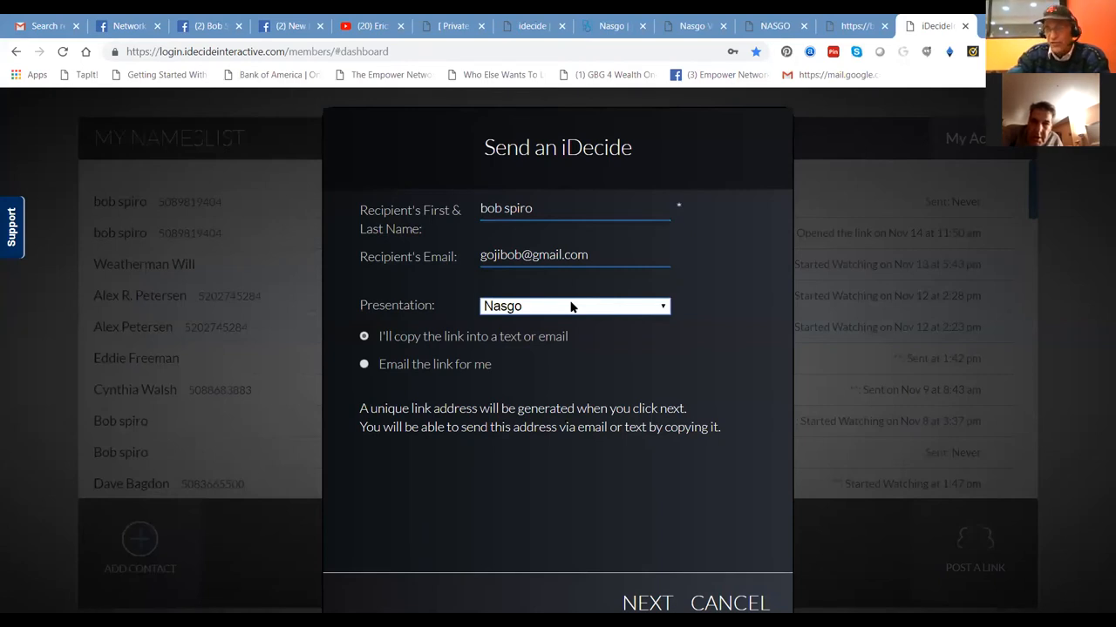
mouse_move(704, 234)
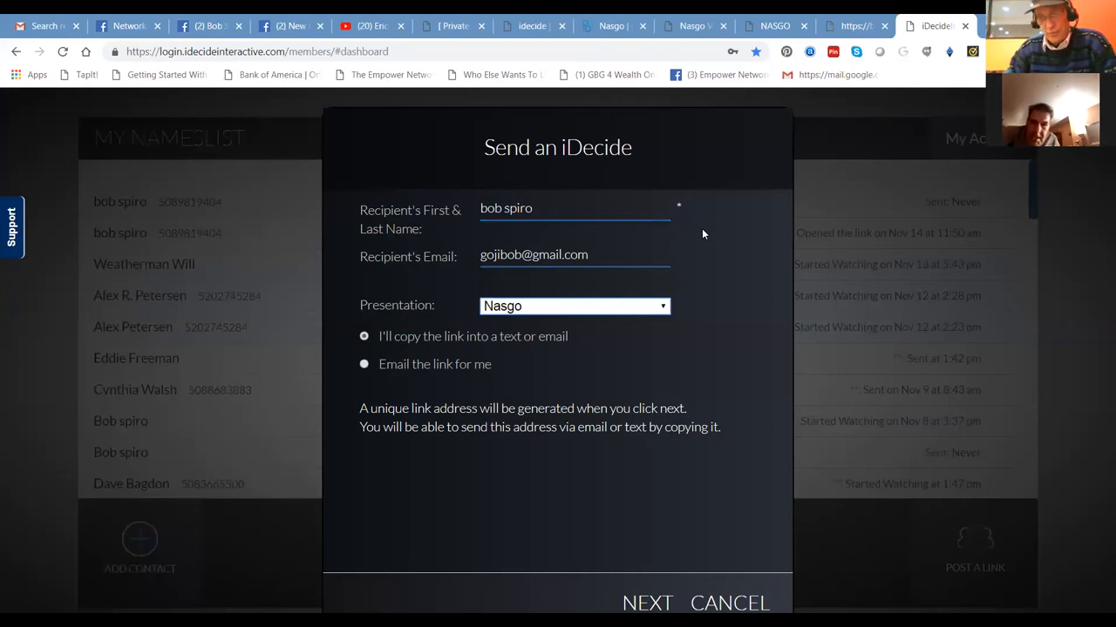
mouse_move(253, 442)
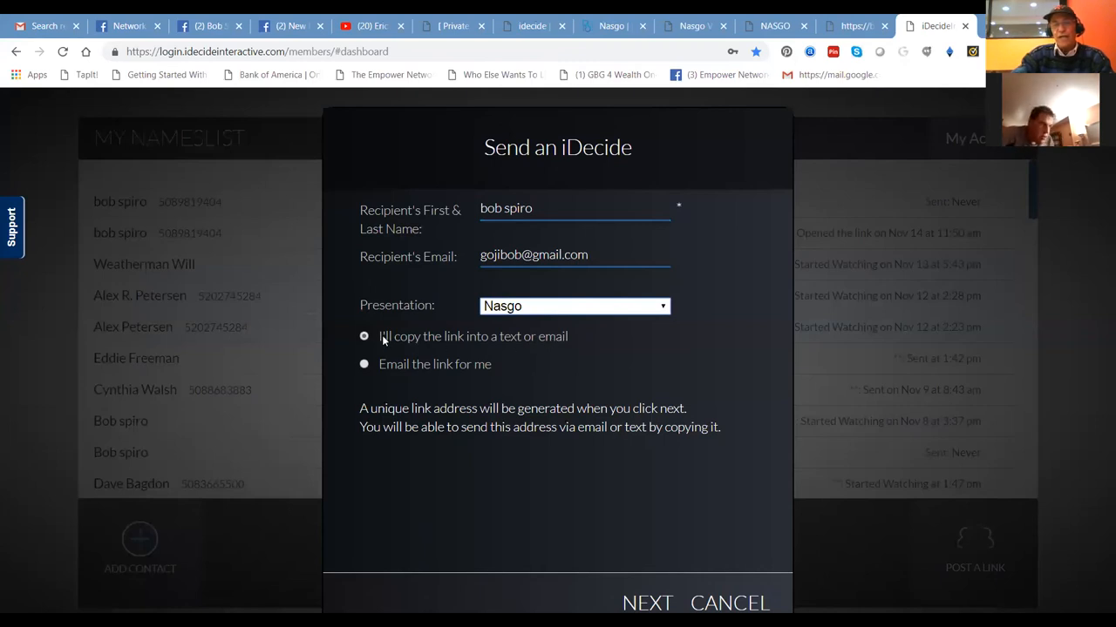
left_click(364, 364)
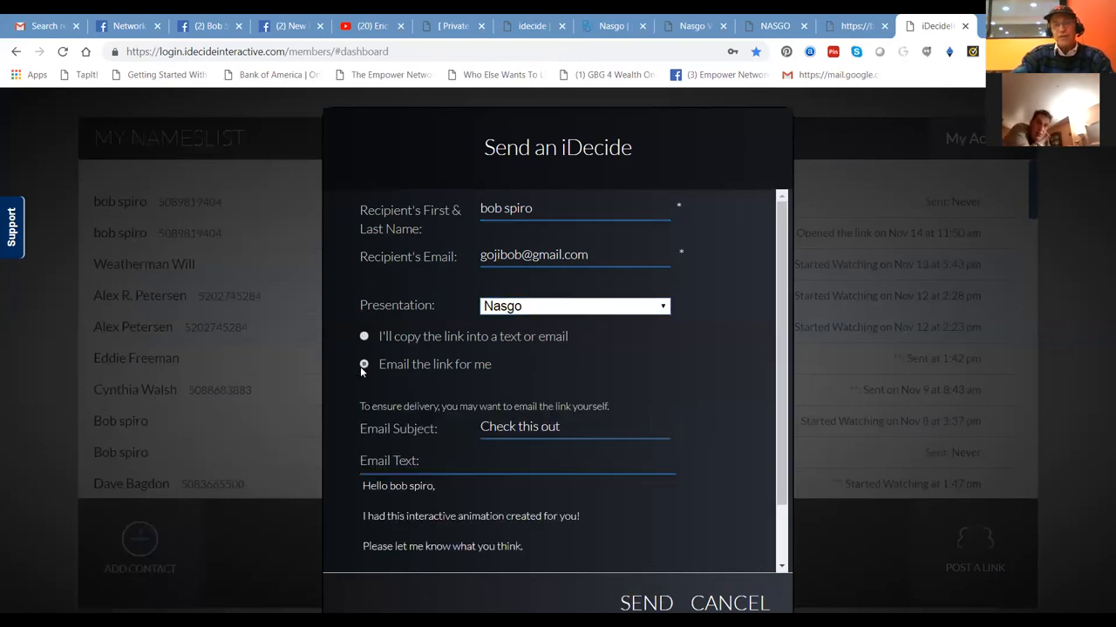
Step: Add 'You must watch this now and then call me!' to the email text and send the Nasgo email
left_click(365, 364)
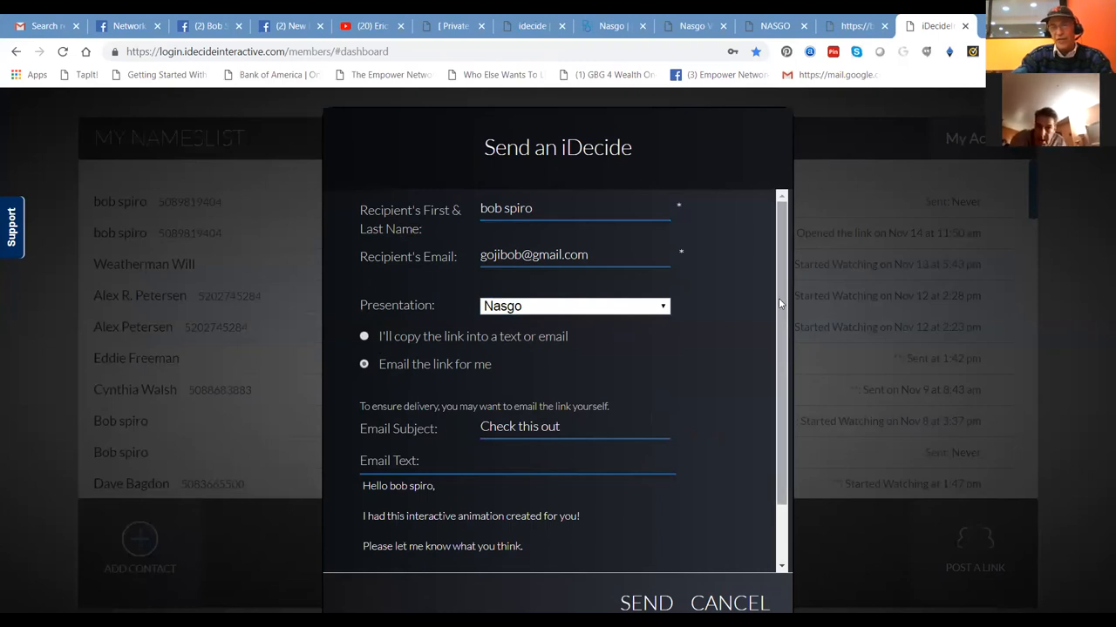
scroll("down", 3)
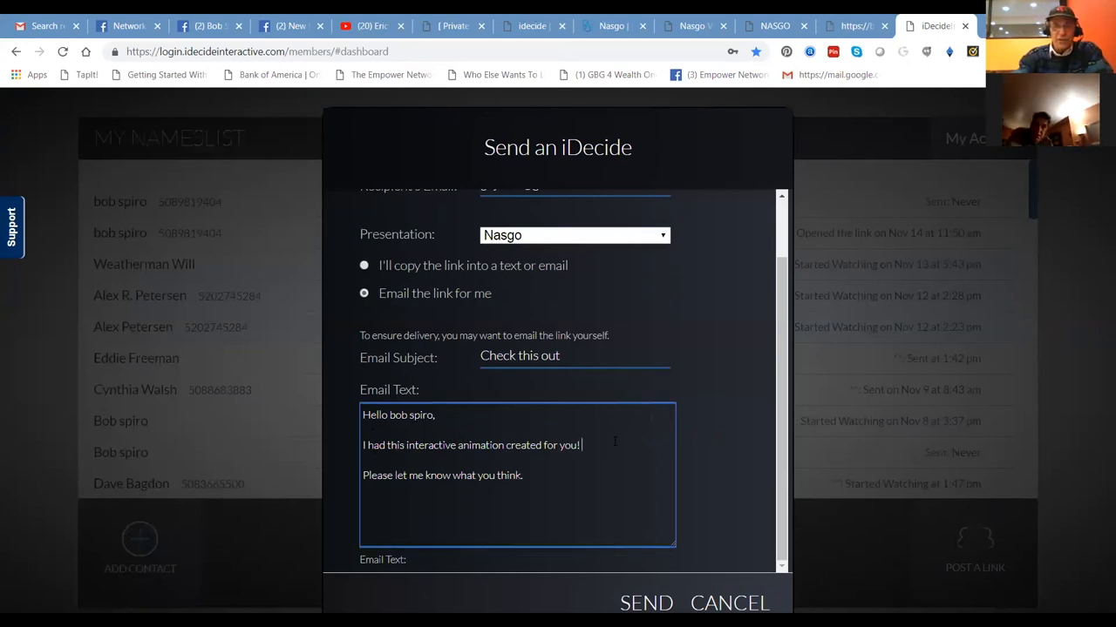
type("You must")
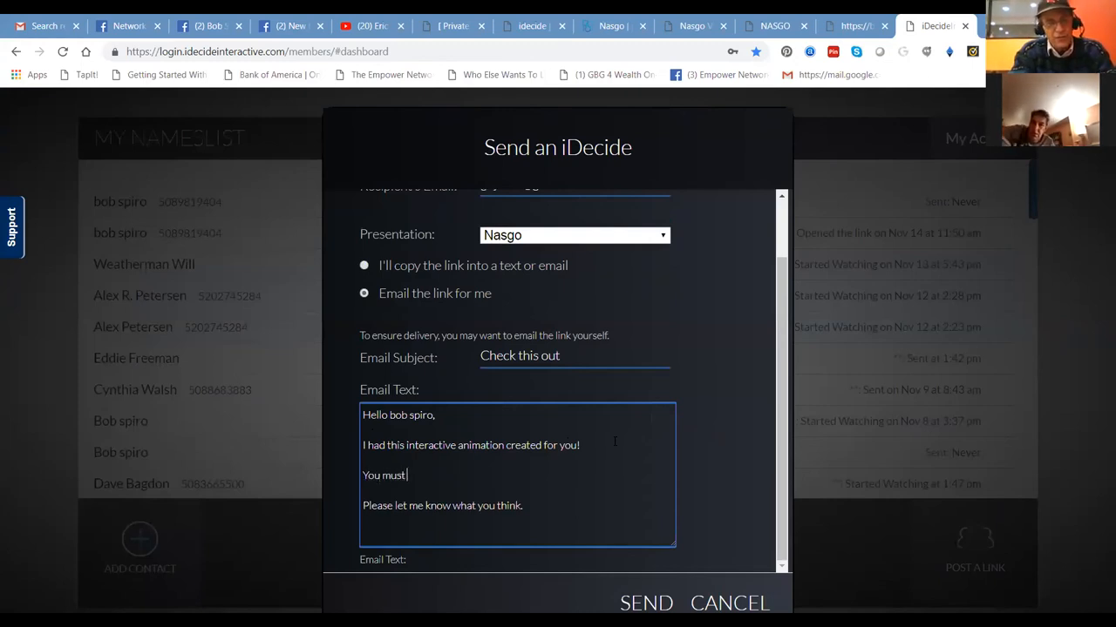
type("watch th")
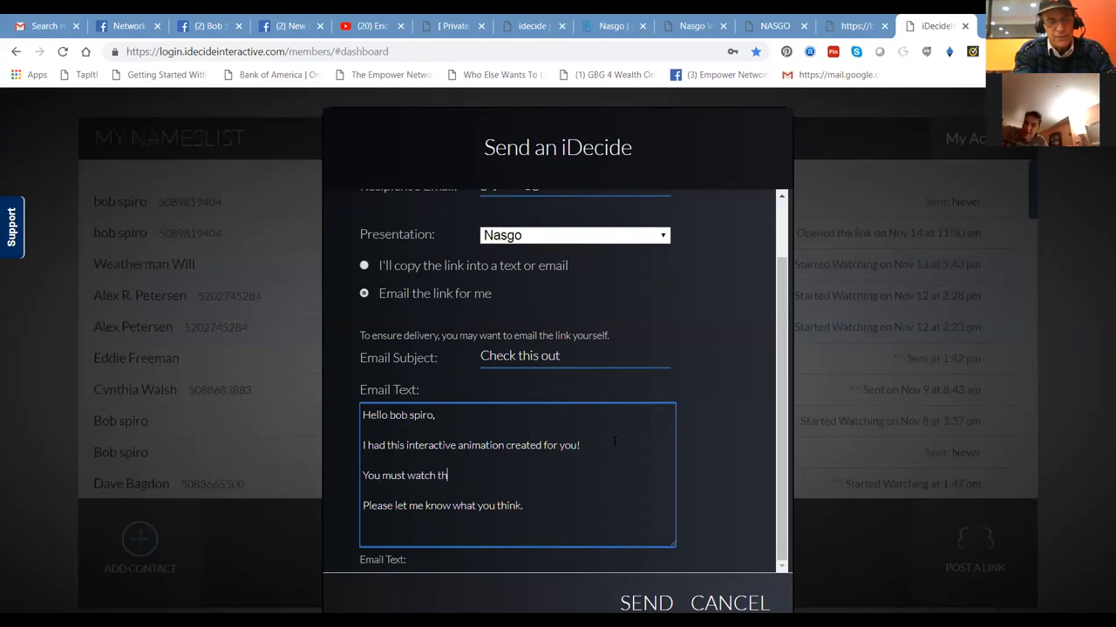
type("is now!")
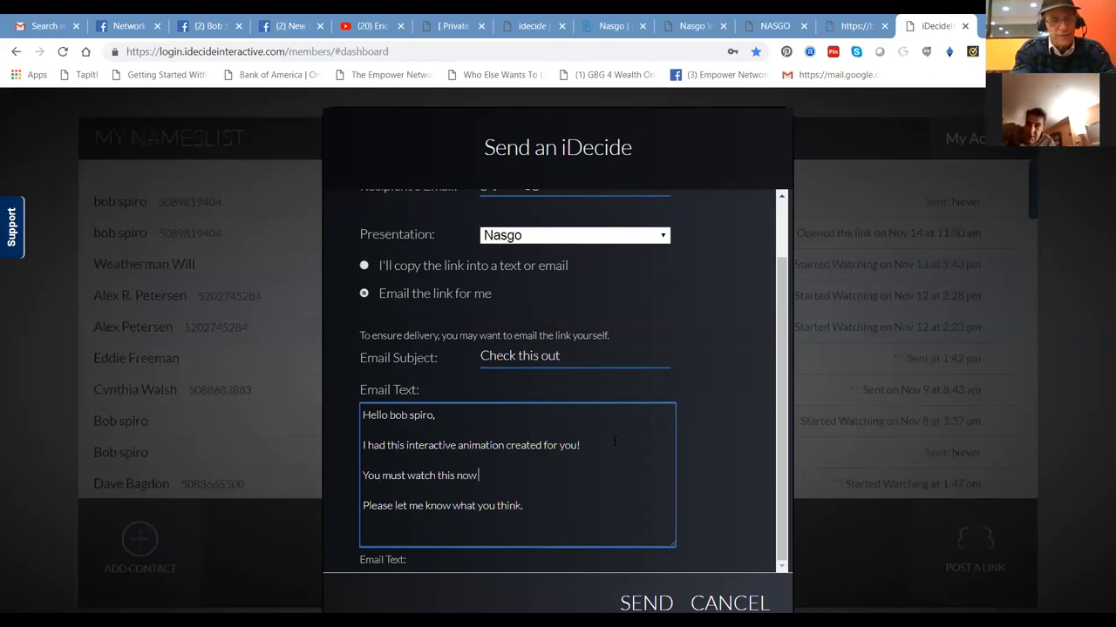
type("and then call me!")
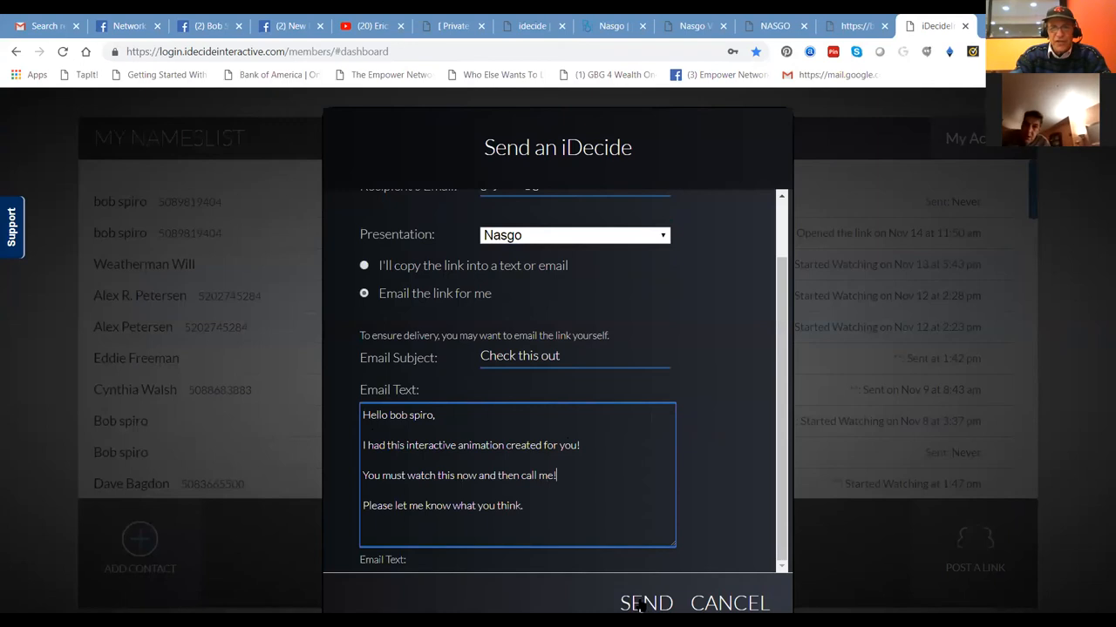
left_click(645, 603)
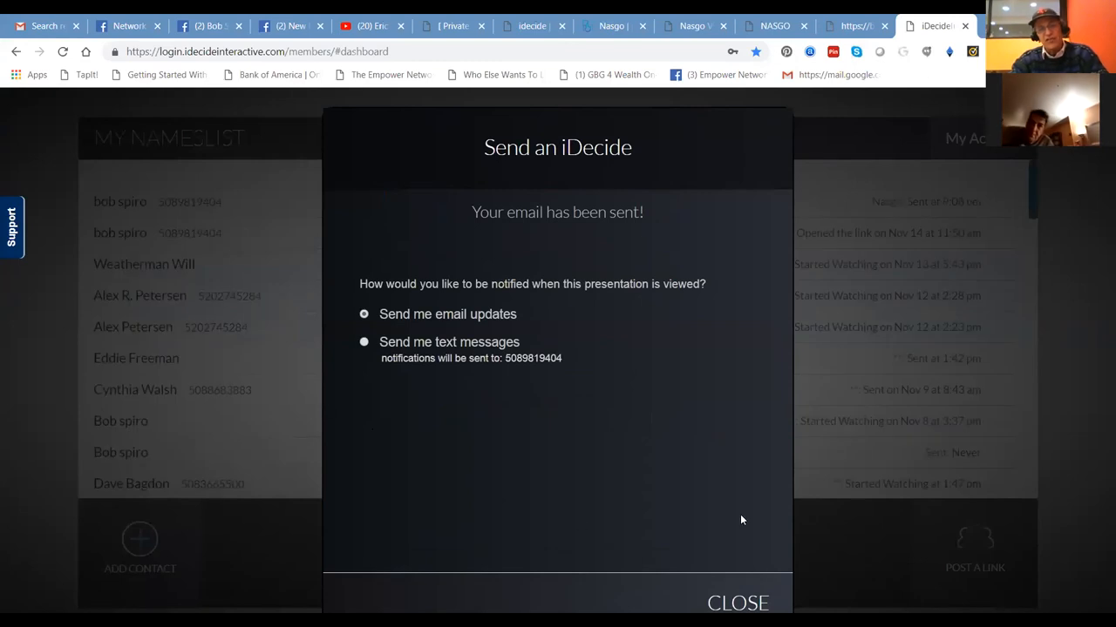
Step: Dismiss the 'Your email has been sent!' confirmation, returning to the list showing Nasgo: Sent
left_click(737, 603)
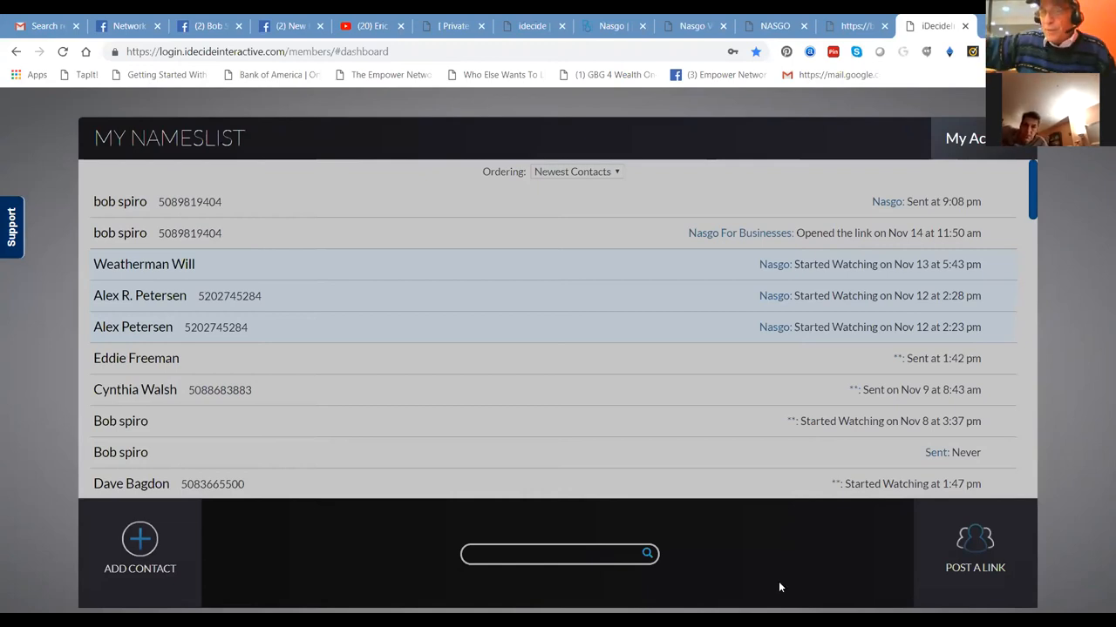
mouse_move(1035, 542)
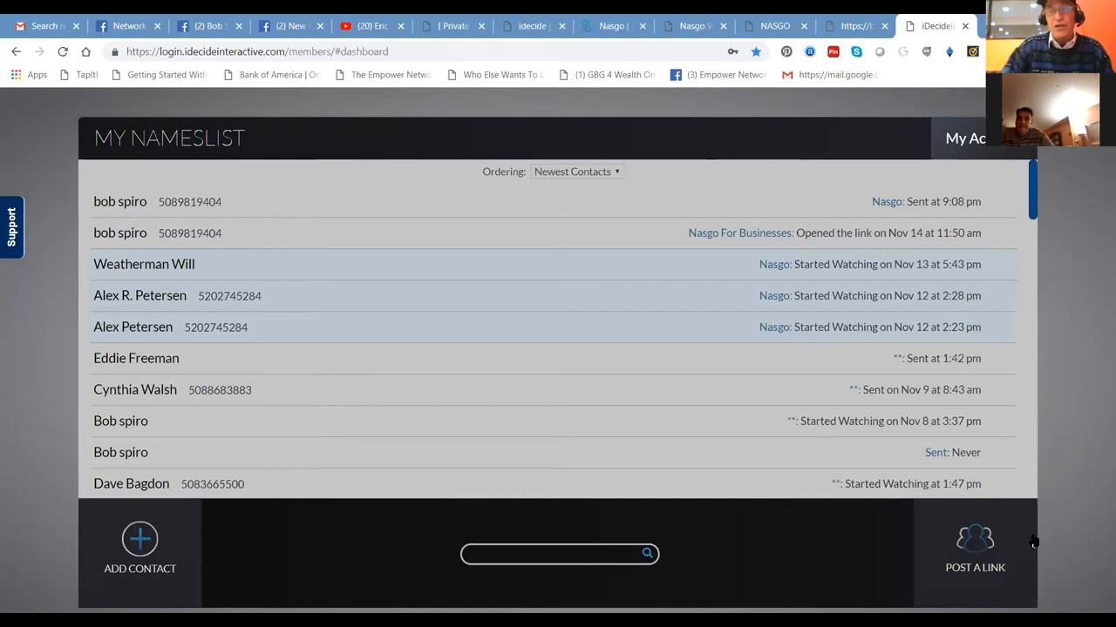